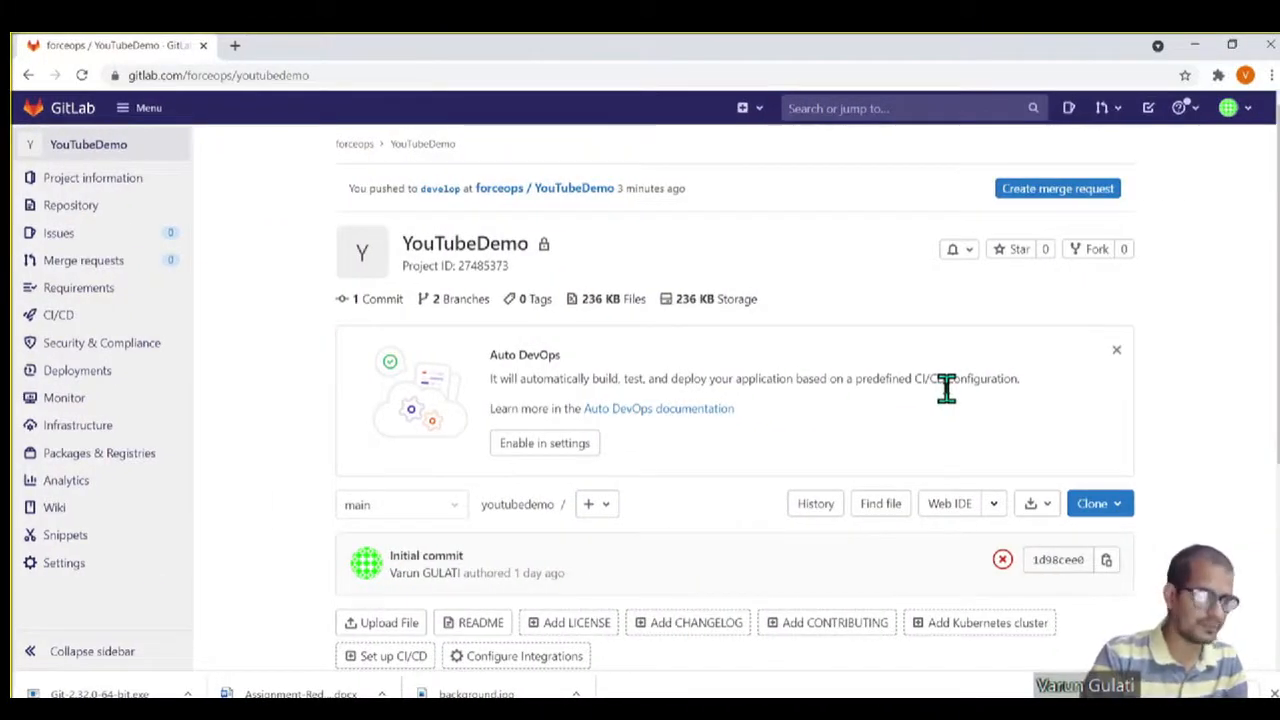
{"action": "mouse_move", "coordinate": [238, 165]}
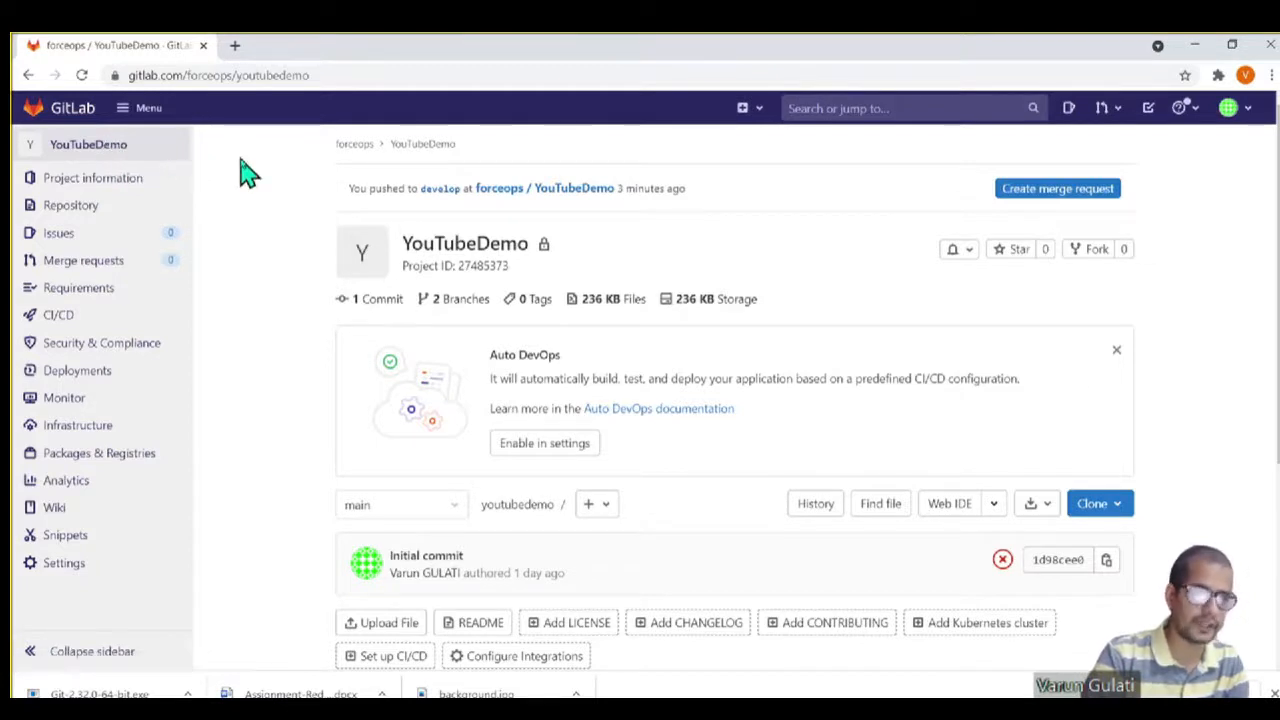
{"action": "mouse_move", "coordinate": [253, 188]}
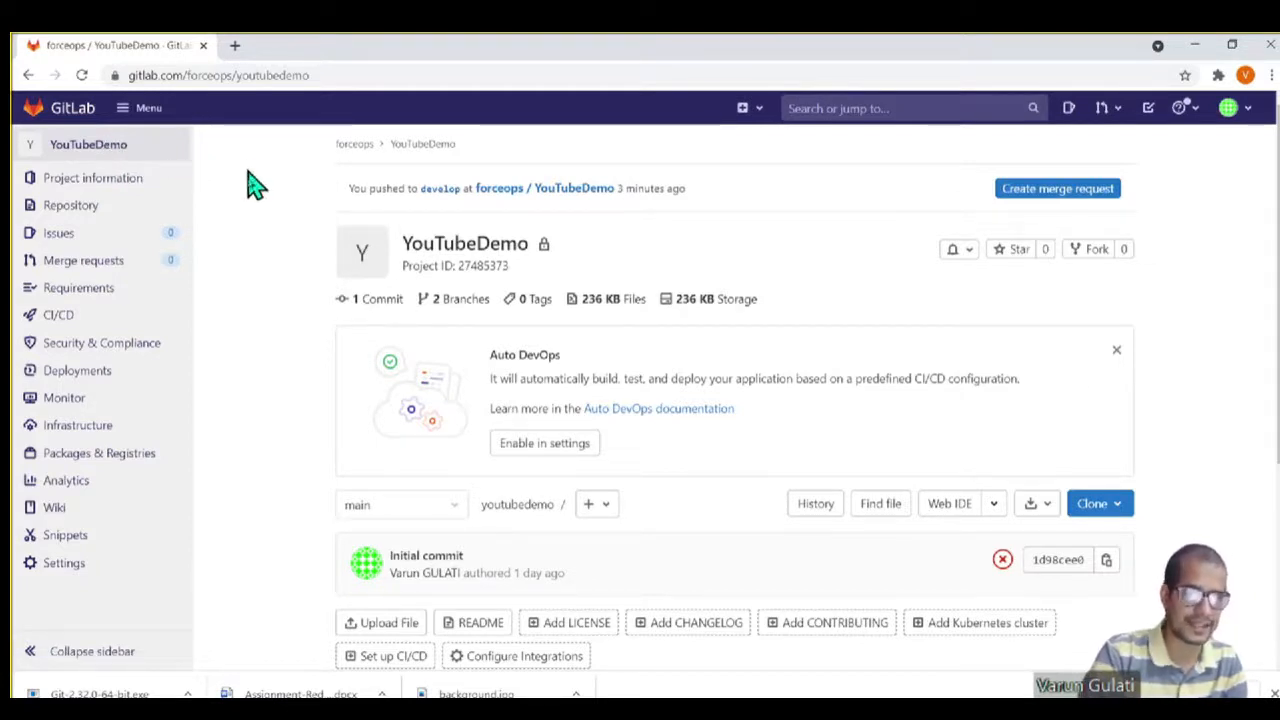
Step: Glance at the branch list, then open the Members page and scroll to the Owner and Developer
{"action": "scroll", "scroll_direction": "down", "scroll_amount": 3}
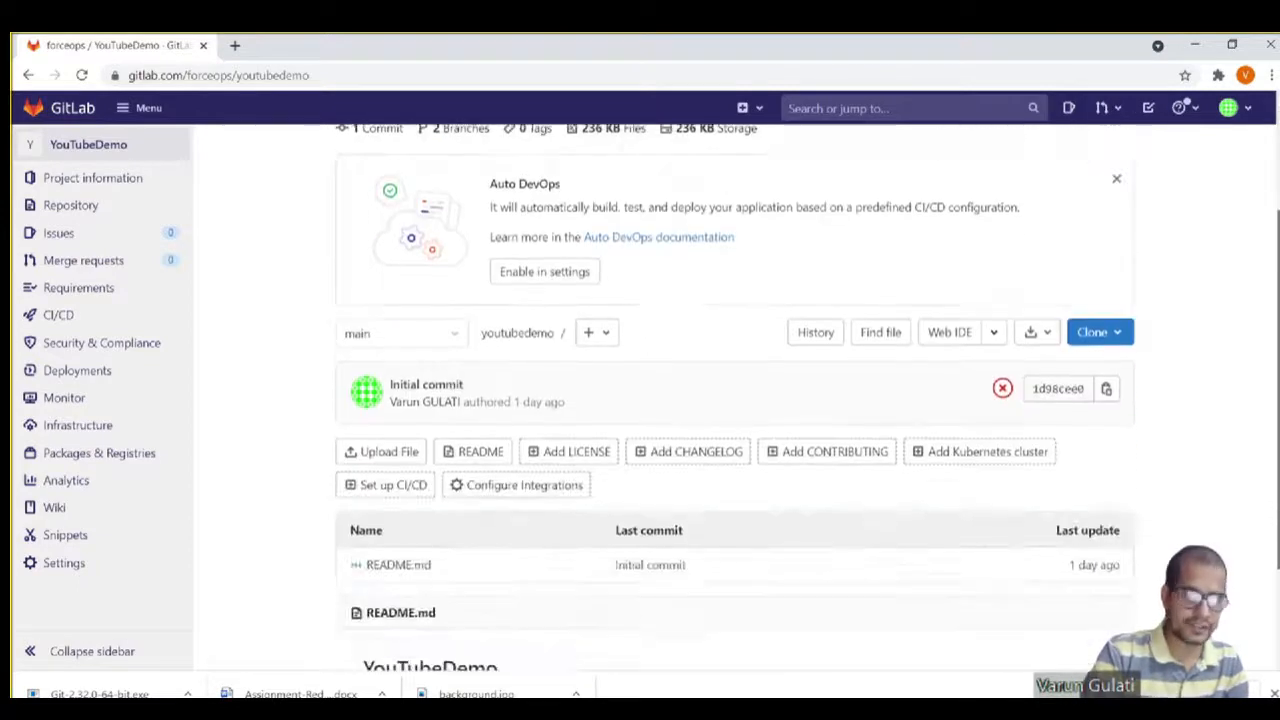
{"action": "left_click", "coordinate": [400, 227]}
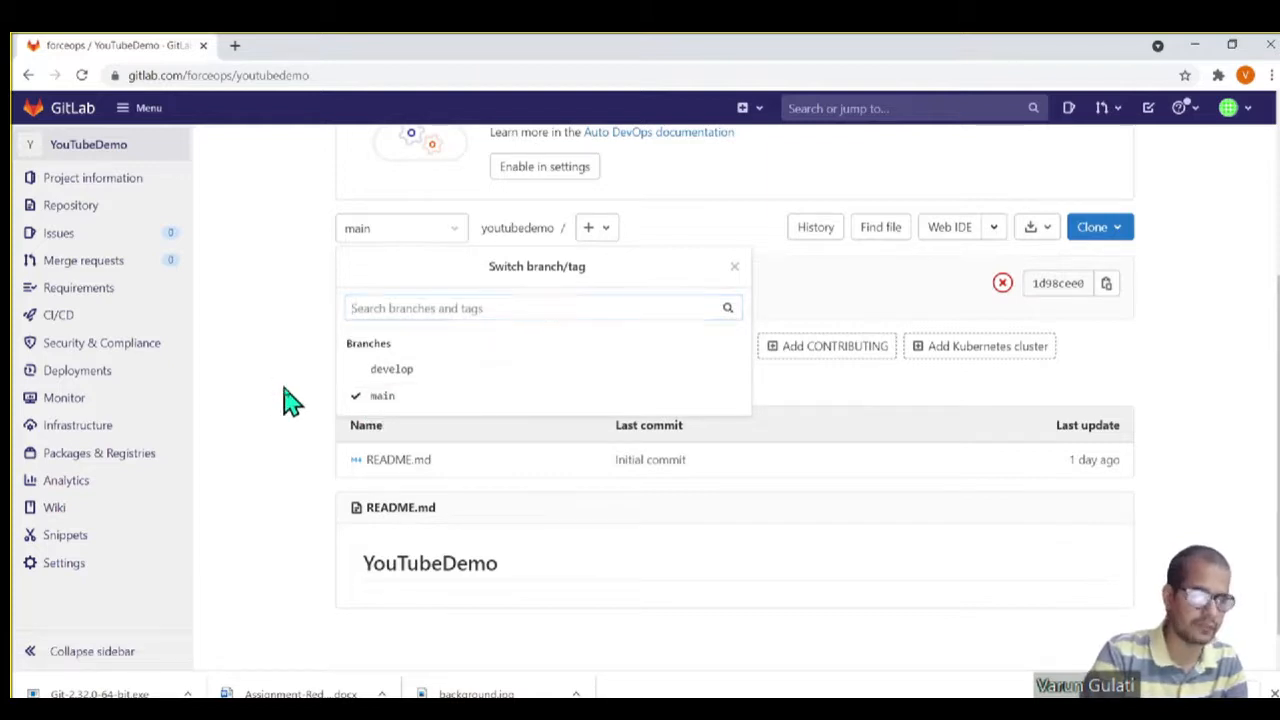
{"action": "left_click", "coordinate": [734, 266]}
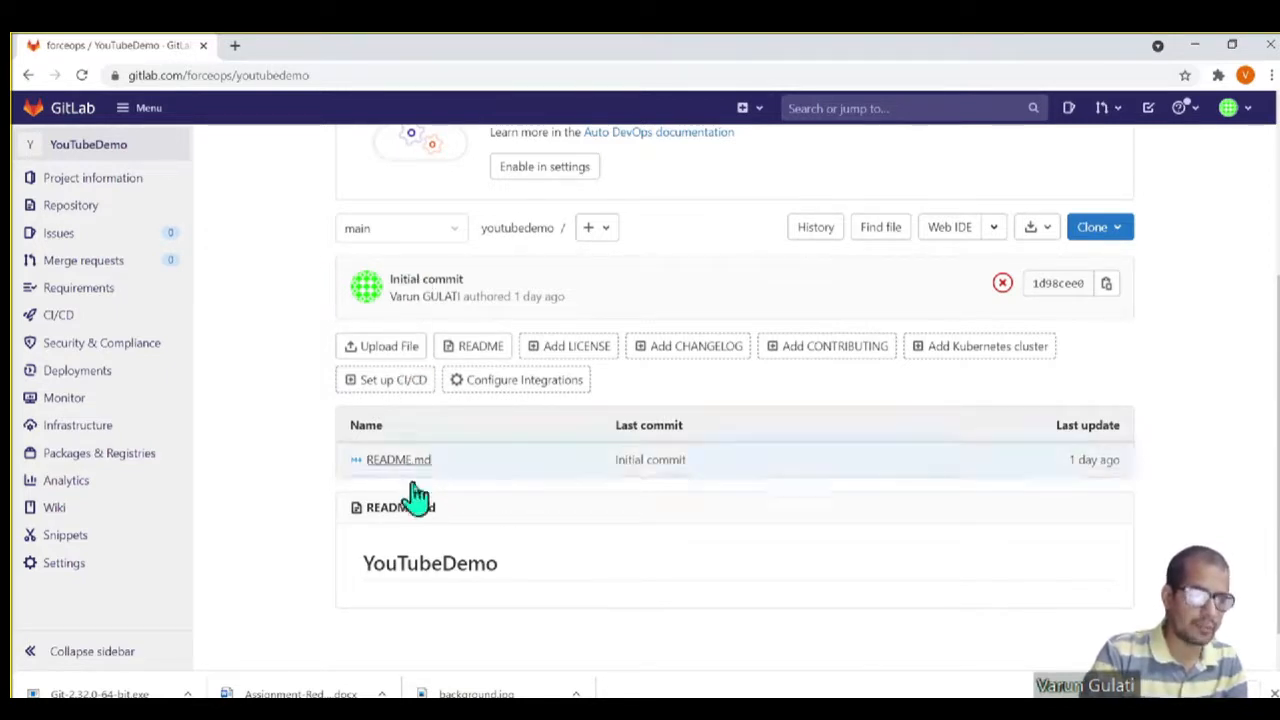
{"action": "mouse_move", "coordinate": [421, 474]}
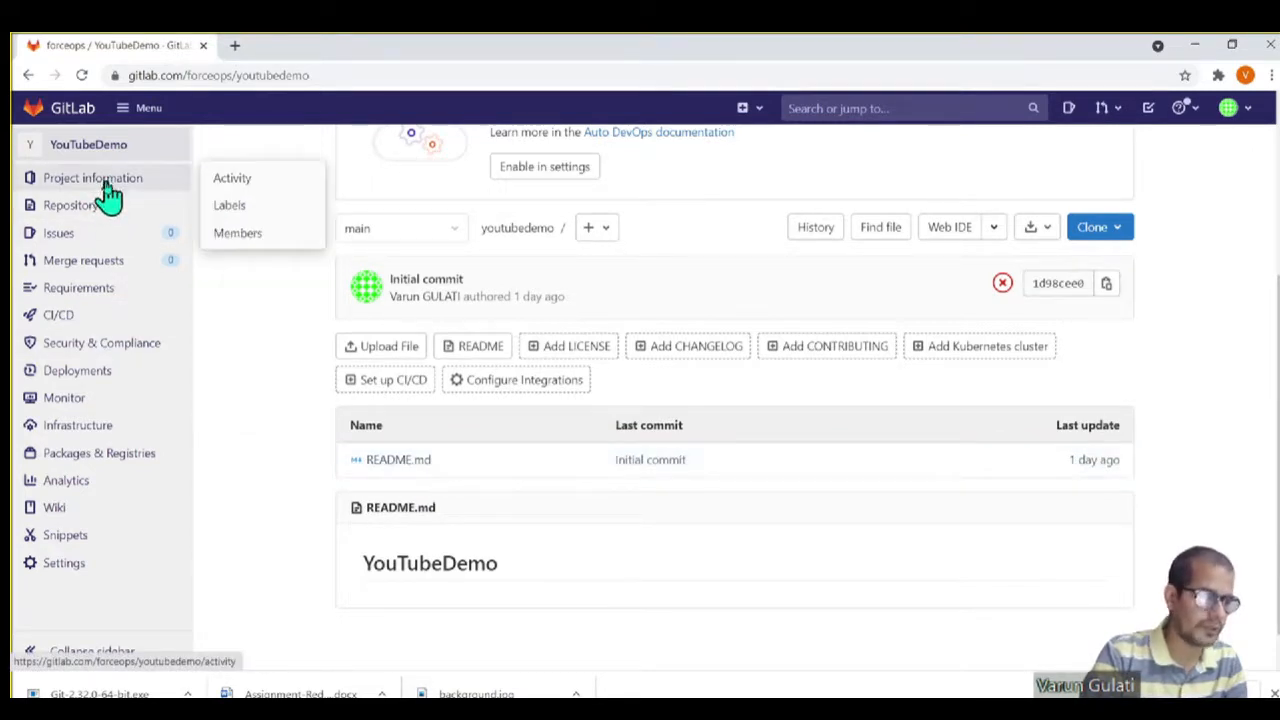
{"action": "left_click", "coordinate": [835, 346]}
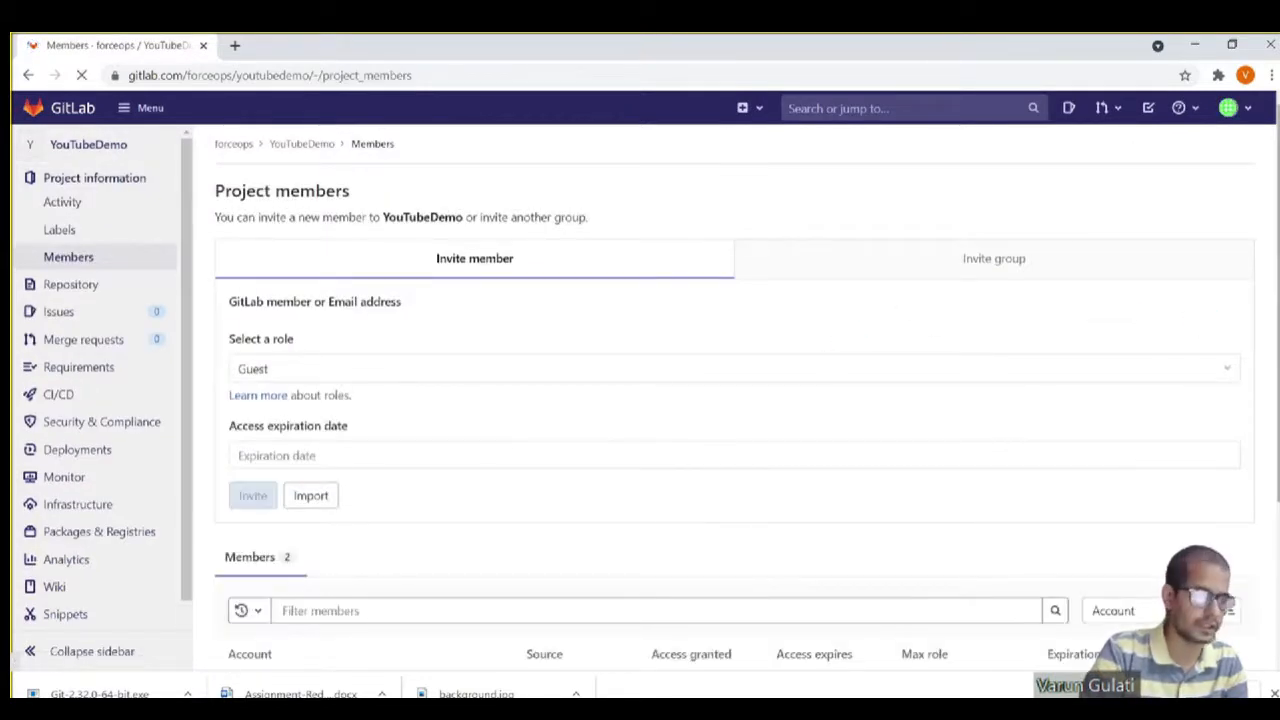
{"action": "scroll", "scroll_direction": "down", "scroll_amount": 3}
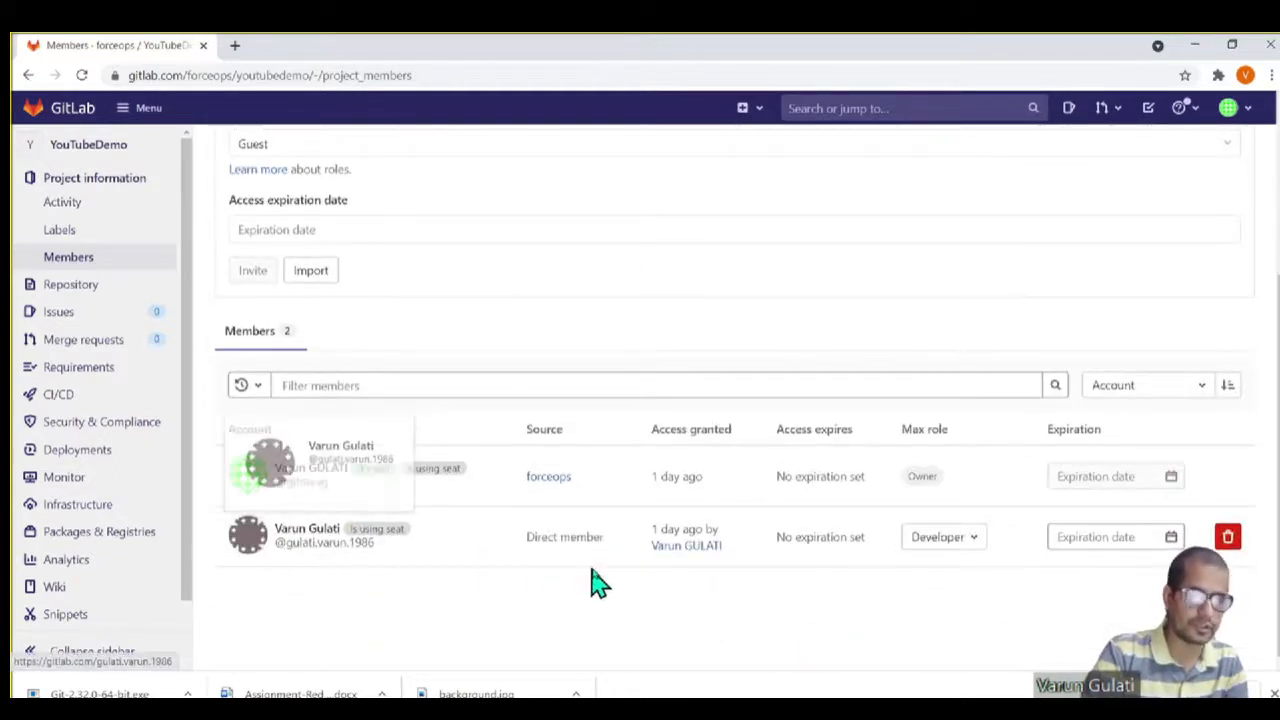
{"action": "mouse_move", "coordinate": [280, 485]}
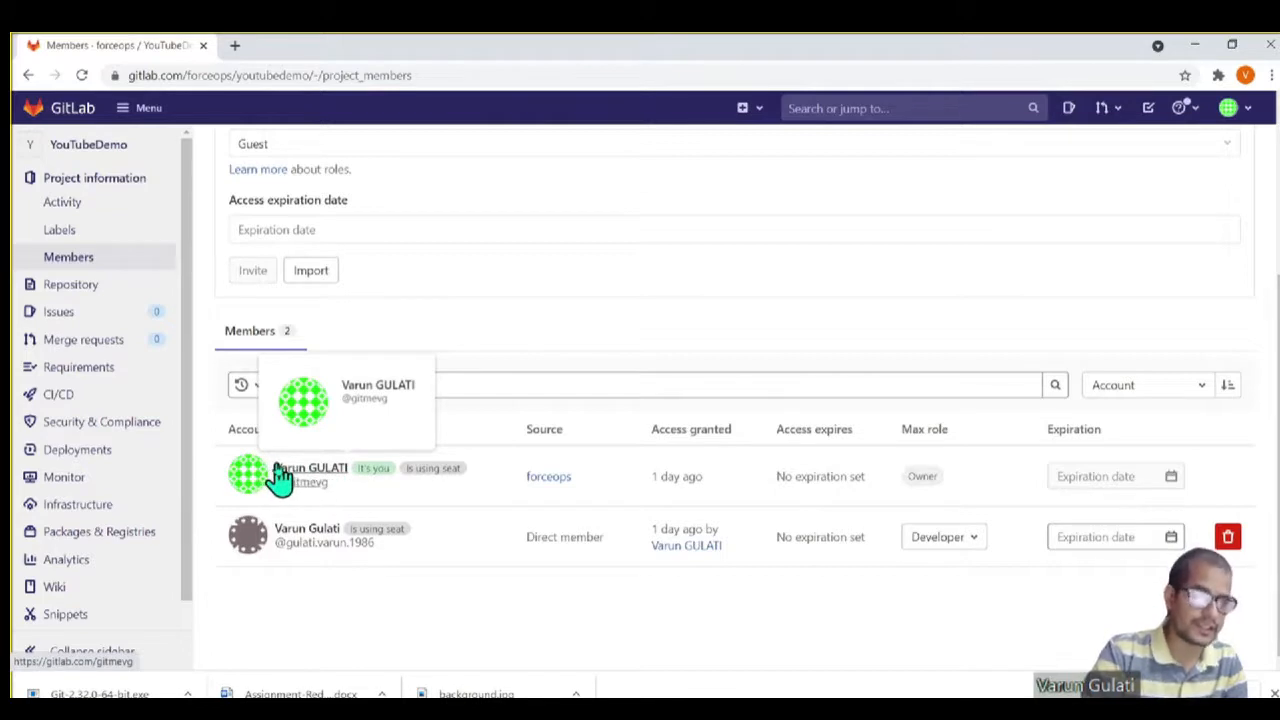
{"action": "mouse_move", "coordinate": [497, 636]}
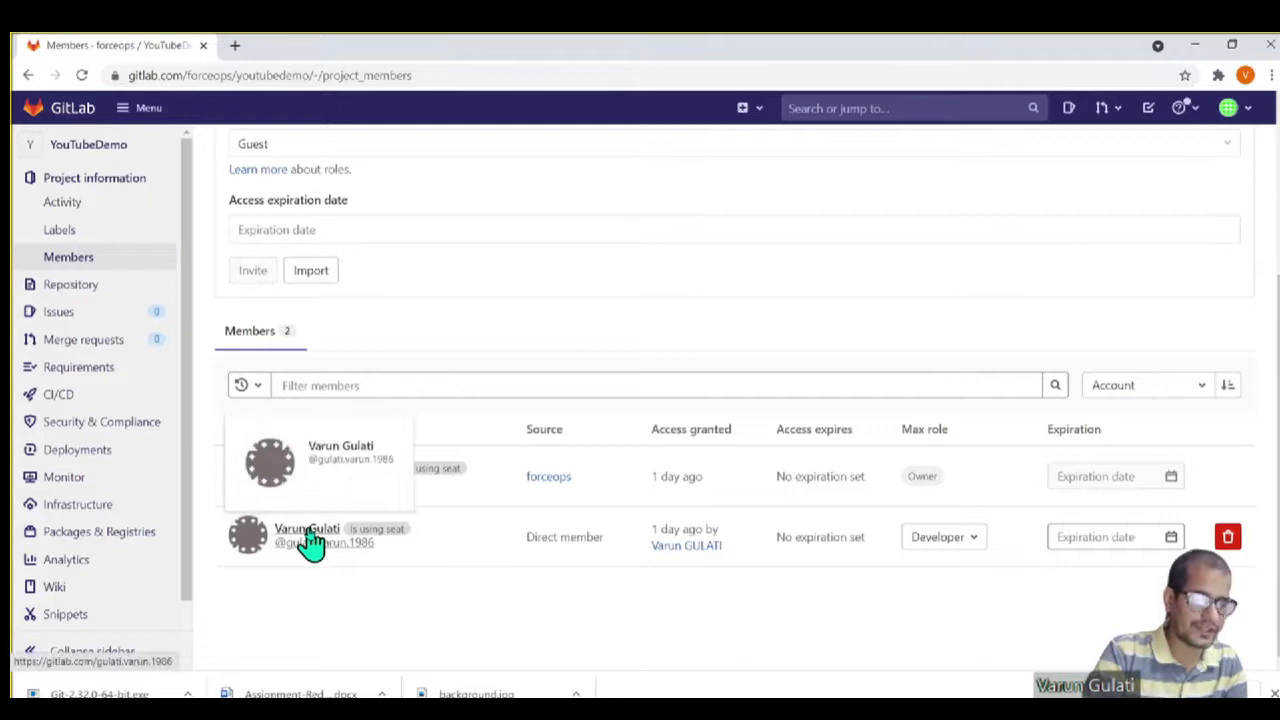
{"action": "mouse_move", "coordinate": [933, 583]}
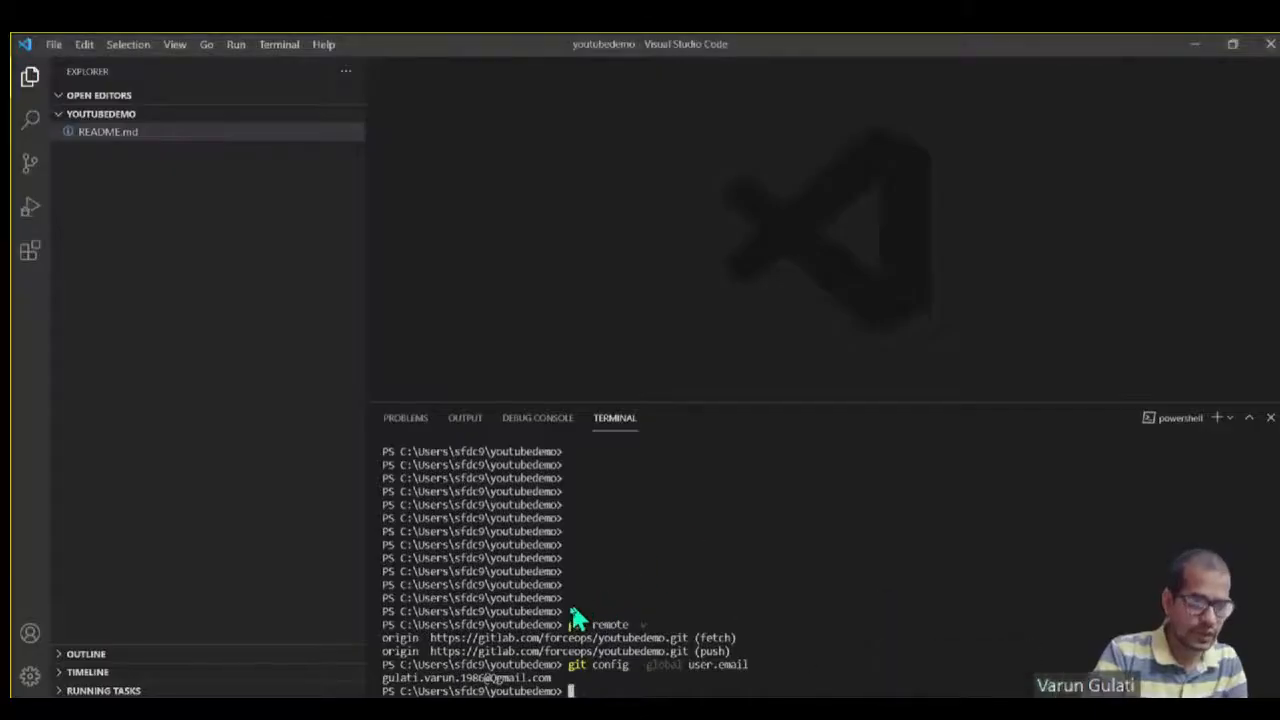
{"action": "mouse_move", "coordinate": [490, 695]}
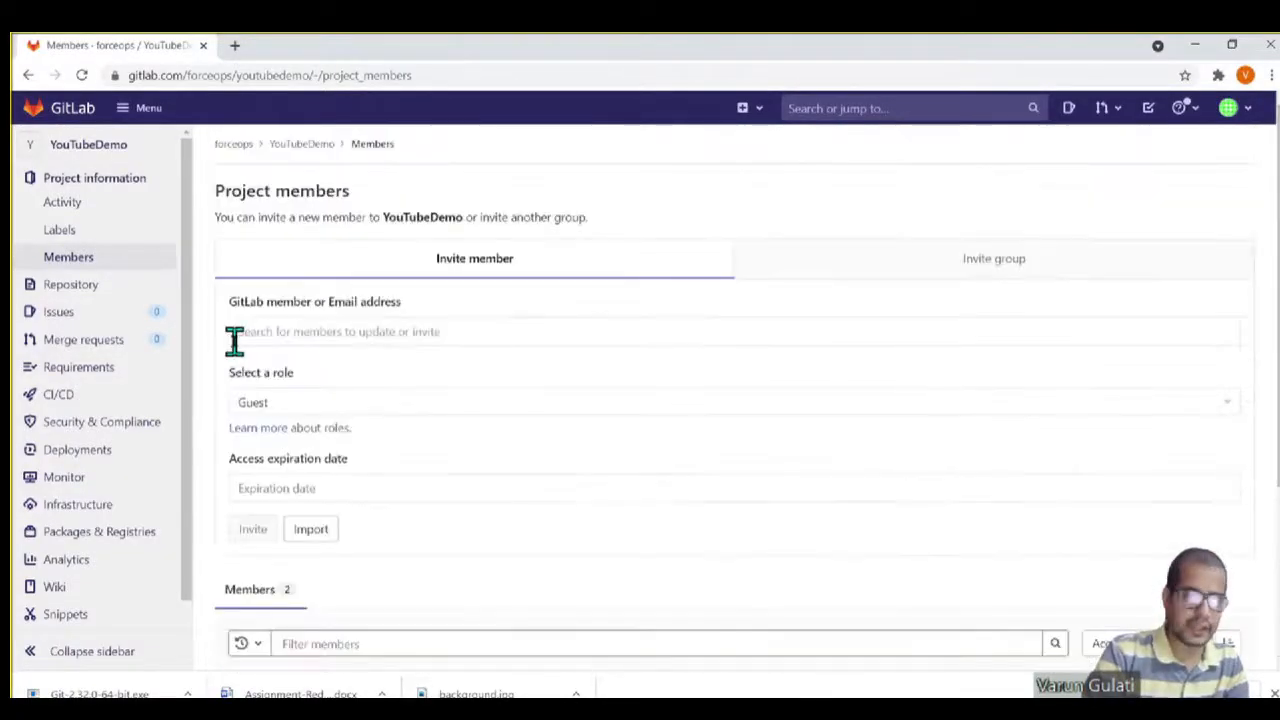
Step: Return to the YouTubeDemo overview and switch the file view to the develop branch
{"action": "left_click", "coordinate": [88, 144]}
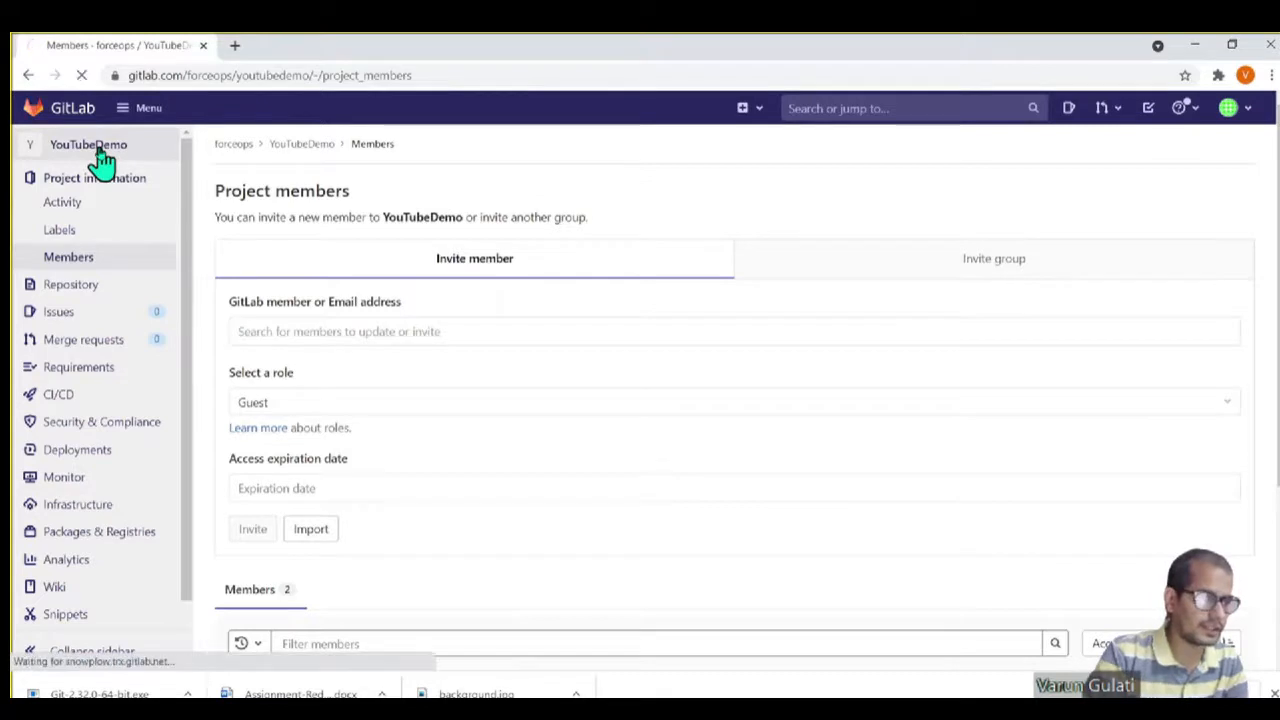
{"action": "left_click", "coordinate": [88, 144]}
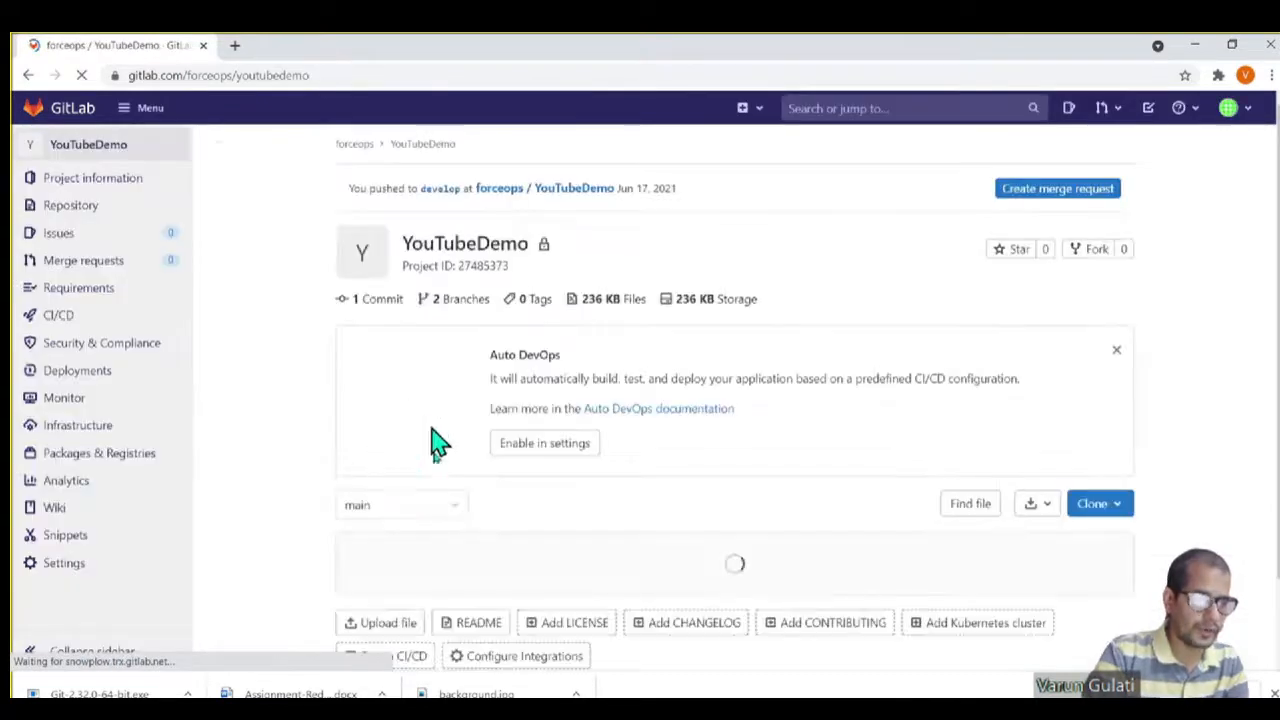
{"action": "left_click", "coordinate": [400, 504]}
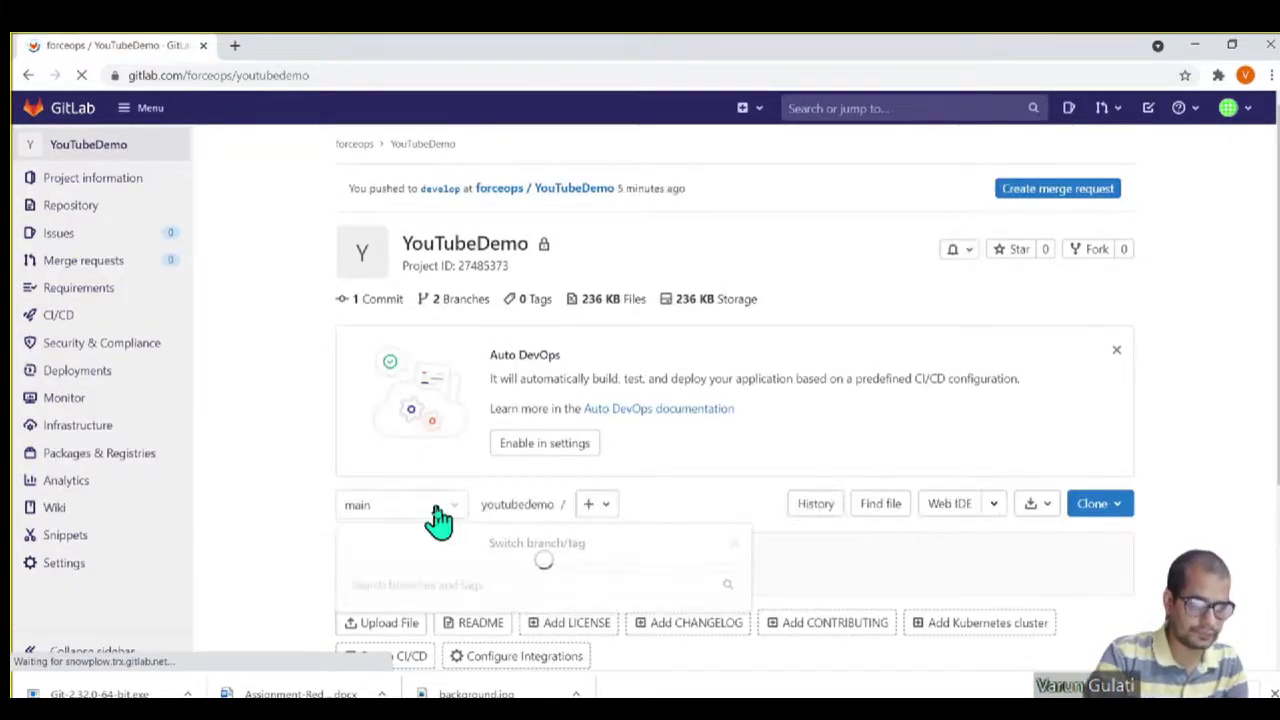
{"action": "left_click", "coordinate": [400, 504]}
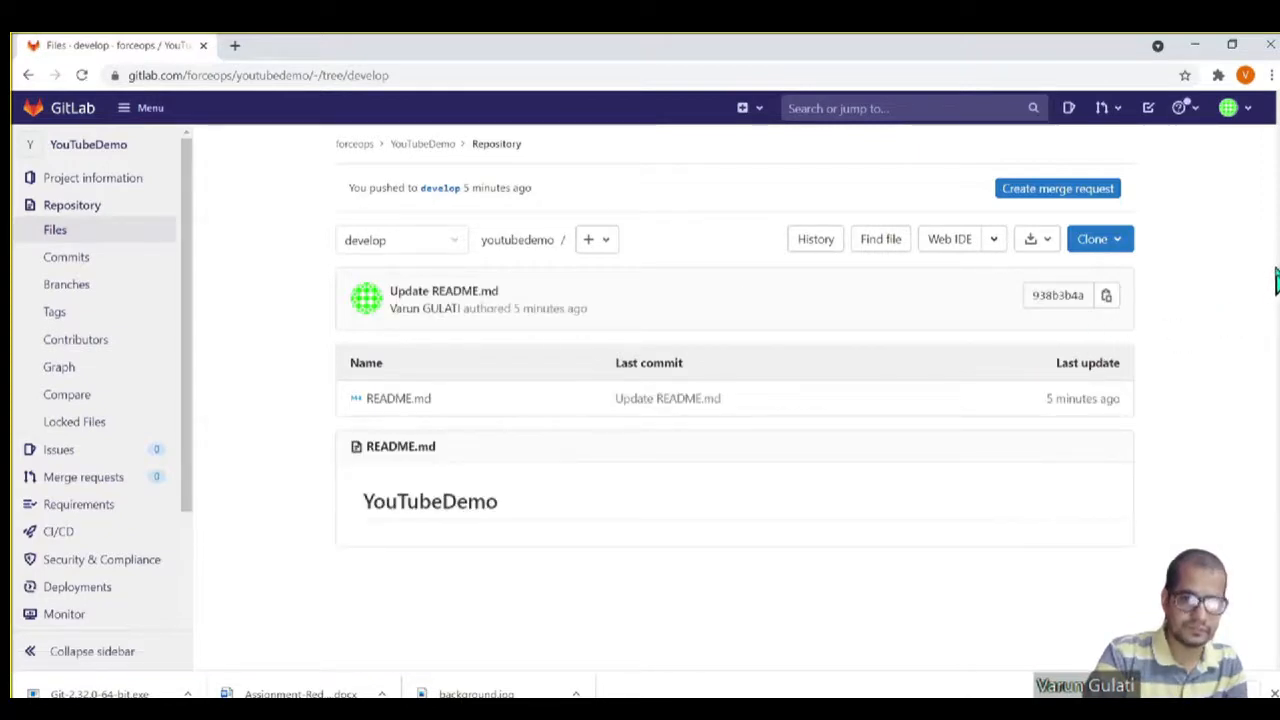
{"action": "mouse_move", "coordinate": [510, 520]}
{"action": "type", "text": "git pull origin develo"}
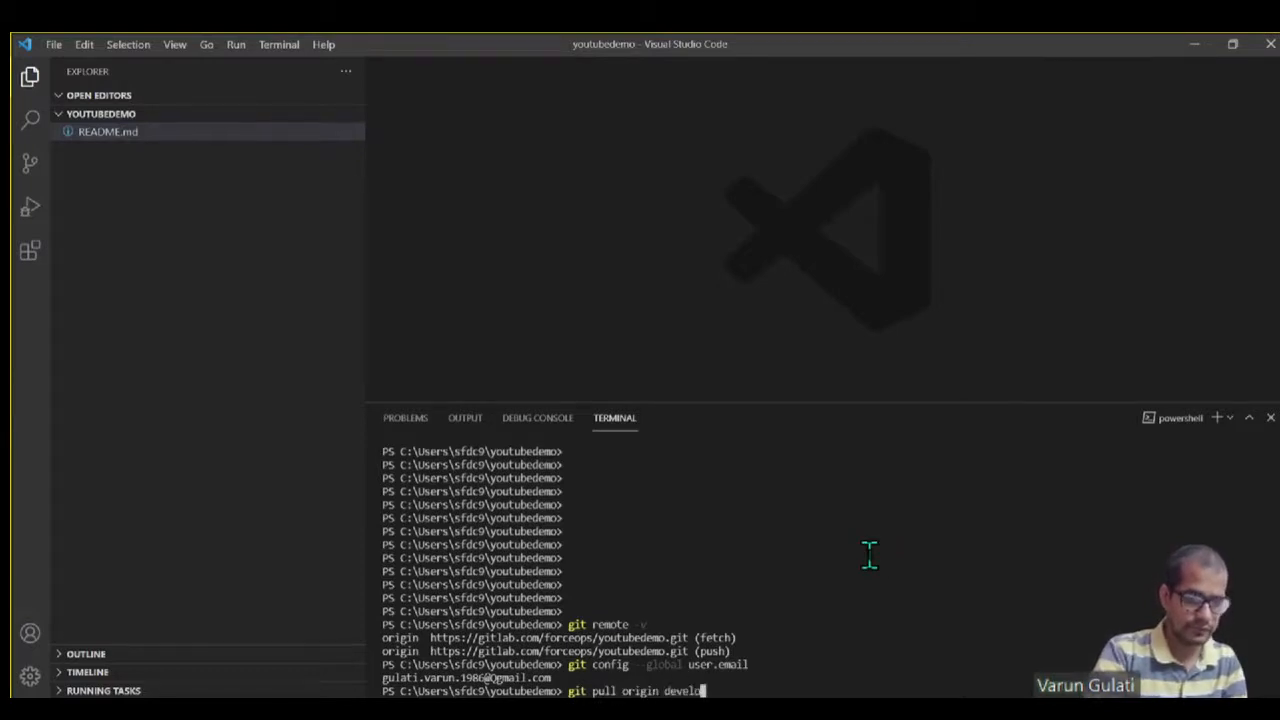
Step: Run git pull origin develop, which is already up to date, and open README.md
{"action": "key", "text": "Enter"}
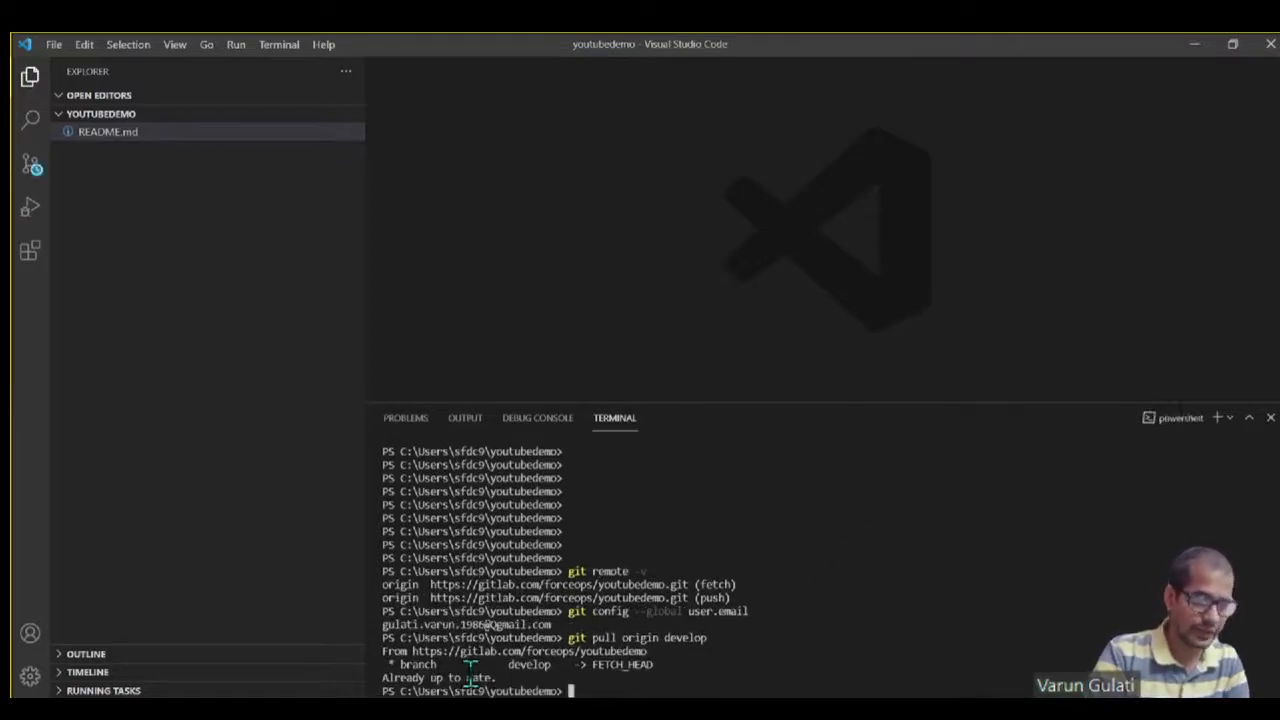
{"action": "left_click", "coordinate": [102, 131]}
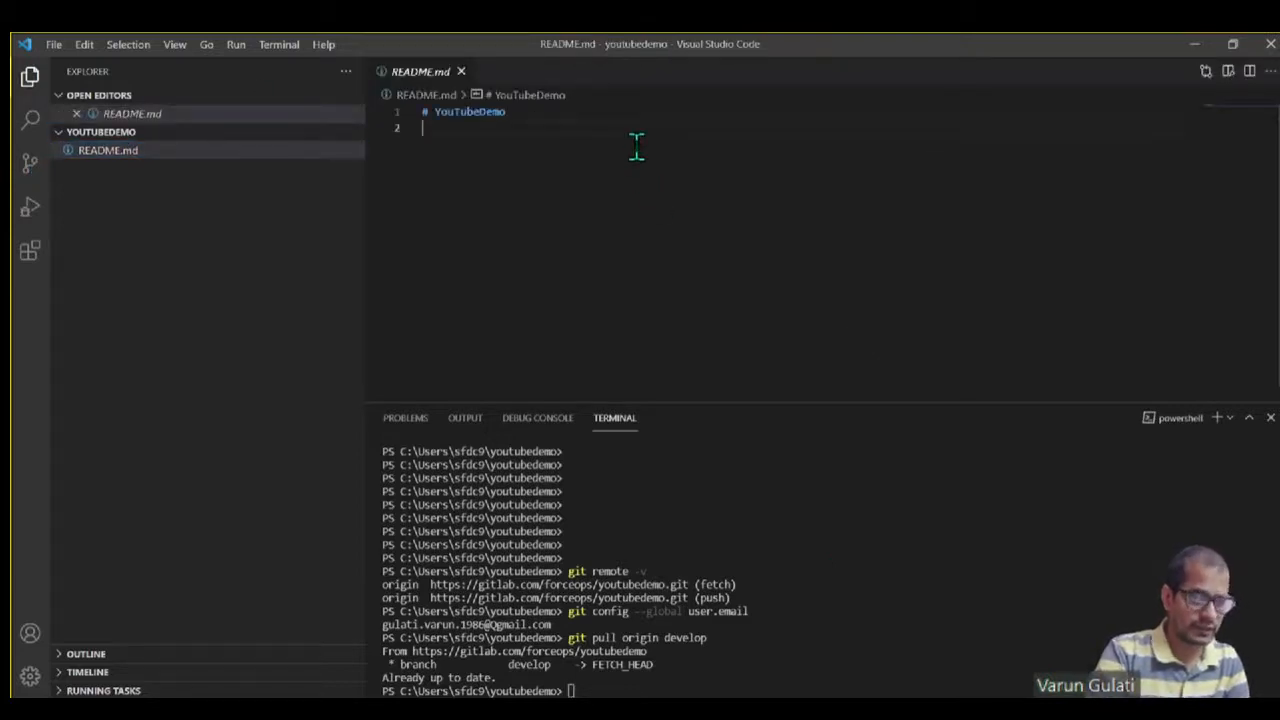
Step: Add a 'first commit' line to README.md and commit the staged change as 'Commit 1'
{"action": "type", "text": "first commit"}
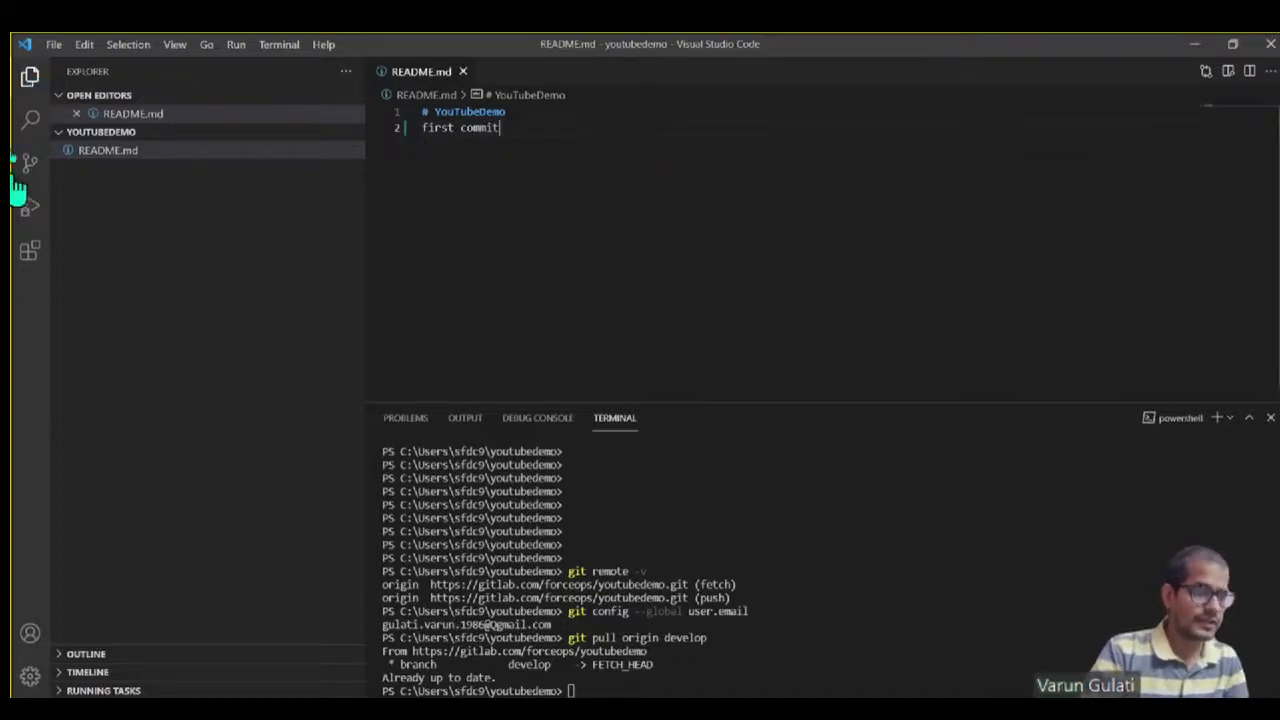
{"action": "mouse_move", "coordinate": [22, 160]}
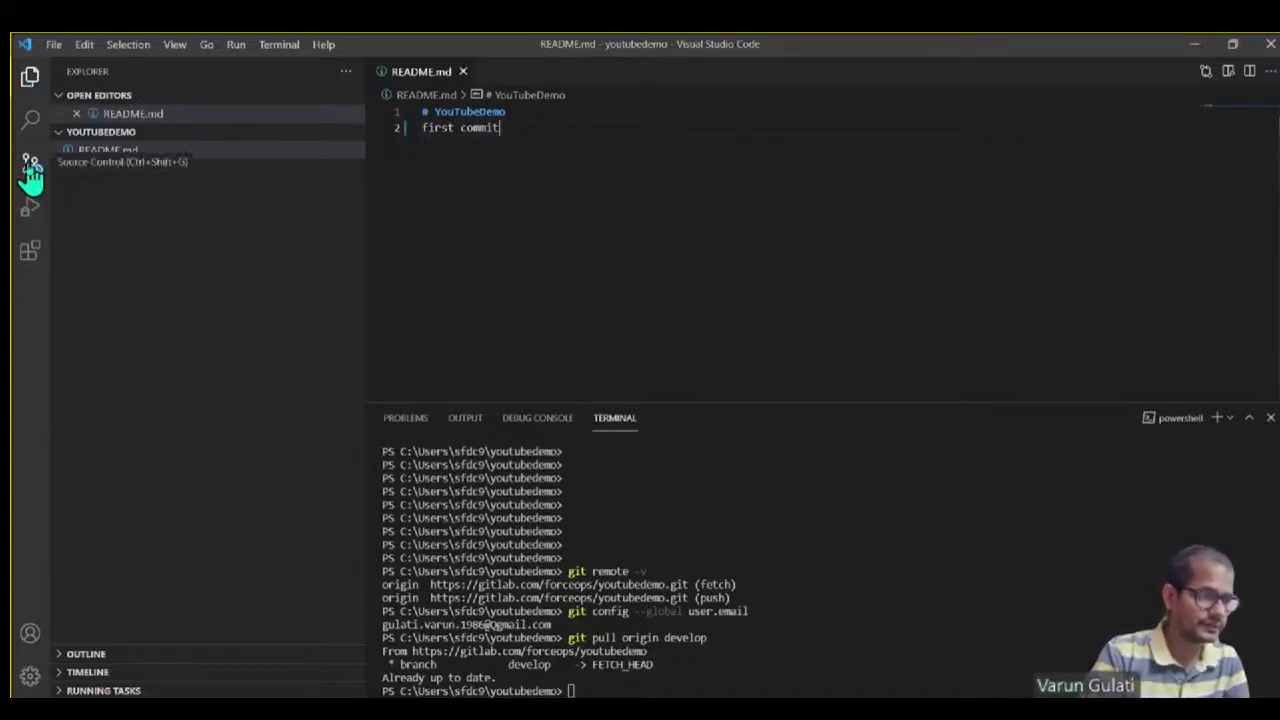
{"action": "left_click", "coordinate": [28, 168]}
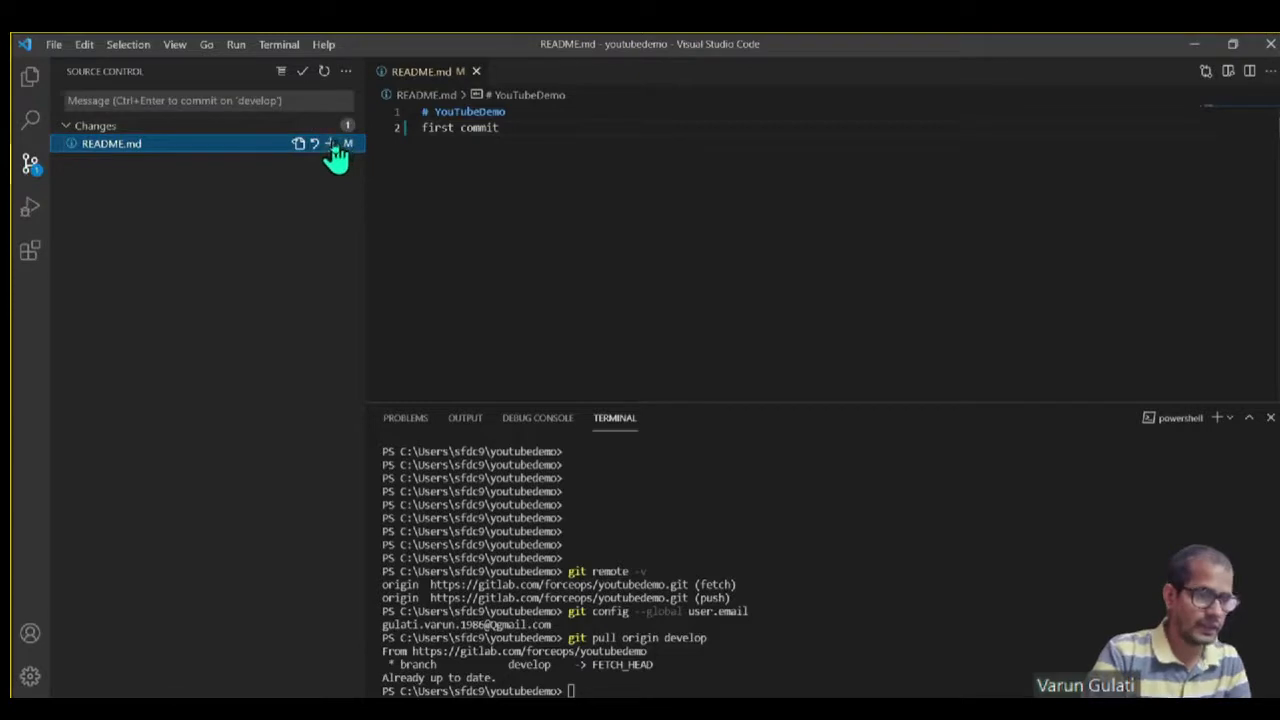
{"action": "mouse_move", "coordinate": [348, 75]}
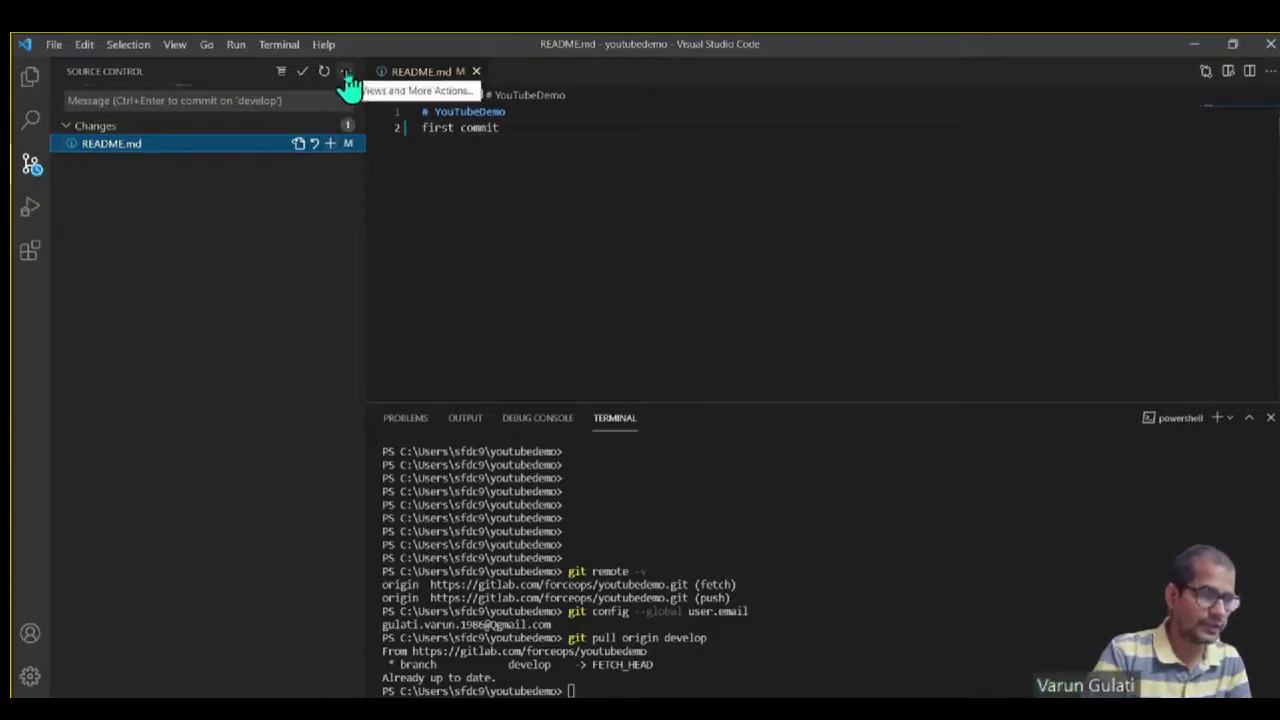
{"action": "left_click", "coordinate": [345, 71]}
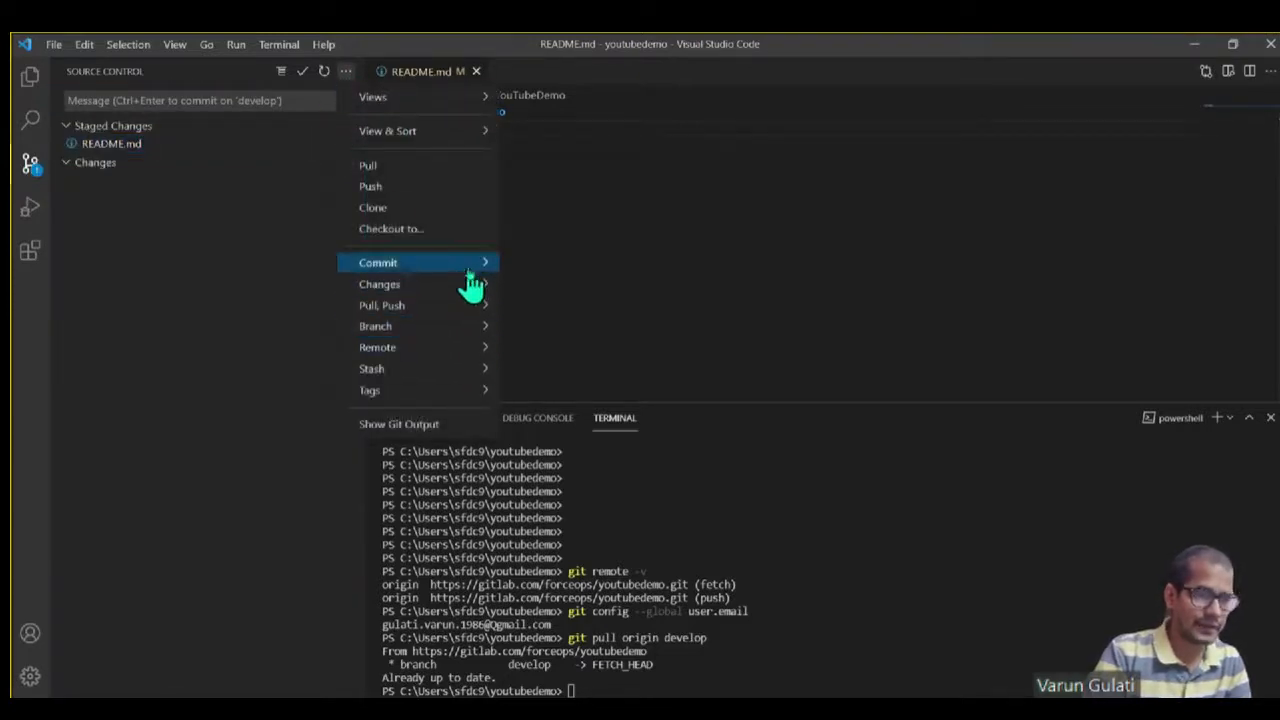
{"action": "left_click", "coordinate": [378, 262]}
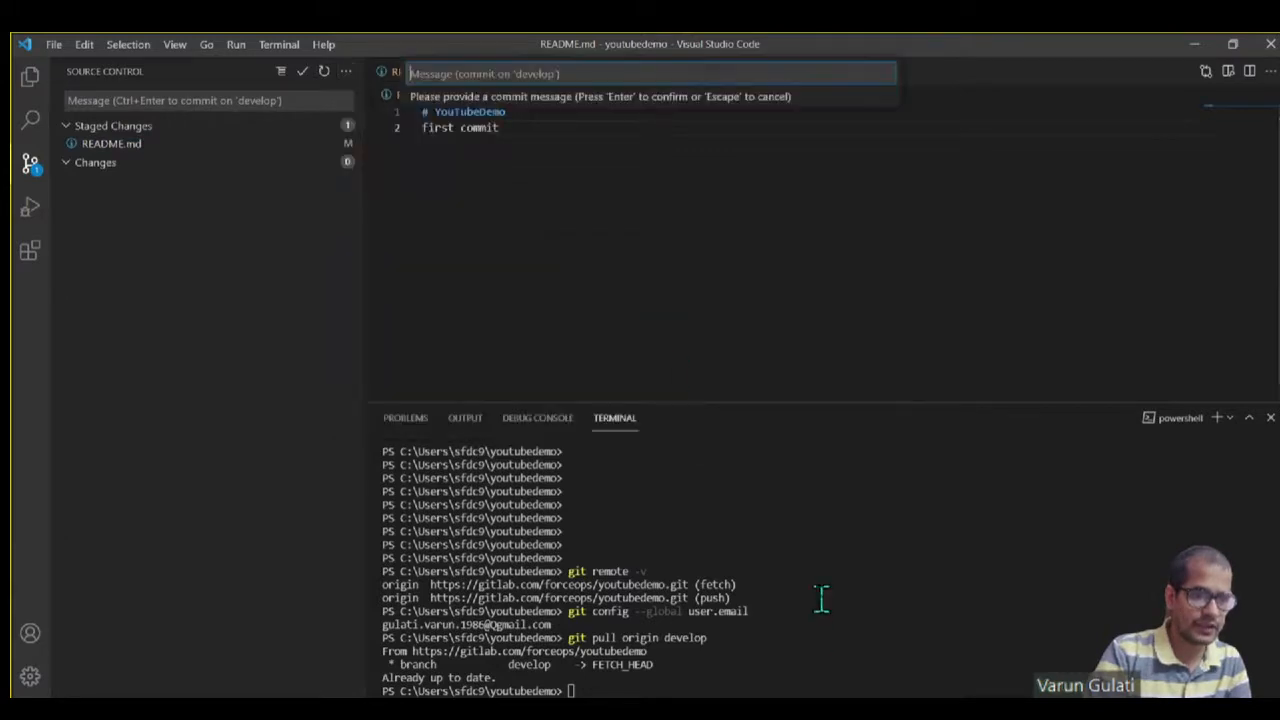
{"action": "mouse_move", "coordinate": [747, 188]}
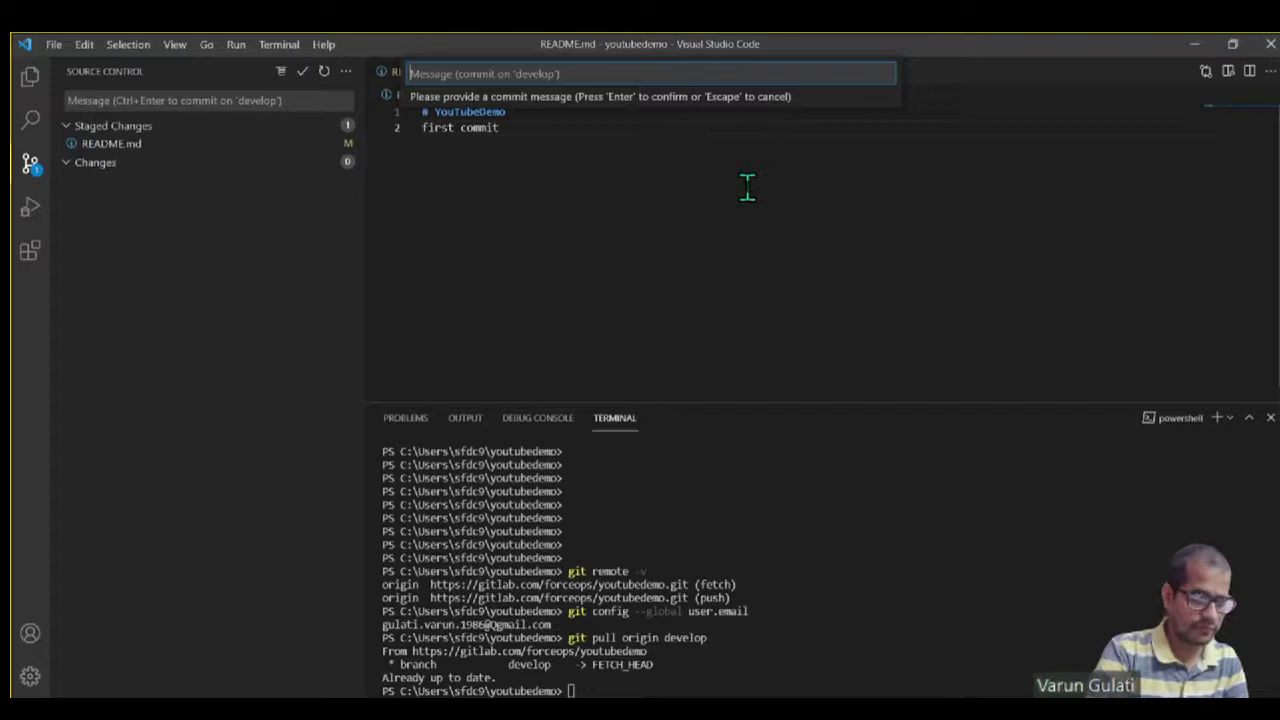
{"action": "type", "text": "Commit 1"}
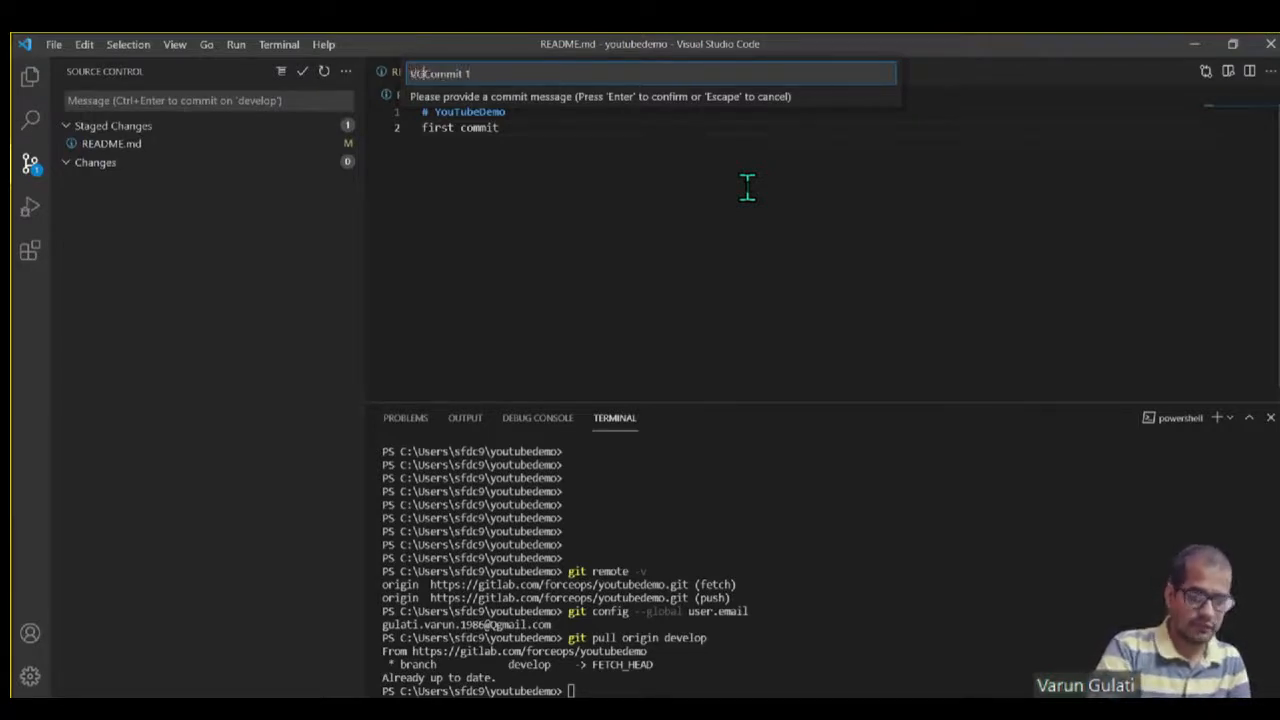
{"action": "key", "text": "Escape"}
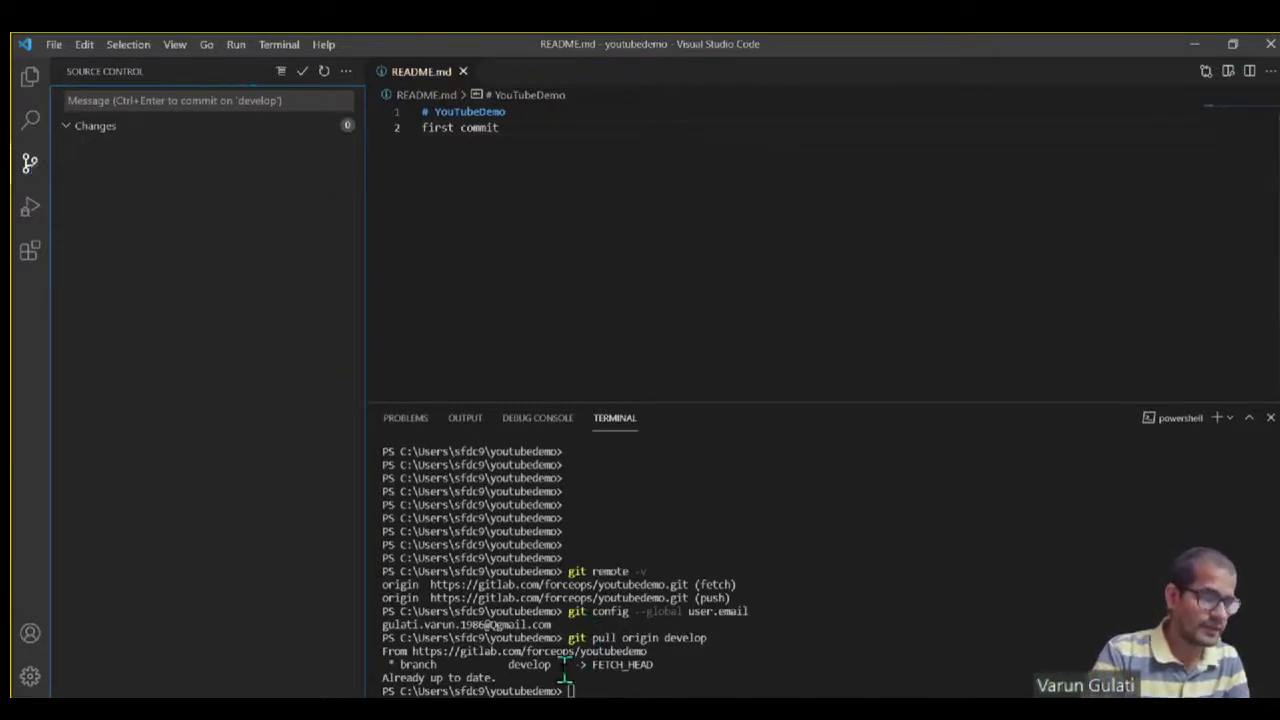
{"action": "mouse_move", "coordinate": [796, 547]}
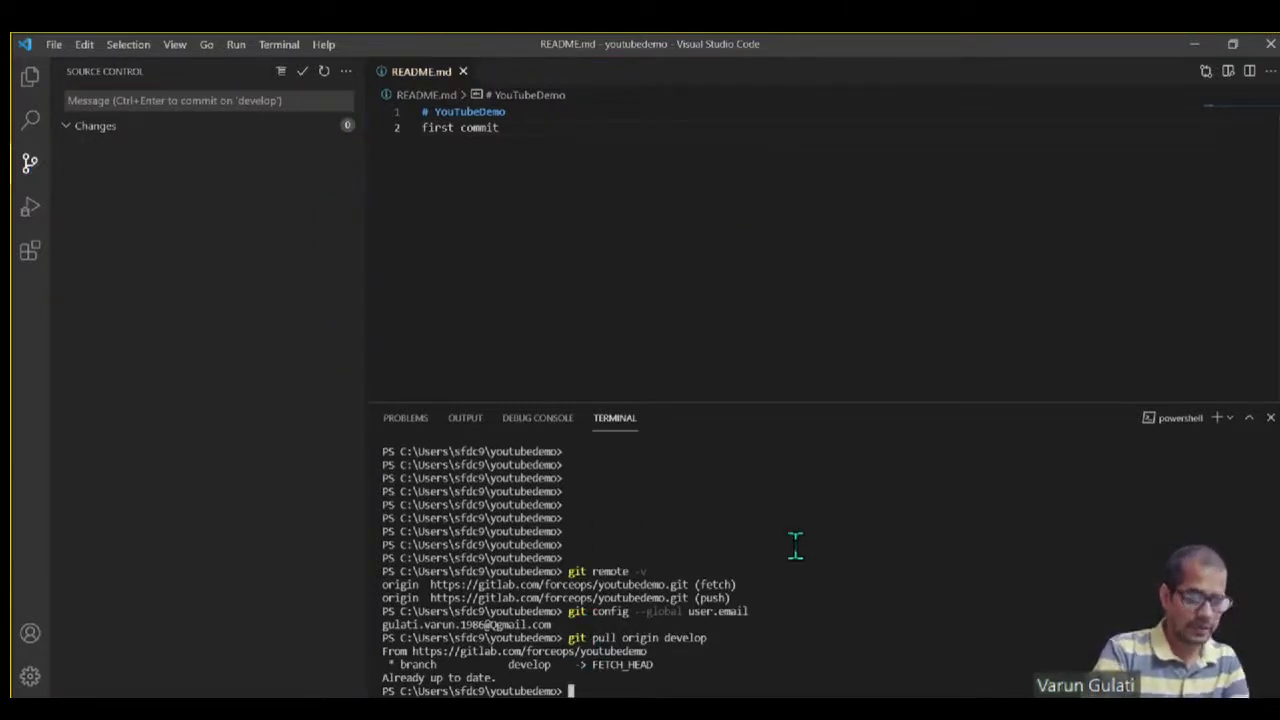
Step: Start pushing the develop branch to origin with git push origin develop
{"action": "type", "text": "git push origin develop"}
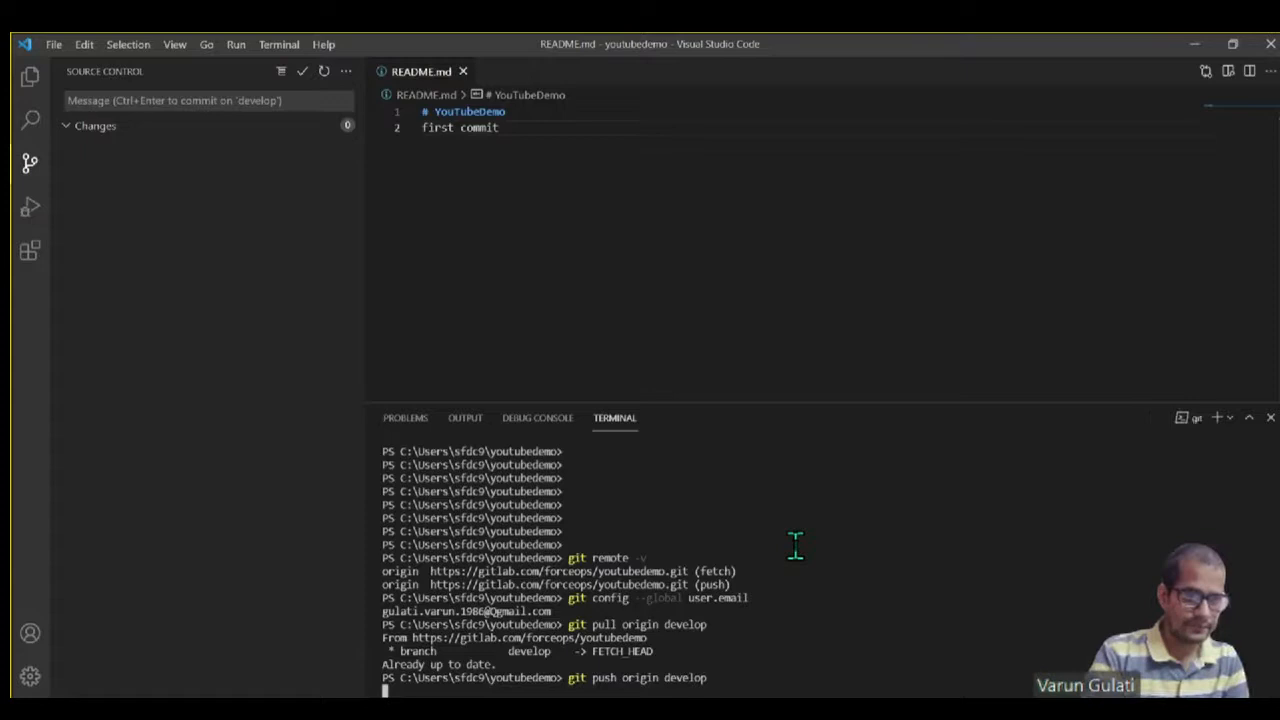
{"action": "mouse_move", "coordinate": [692, 584]}
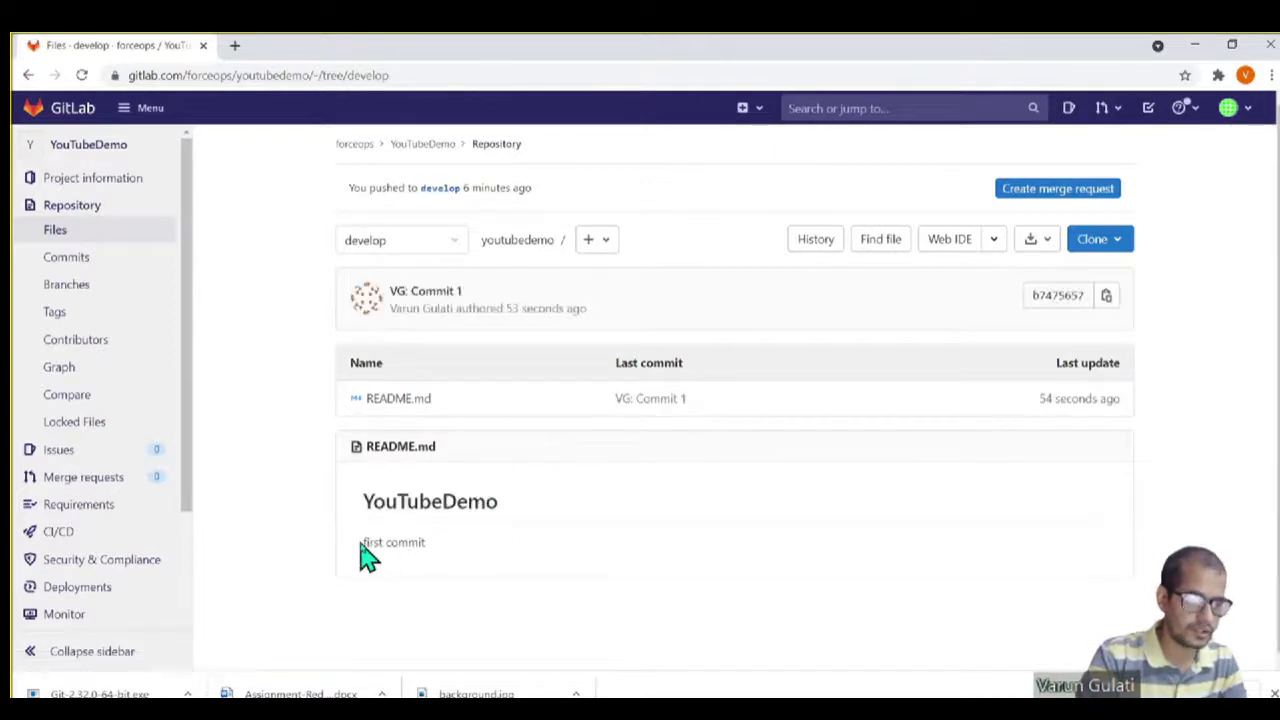
{"action": "mouse_move", "coordinate": [468, 558]}
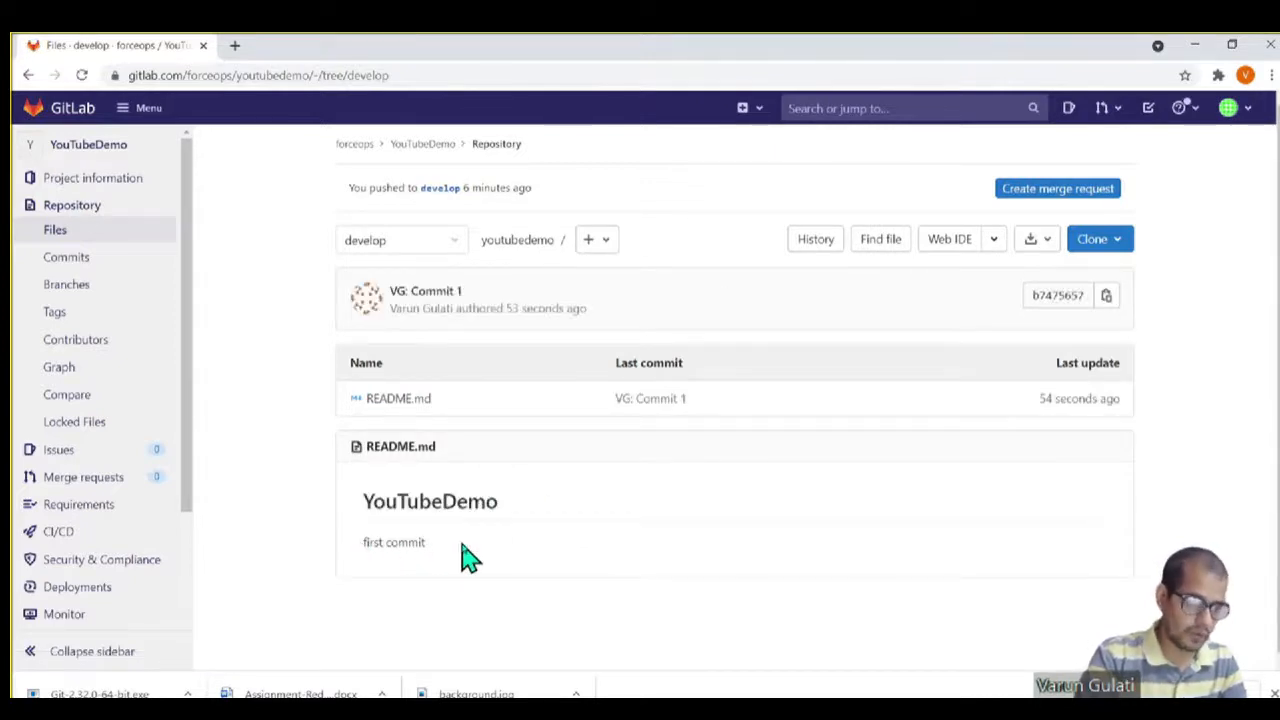
{"action": "mouse_move", "coordinate": [258, 357]}
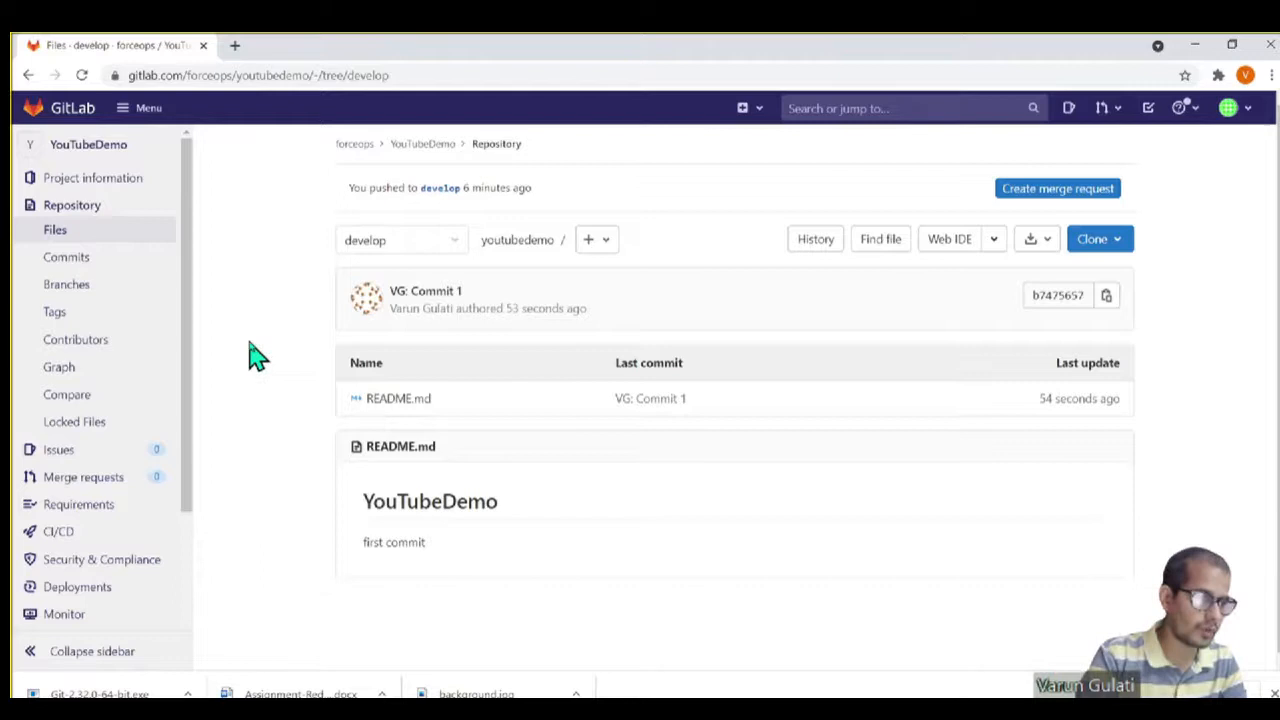
{"action": "mouse_move", "coordinate": [311, 335]}
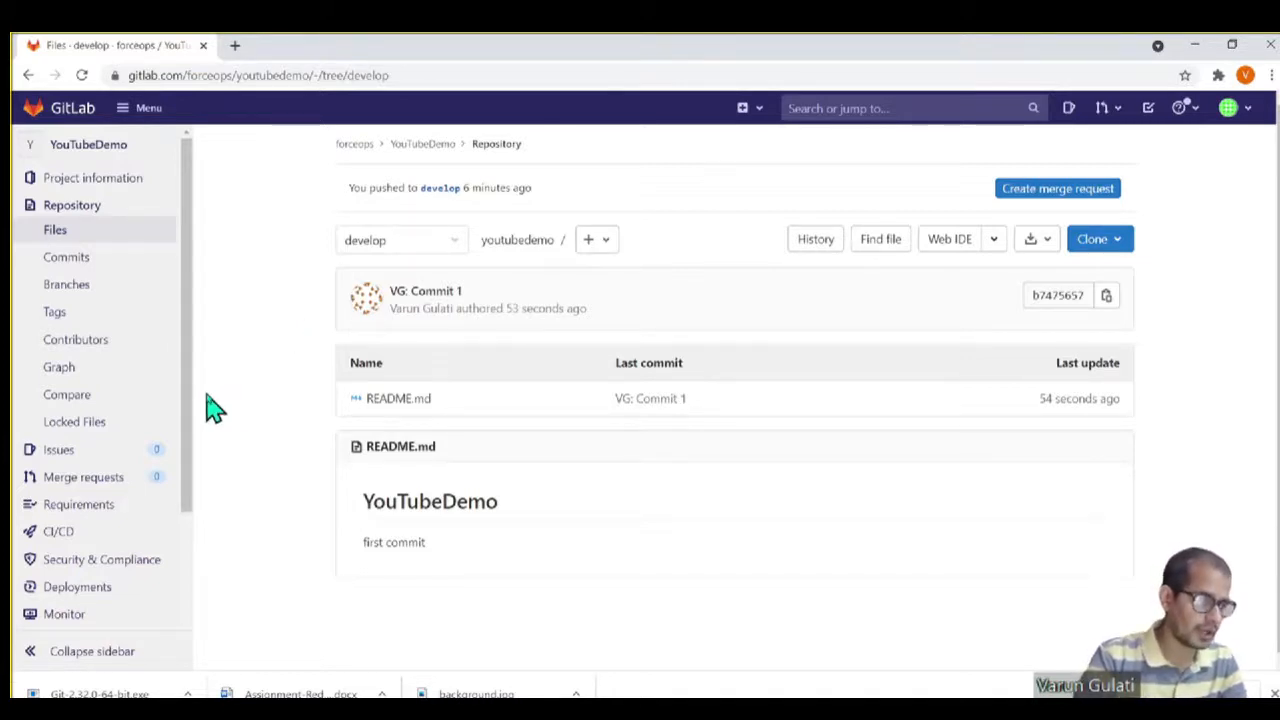
{"action": "mouse_move", "coordinate": [193, 408]}
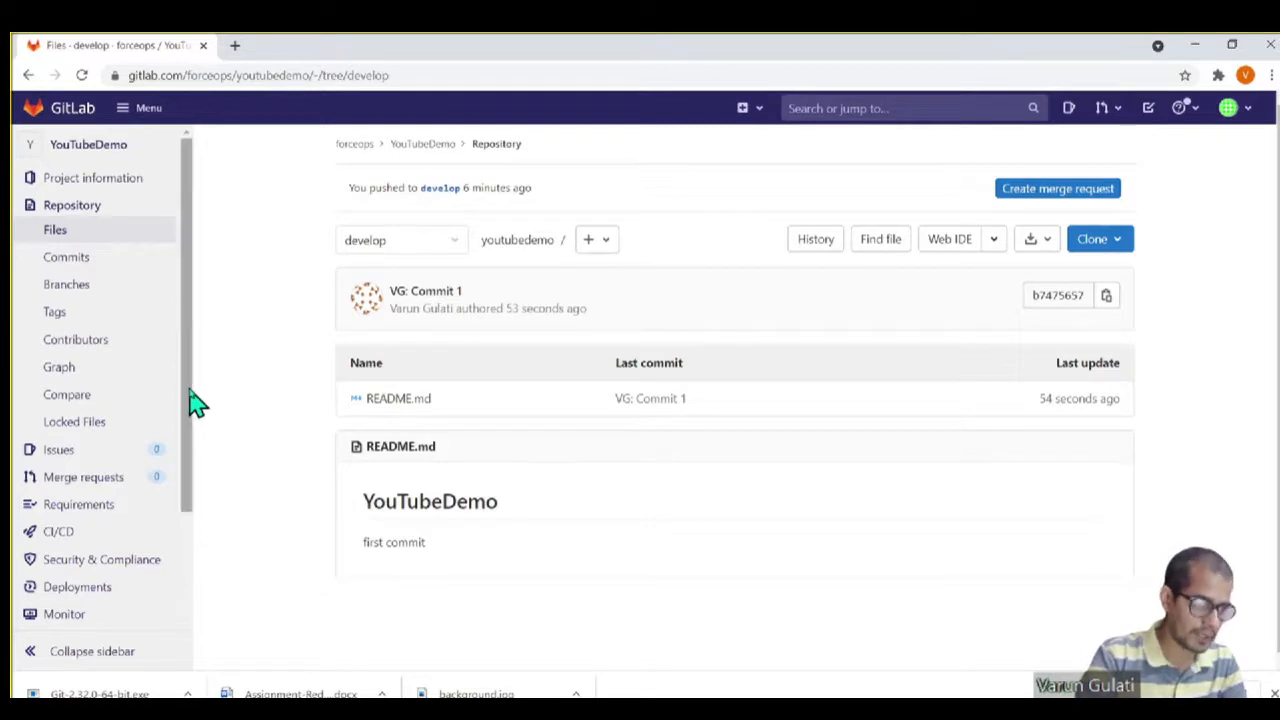
{"action": "mouse_move", "coordinate": [135, 387]}
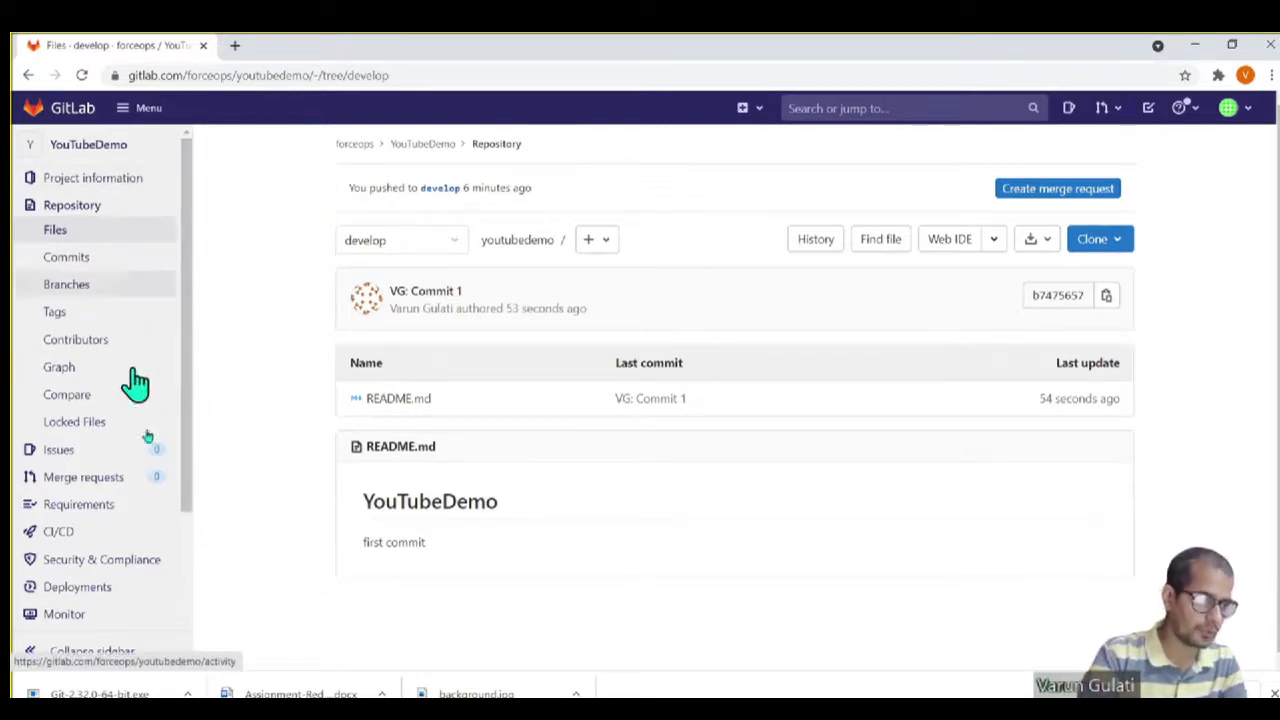
Step: Open Settings > Repository and expand the Protected branches section
{"action": "scroll", "scroll_direction": "down", "scroll_amount": 3}
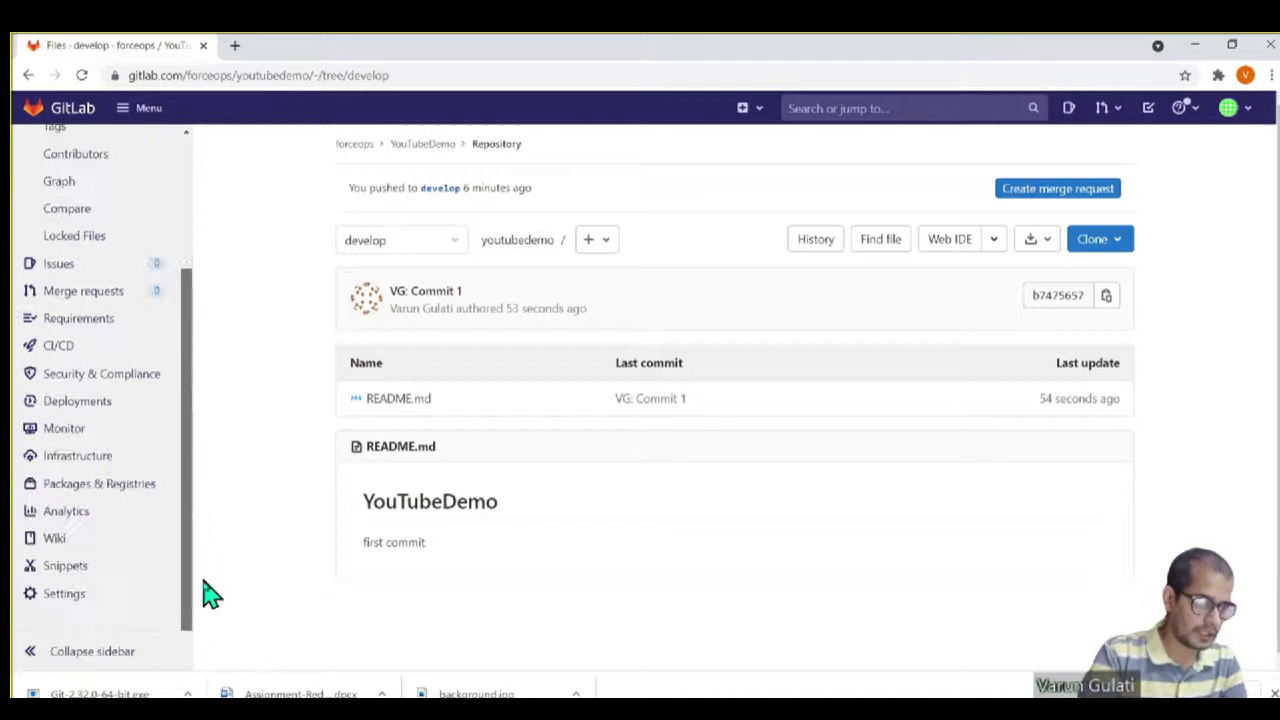
{"action": "left_click", "coordinate": [64, 593]}
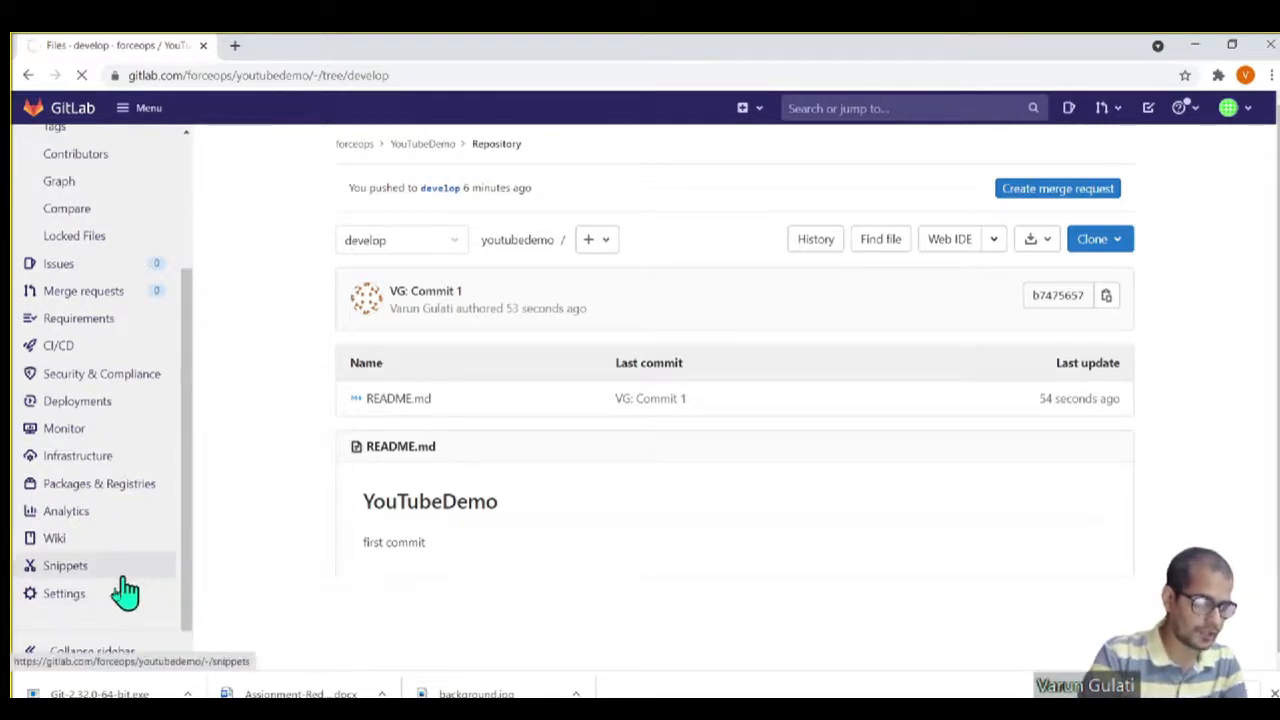
{"action": "left_click", "coordinate": [63, 594]}
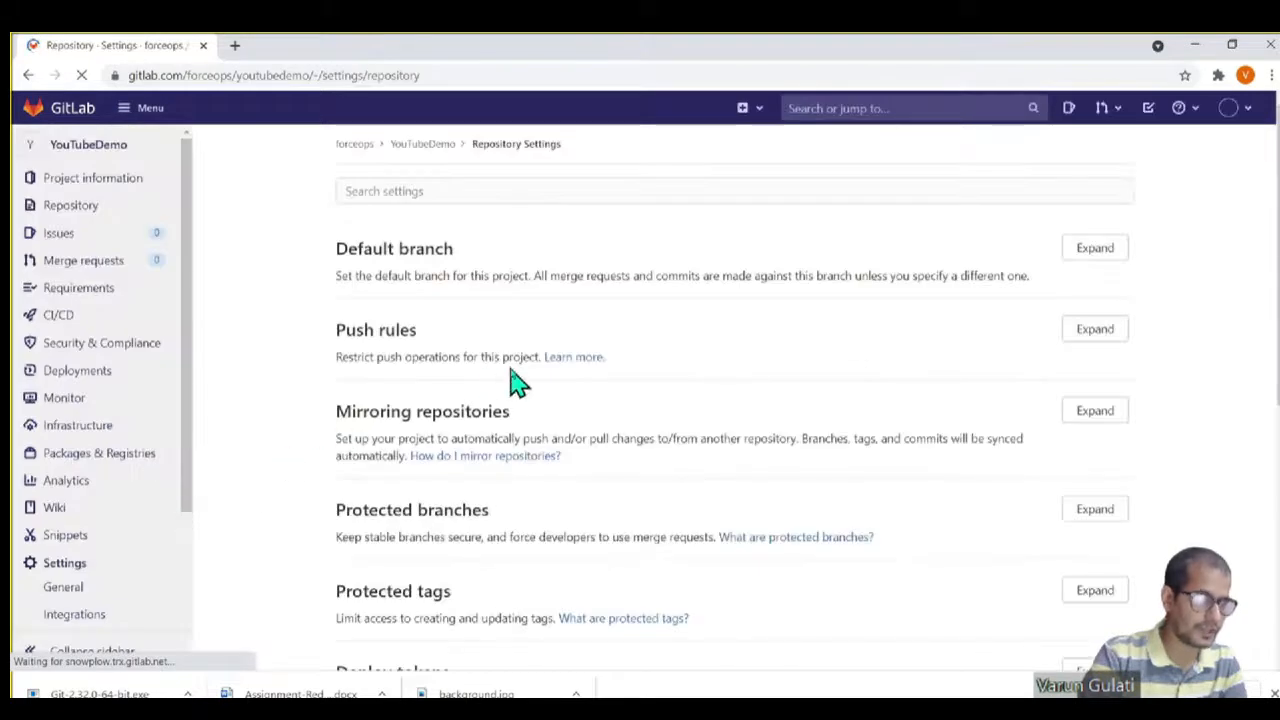
{"action": "mouse_move", "coordinate": [415, 613]}
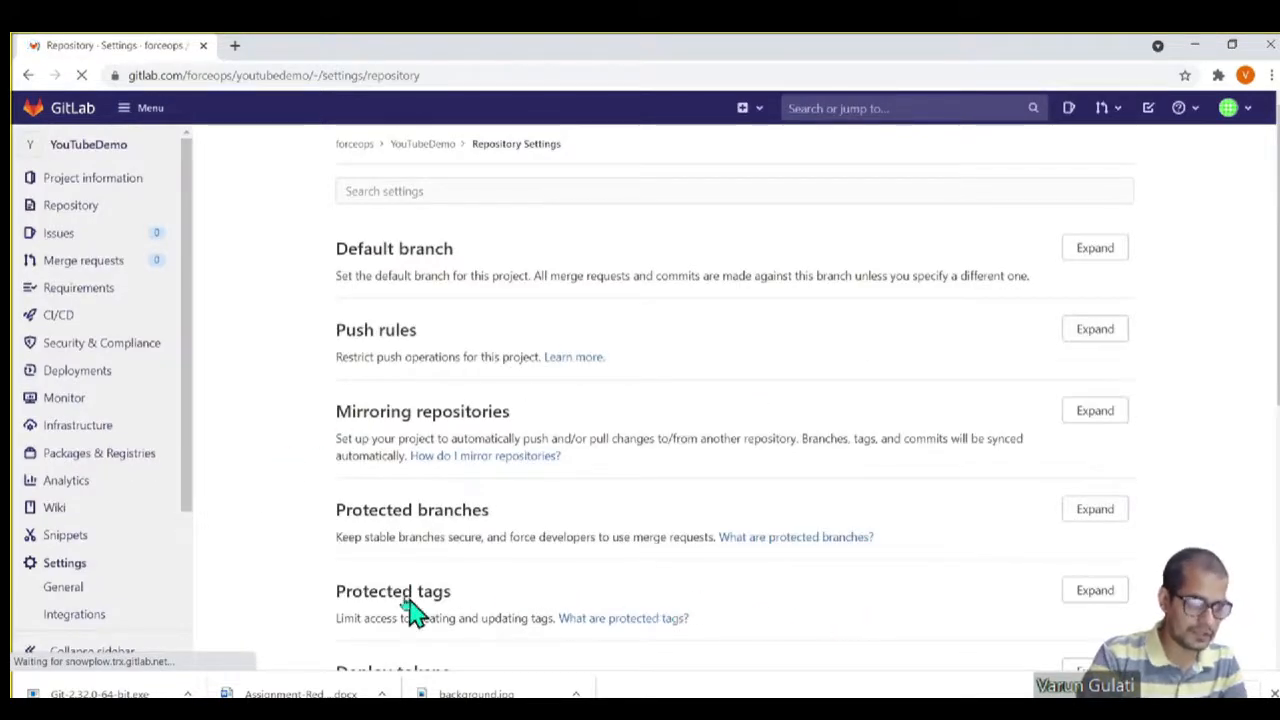
{"action": "mouse_move", "coordinate": [1095, 510]}
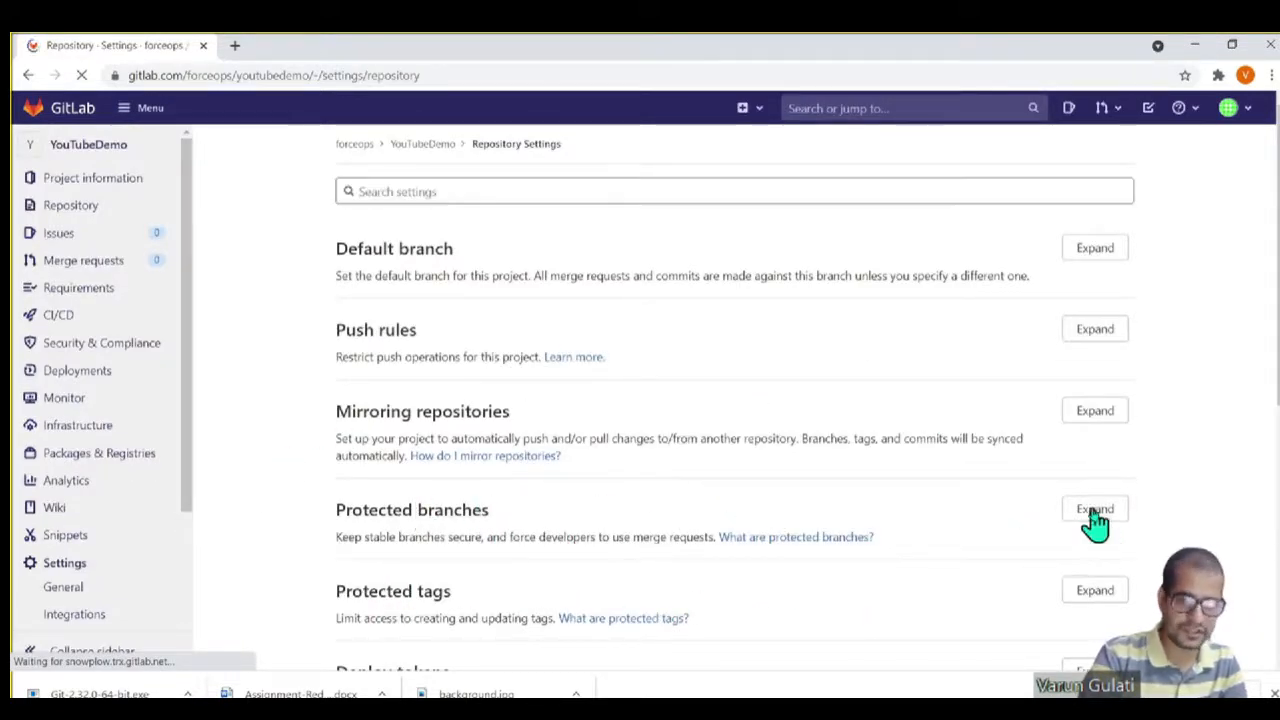
{"action": "left_click", "coordinate": [1094, 509]}
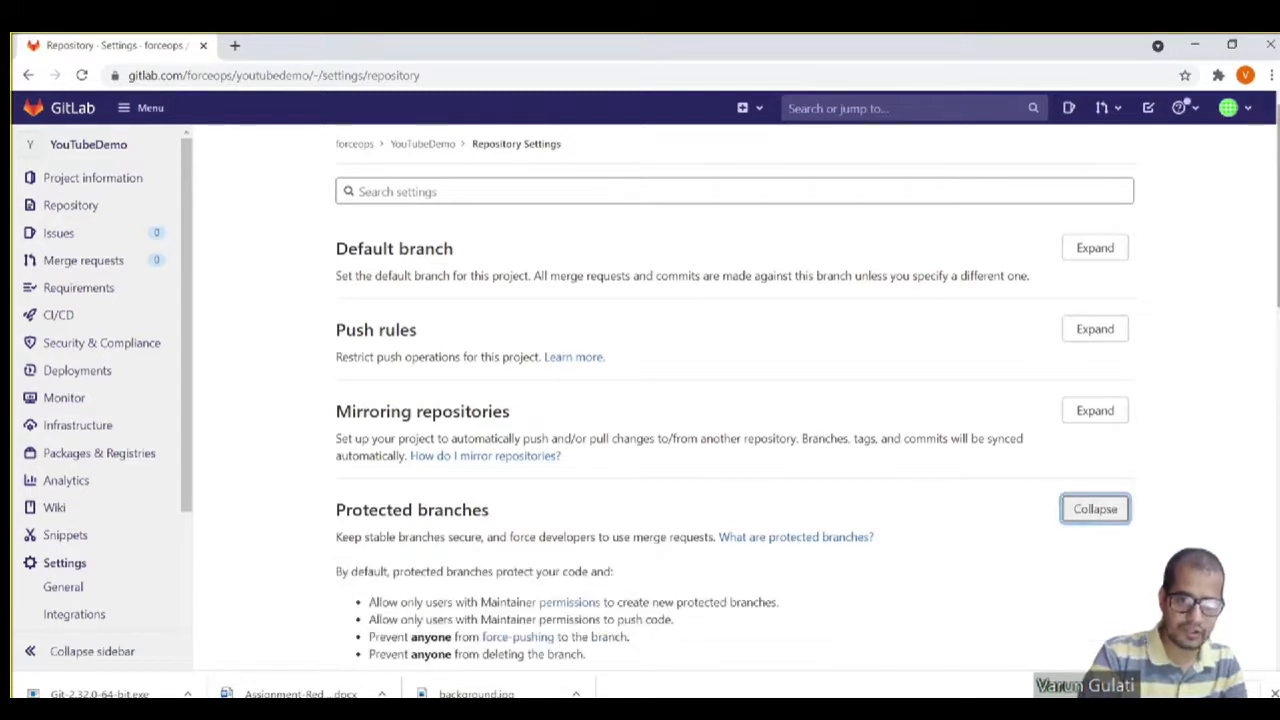
{"action": "scroll", "scroll_direction": "down", "scroll_amount": 3}
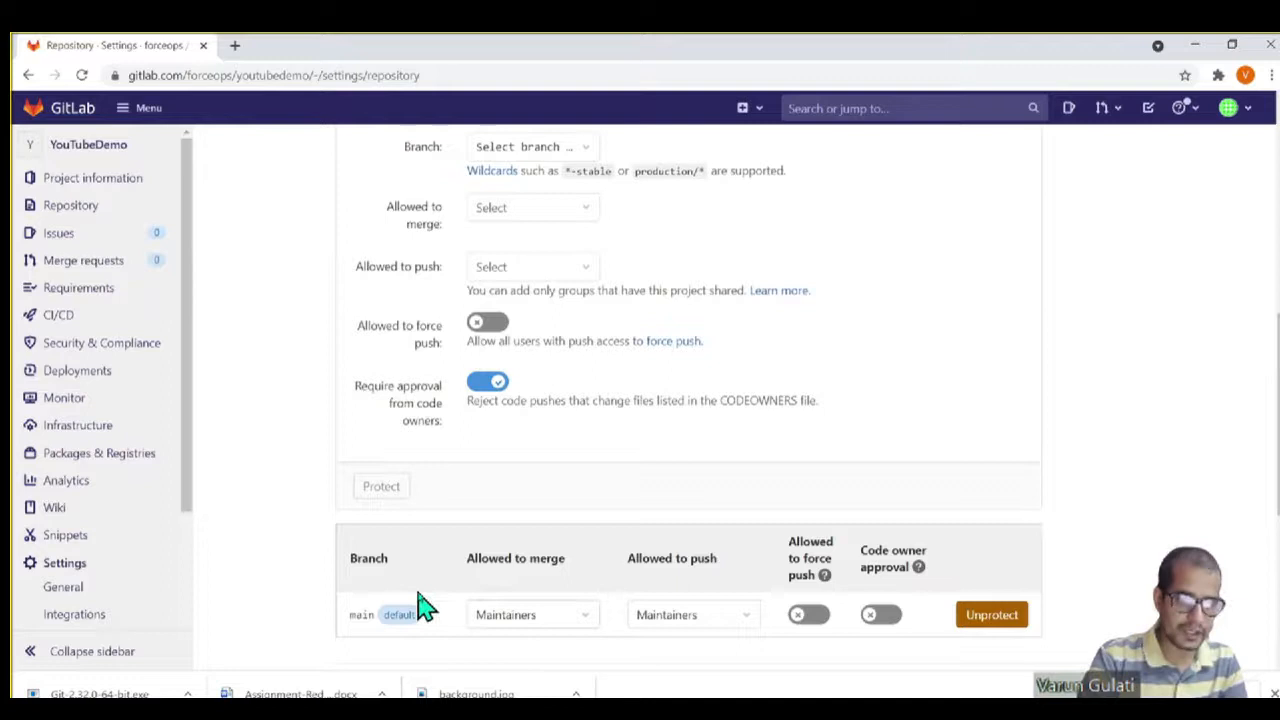
{"action": "mouse_move", "coordinate": [460, 650]}
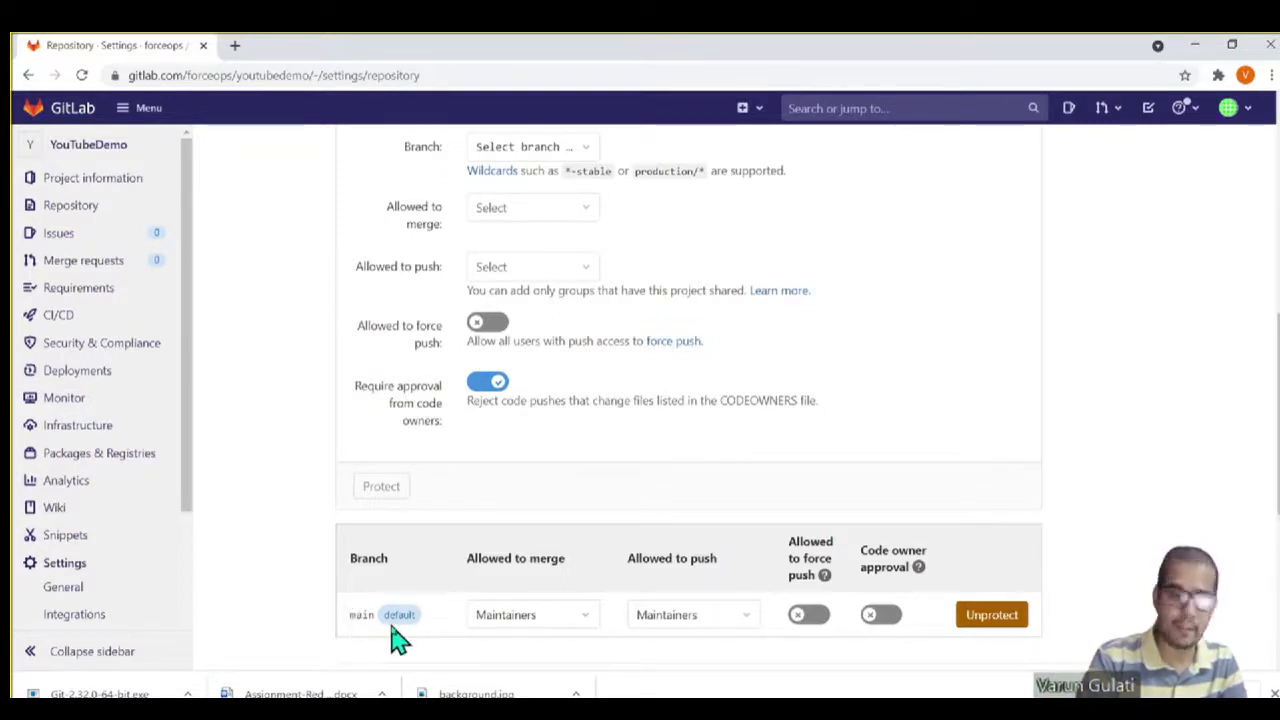
{"action": "mouse_move", "coordinate": [565, 610]}
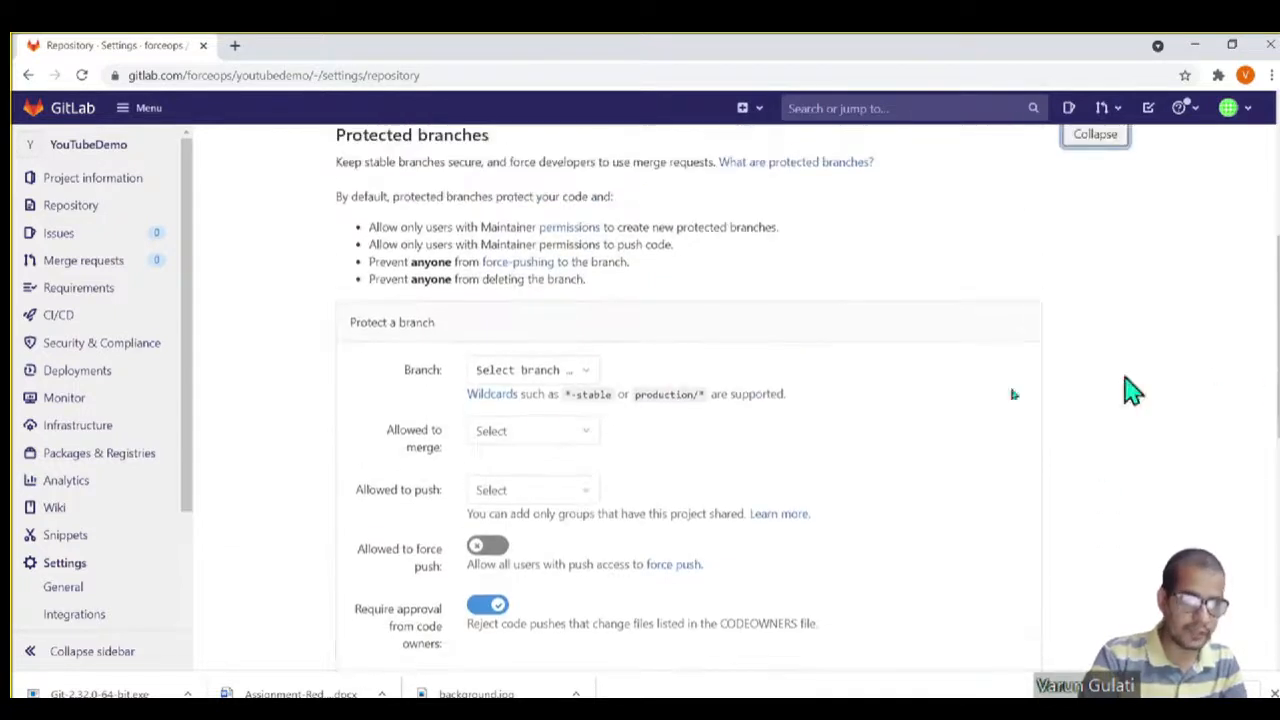
Step: Fill the protect-branch form with develop, Maintainers allowed to merge and Maintainers allowed to push
{"action": "left_click", "coordinate": [530, 369]}
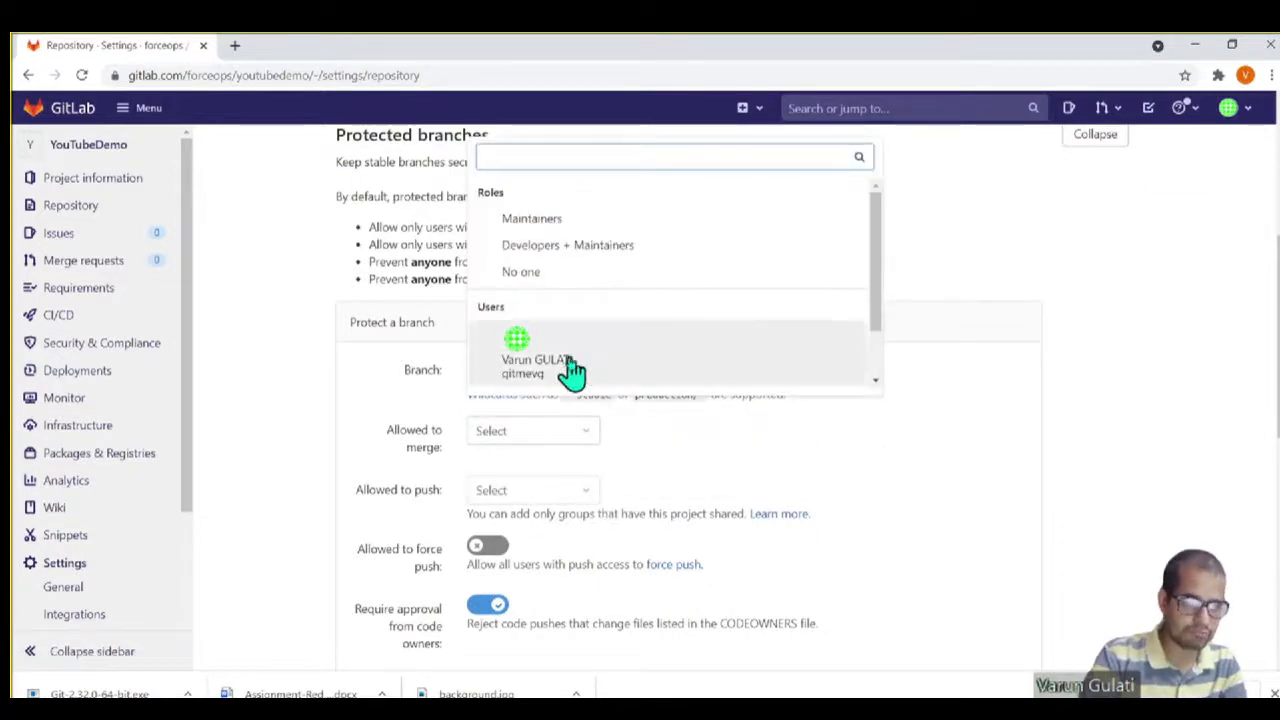
{"action": "left_click", "coordinate": [532, 218]}
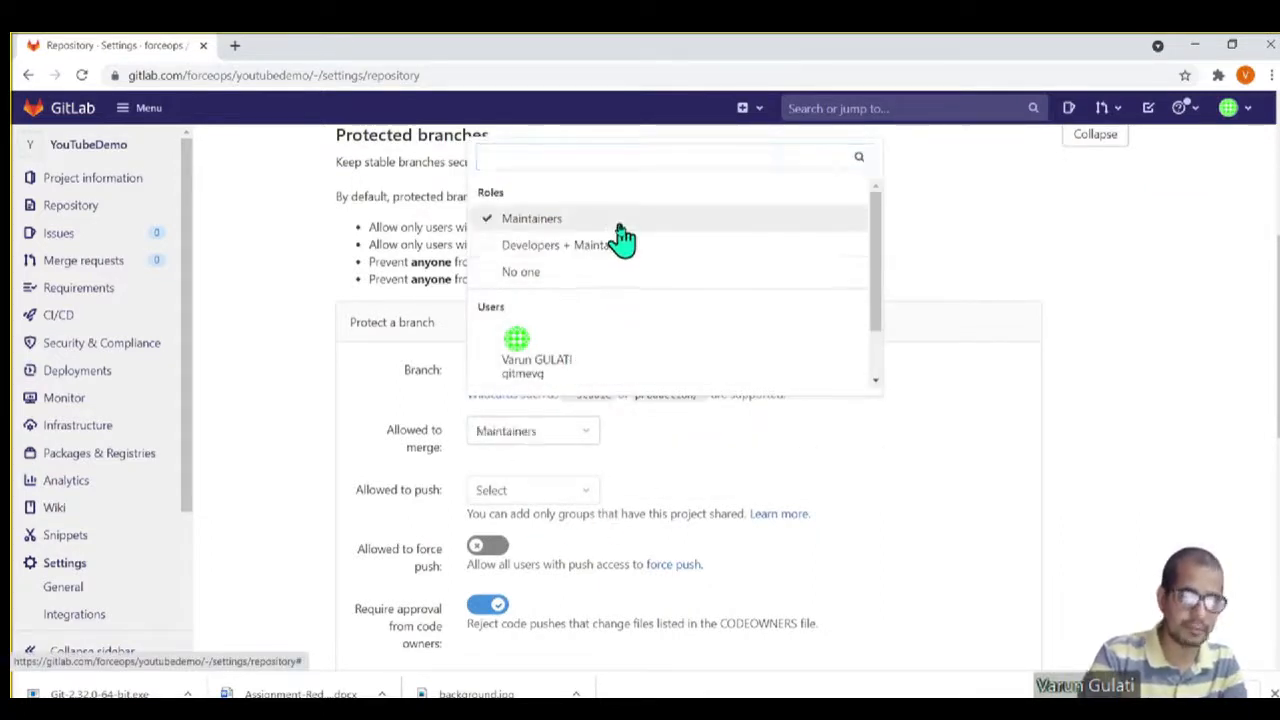
{"action": "left_click", "coordinate": [532, 490]}
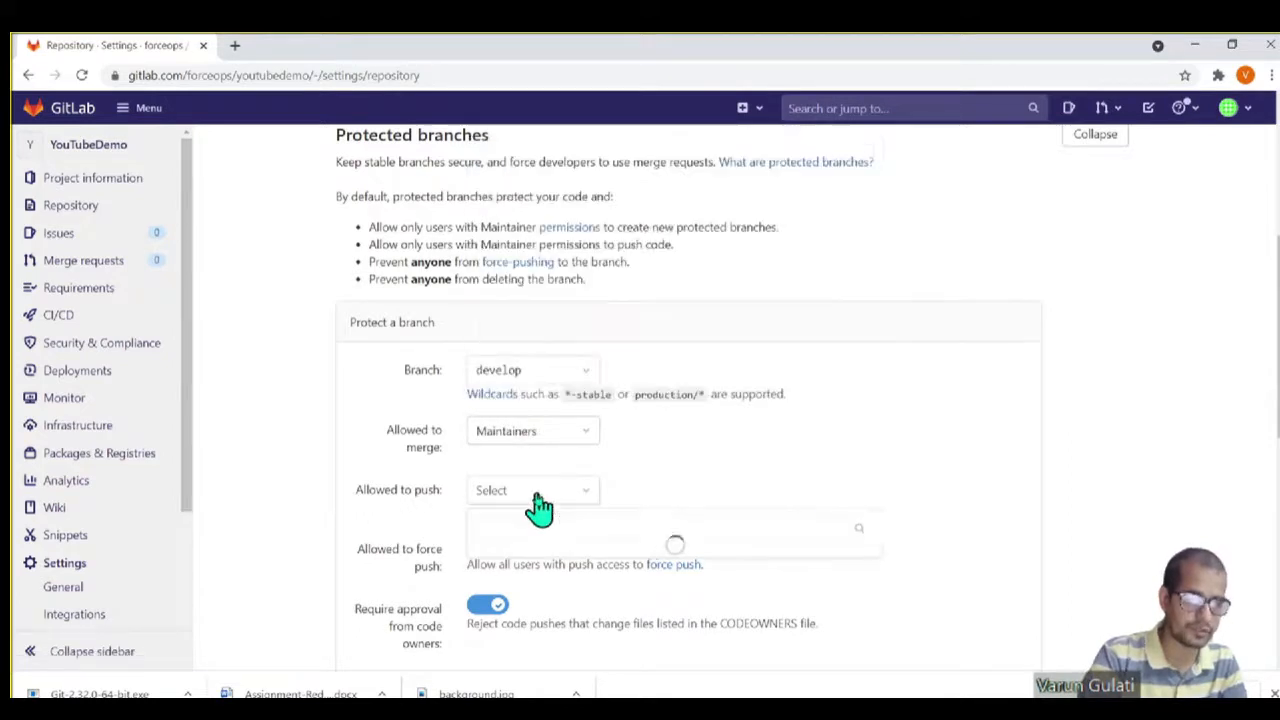
{"action": "left_click", "coordinate": [532, 490]}
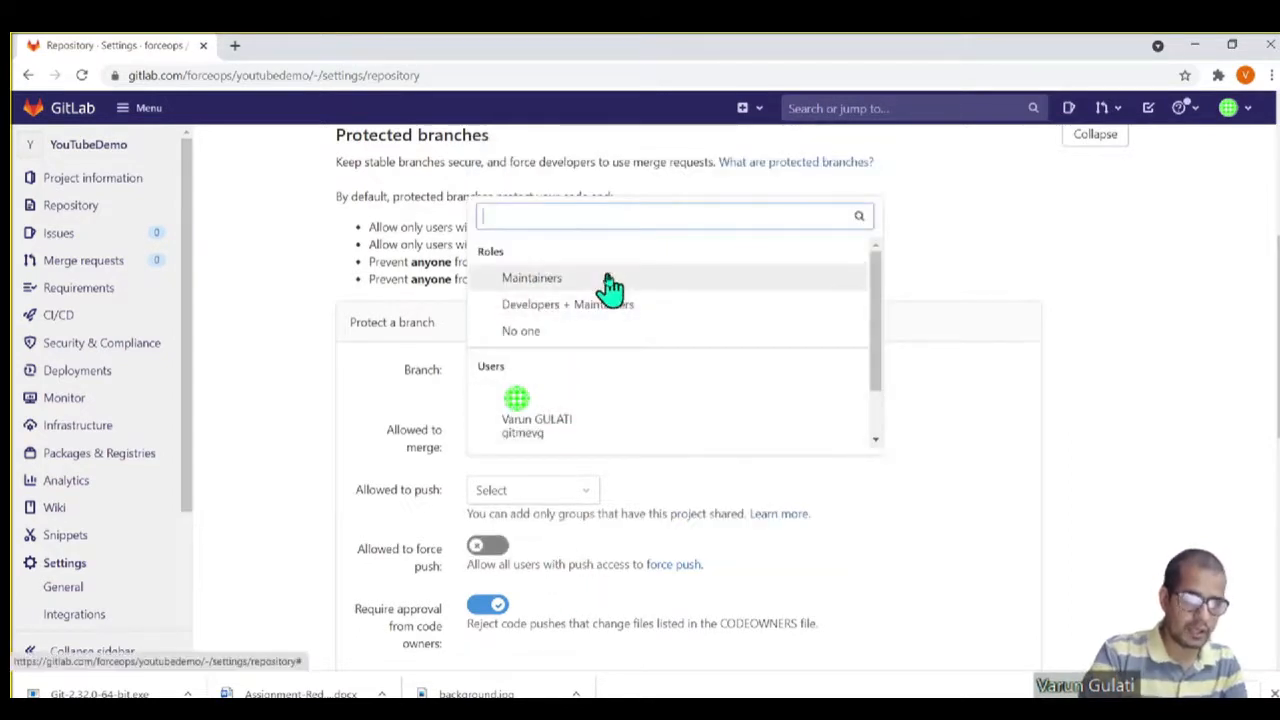
{"action": "left_click", "coordinate": [531, 277]}
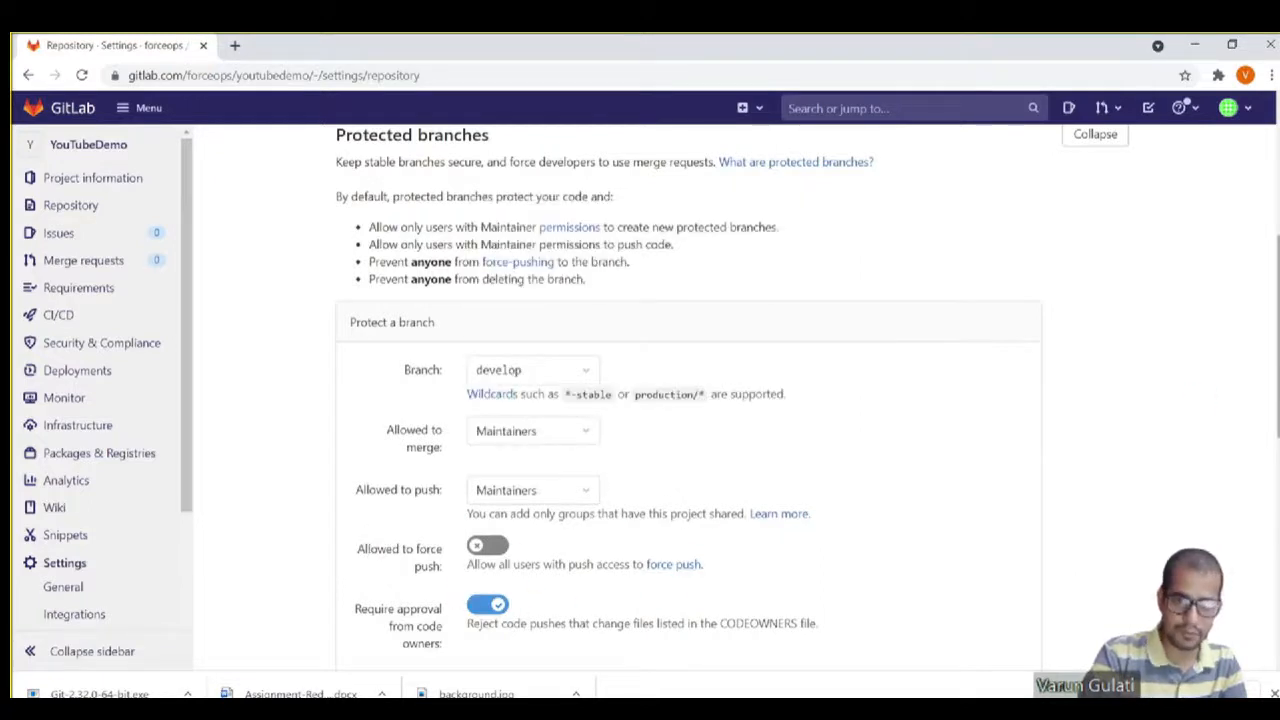
{"action": "scroll", "scroll_direction": "down", "scroll_amount": 3}
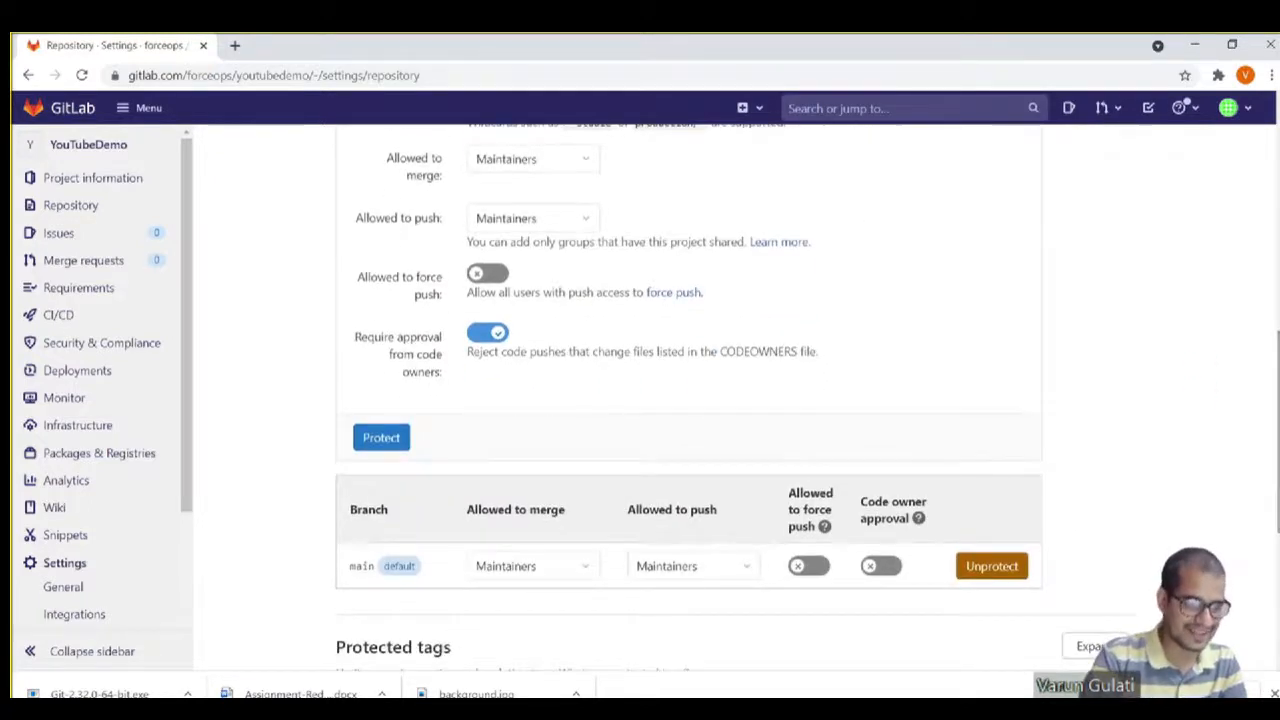
{"action": "mouse_move", "coordinate": [450, 395]}
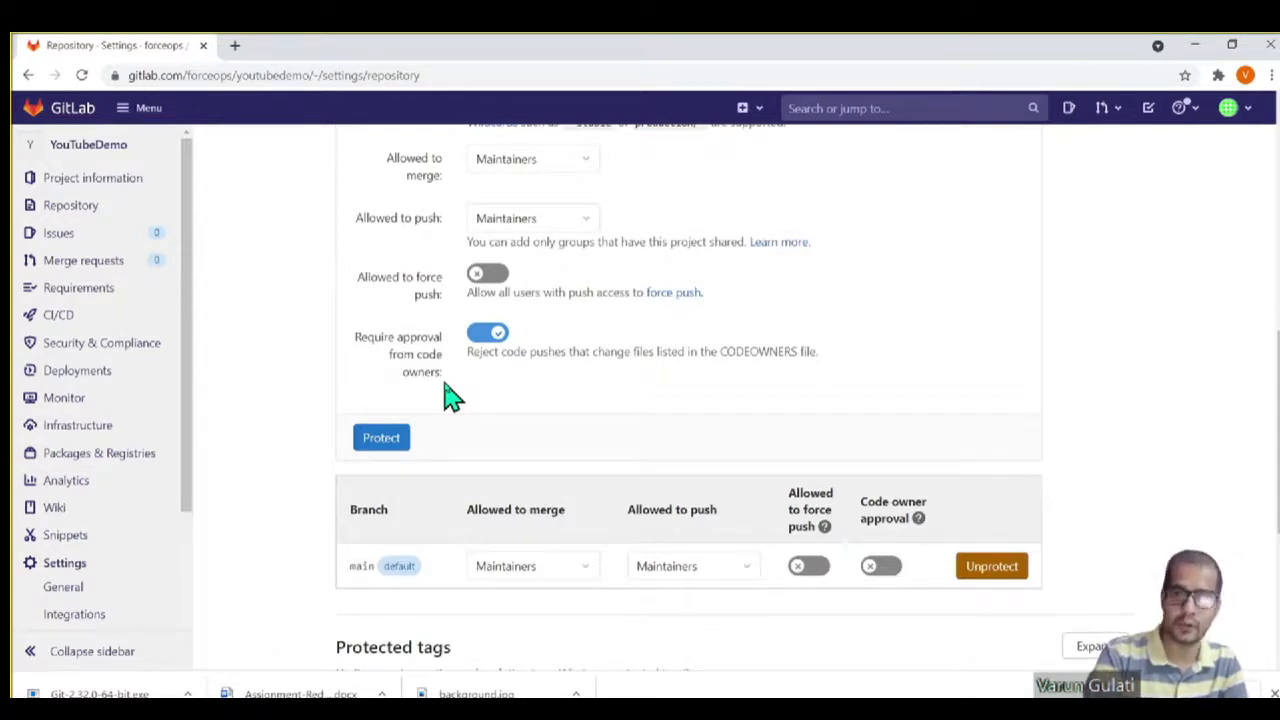
{"action": "mouse_move", "coordinate": [482, 414]}
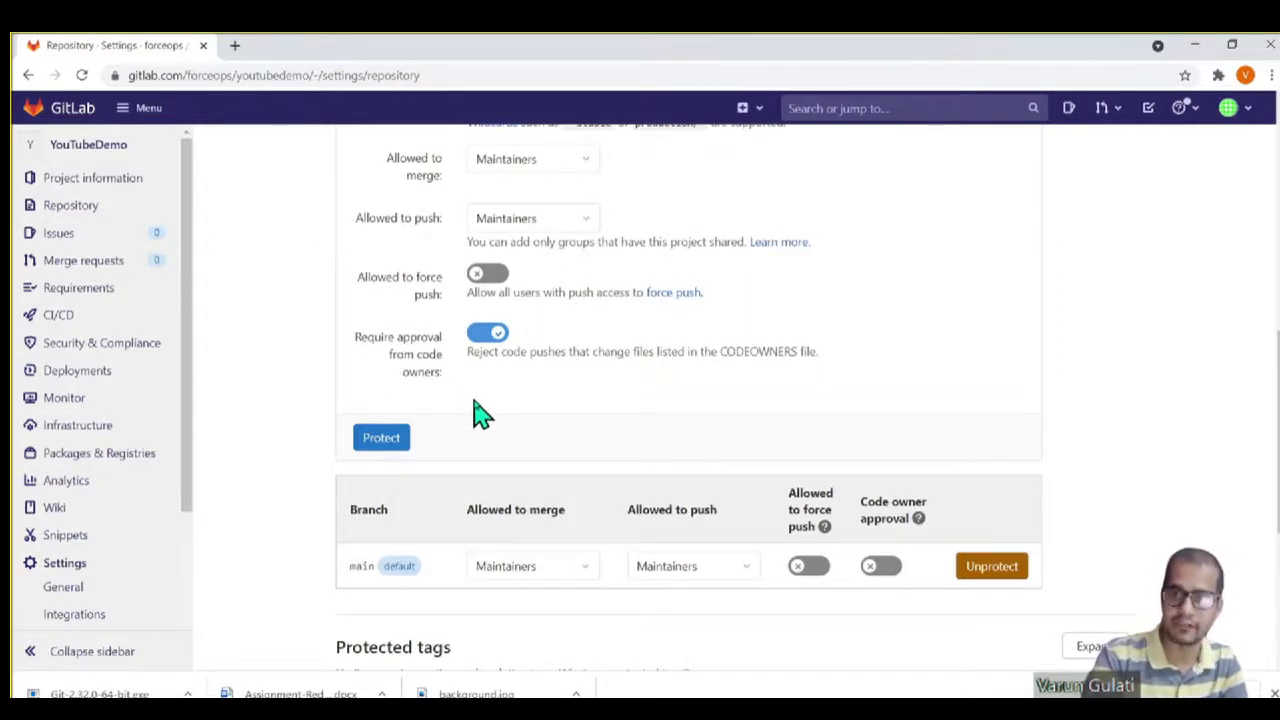
Step: Submit protection for develop and reopen Protected branches to confirm the new rule
{"action": "left_click", "coordinate": [380, 437]}
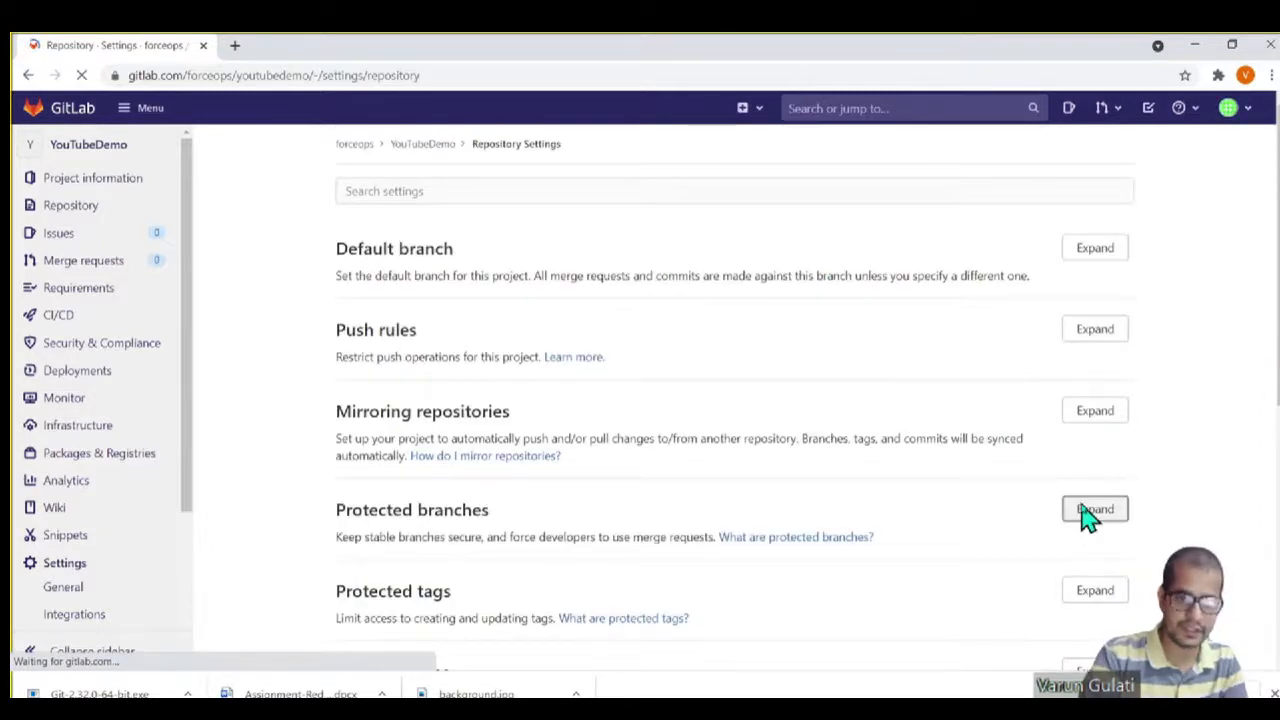
{"action": "left_click", "coordinate": [1094, 509]}
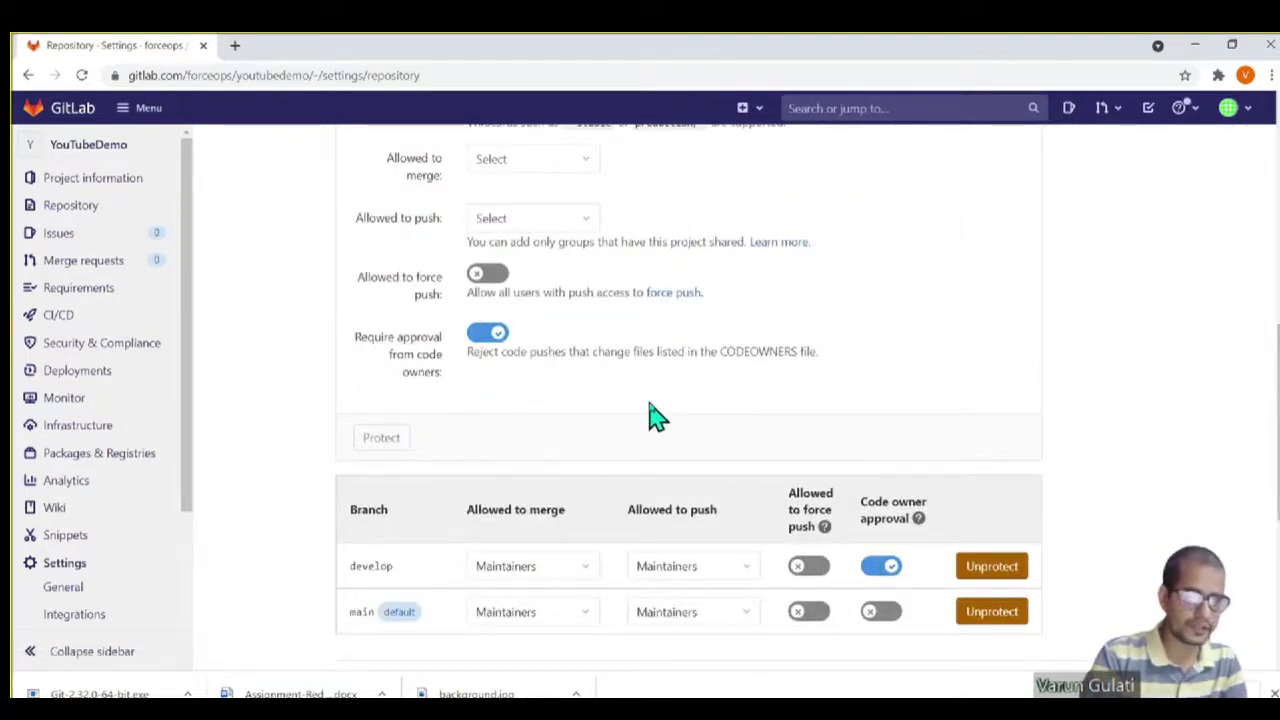
{"action": "mouse_move", "coordinate": [695, 587]}
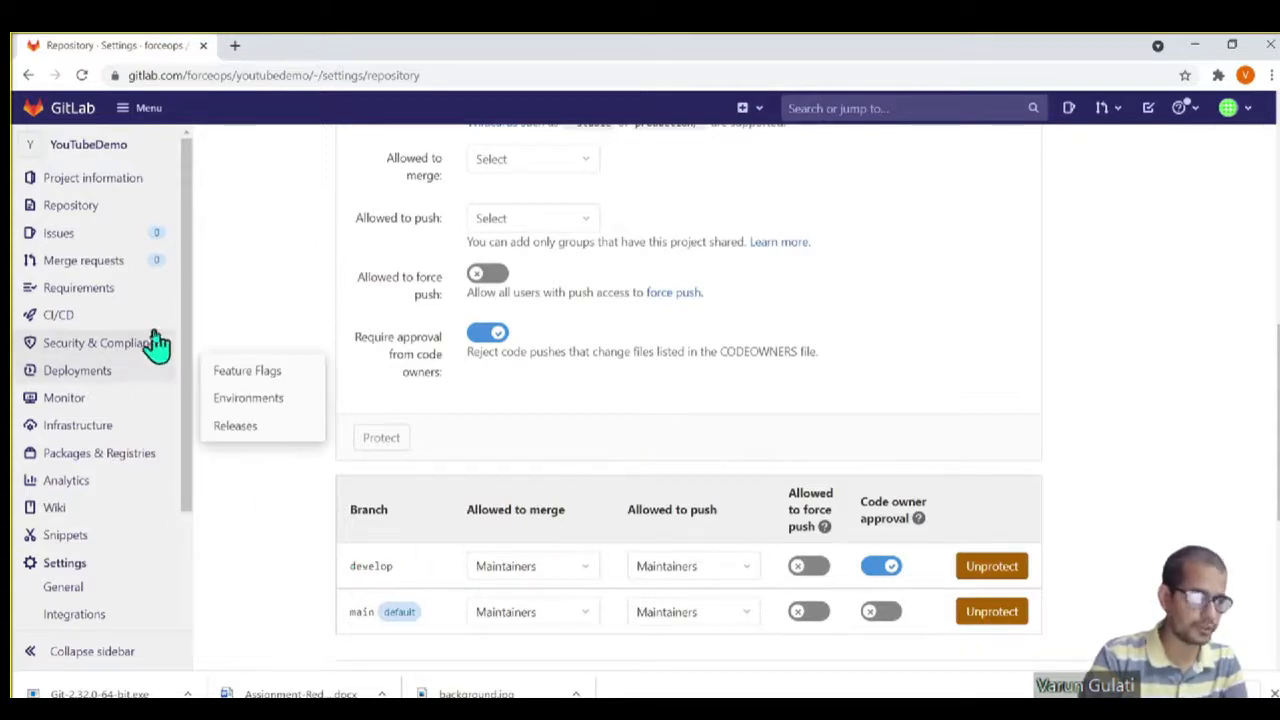
{"action": "mouse_move", "coordinate": [118, 178]}
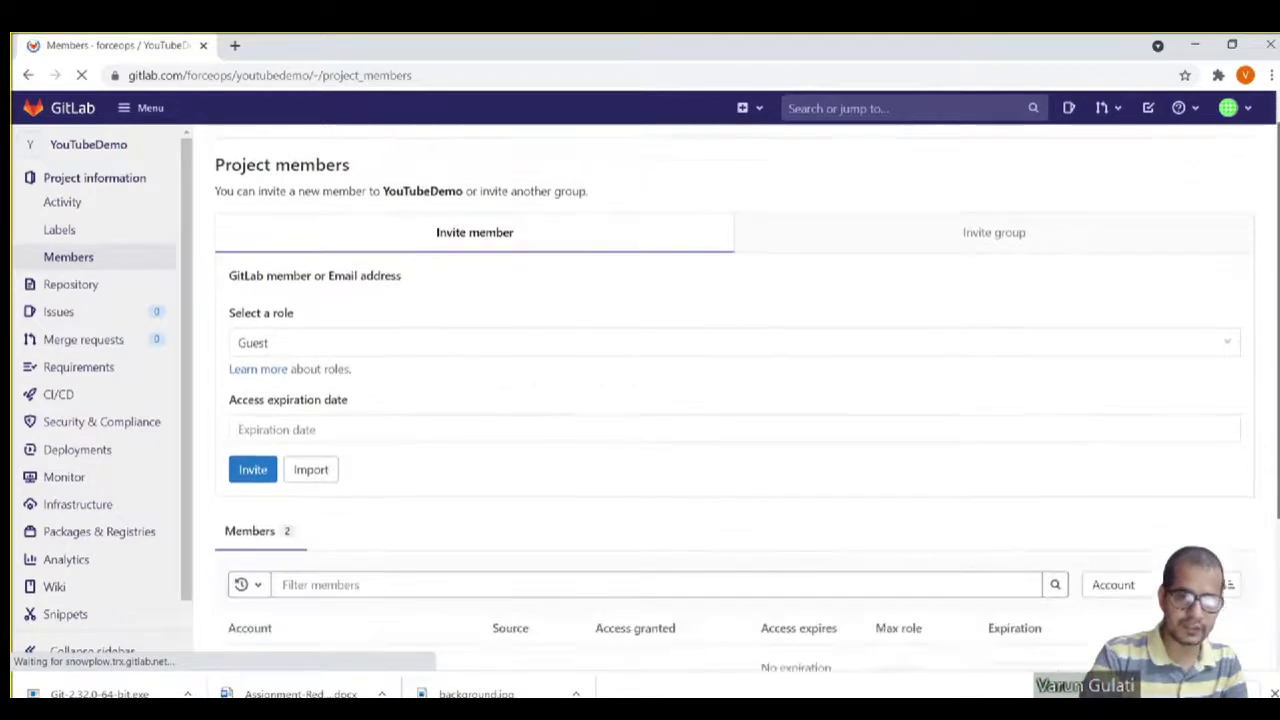
Step: Scroll to the direct member and open its role dropdown, currently set to Developer
{"action": "scroll", "scroll_direction": "down", "scroll_amount": 3}
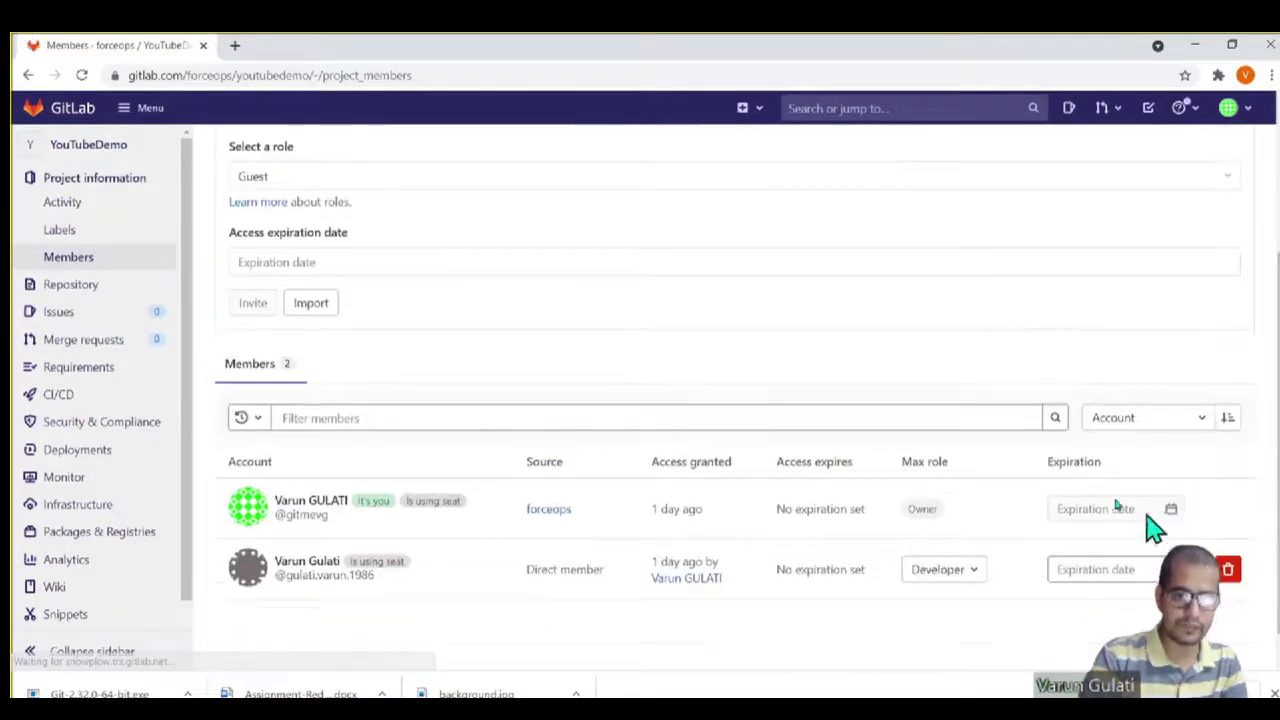
{"action": "mouse_move", "coordinate": [805, 607]}
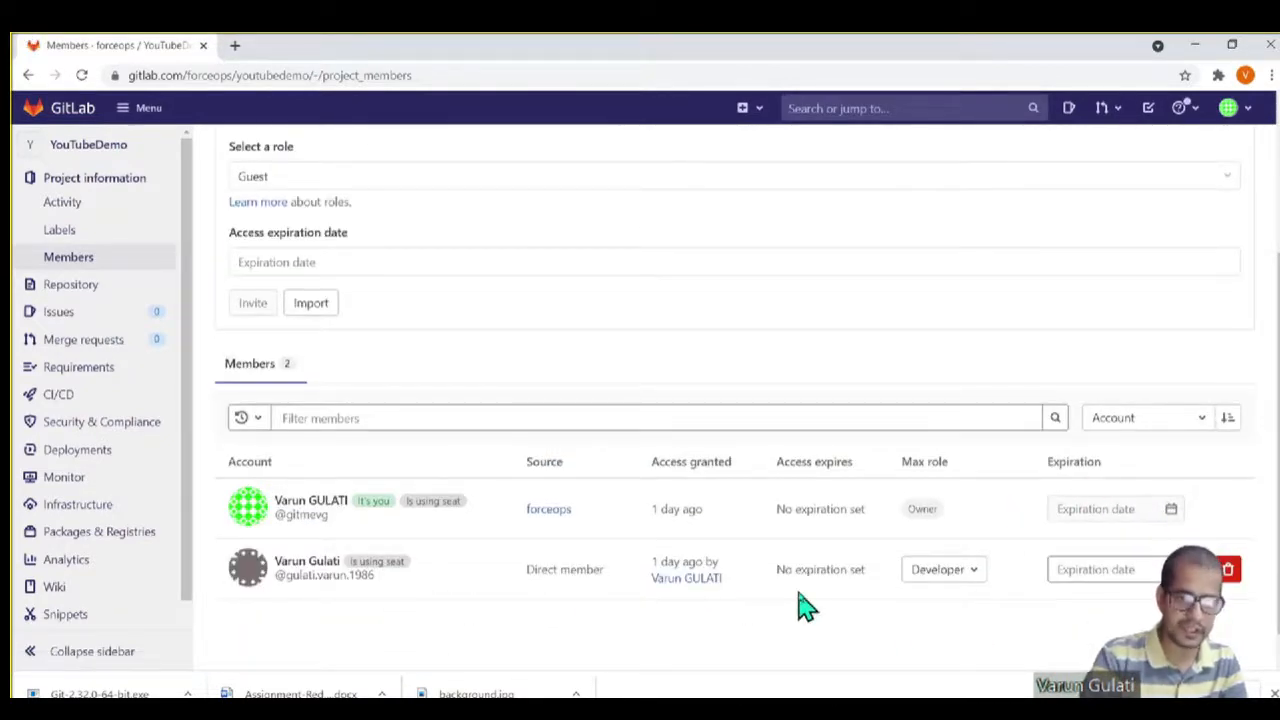
{"action": "left_click", "coordinate": [943, 569]}
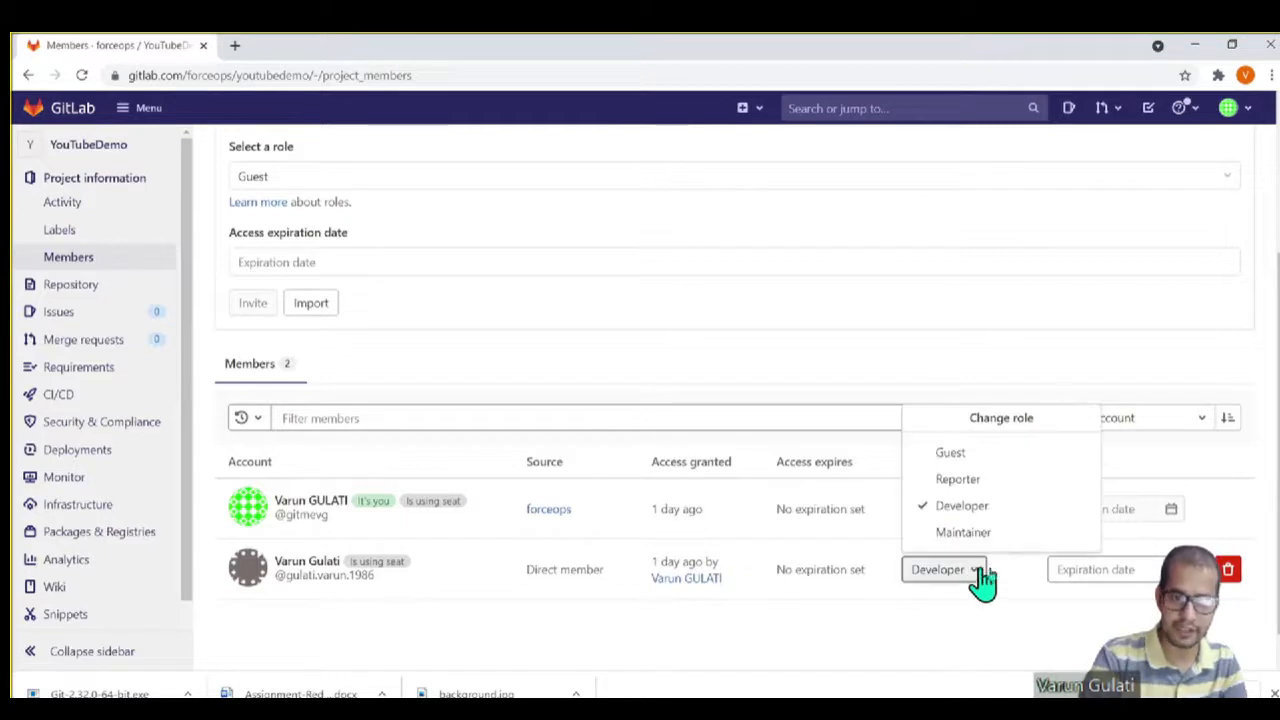
{"action": "mouse_move", "coordinate": [1015, 615]}
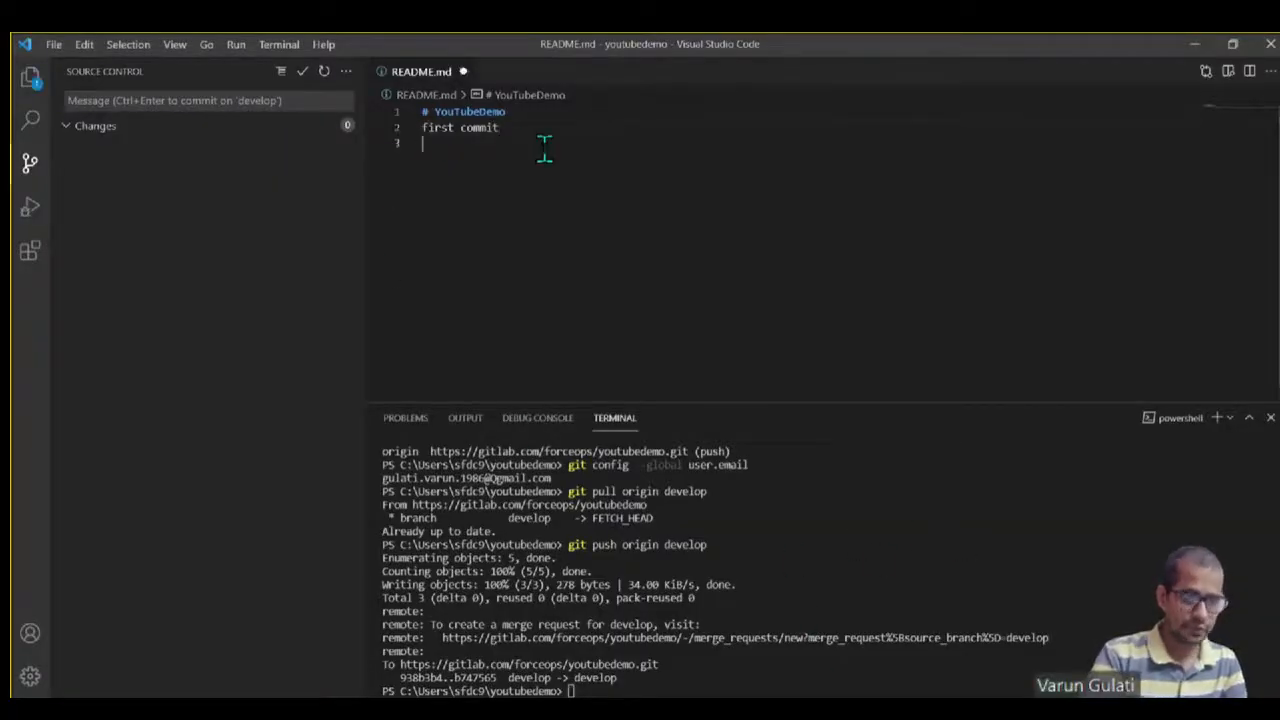
Step: Add a 'second commit' line to README.md and commit it staged as 'VG: 2 commit'
{"action": "type", "text": "second commit"}
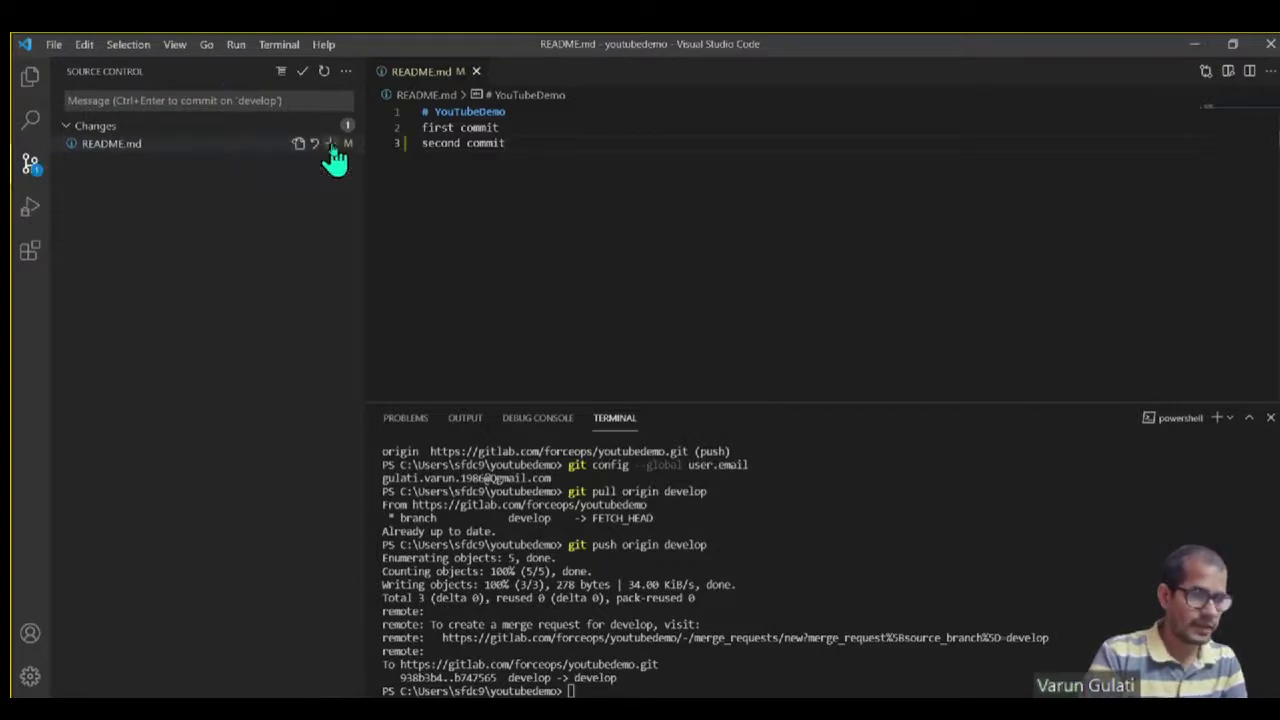
{"action": "mouse_move", "coordinate": [347, 71]}
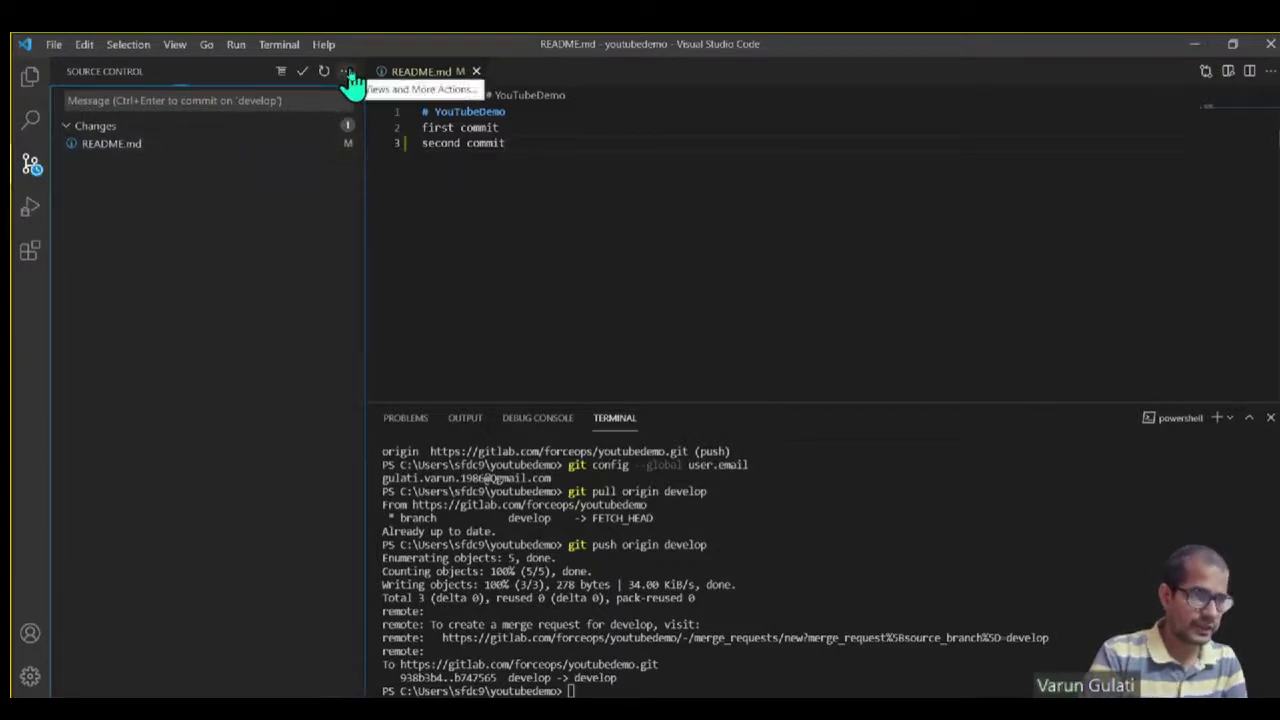
{"action": "left_click", "coordinate": [345, 71]}
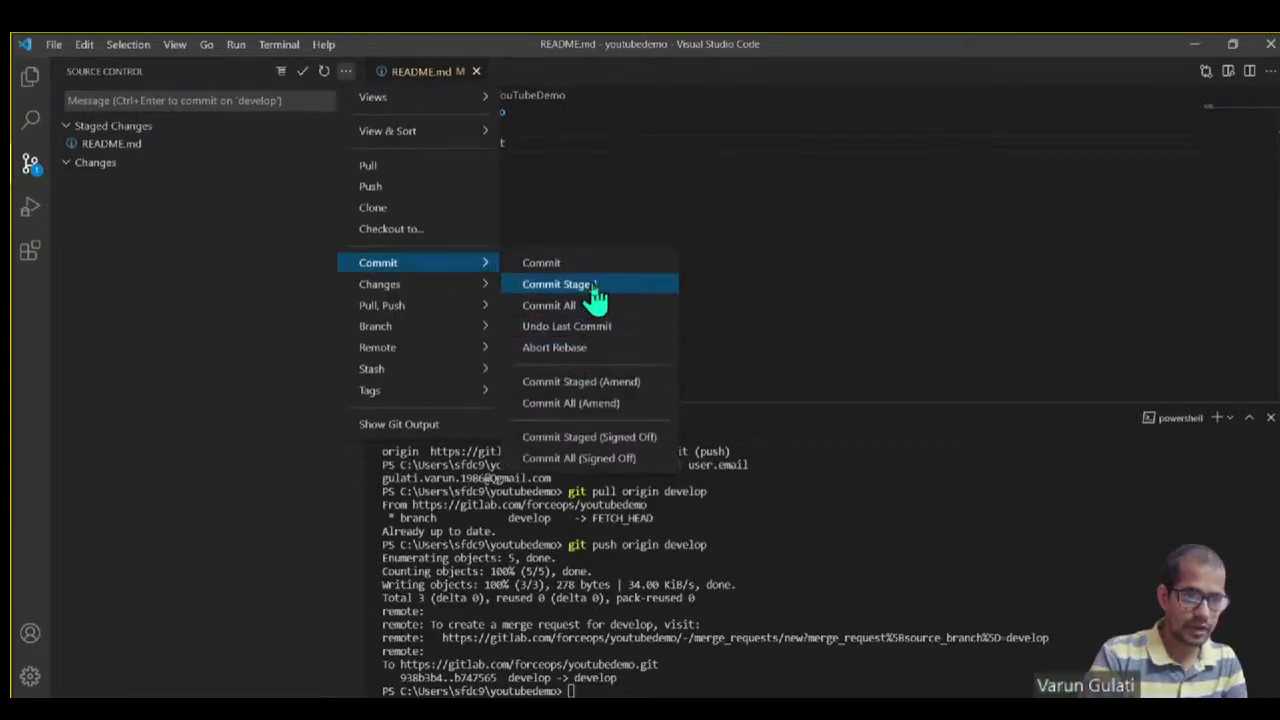
{"action": "left_click", "coordinate": [555, 284]}
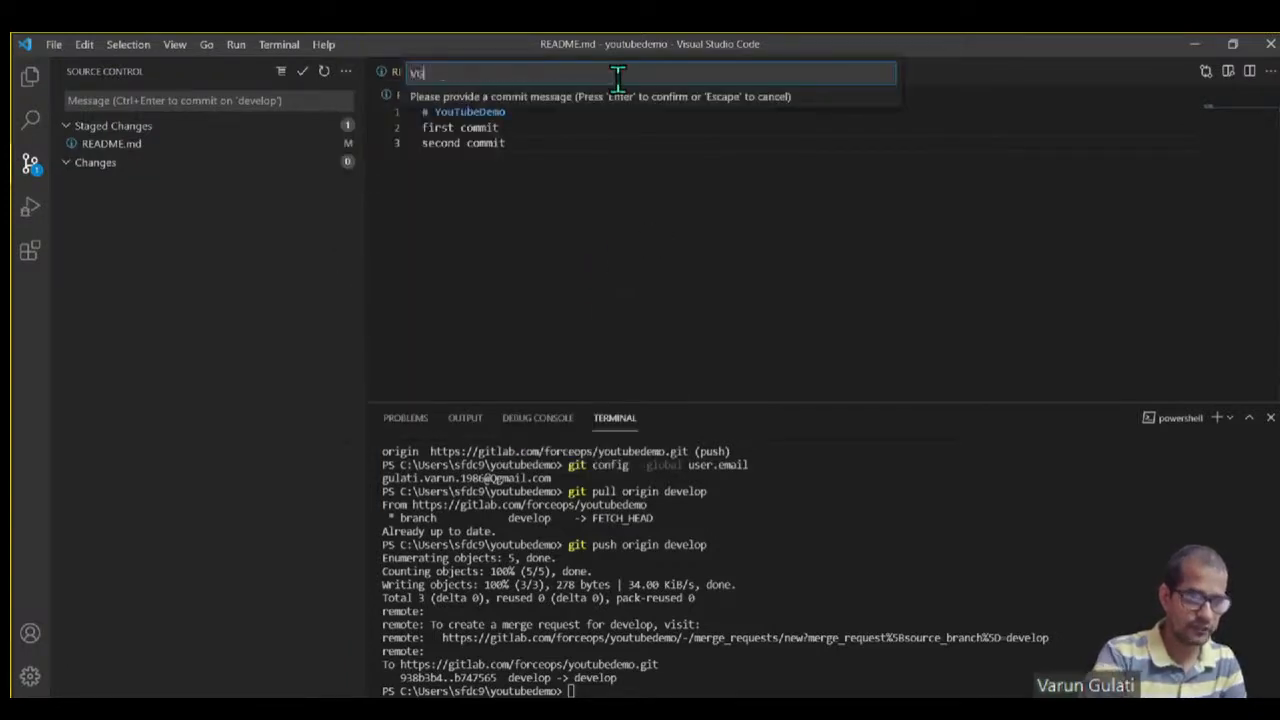
{"action": "type", "text": "G: 2"}
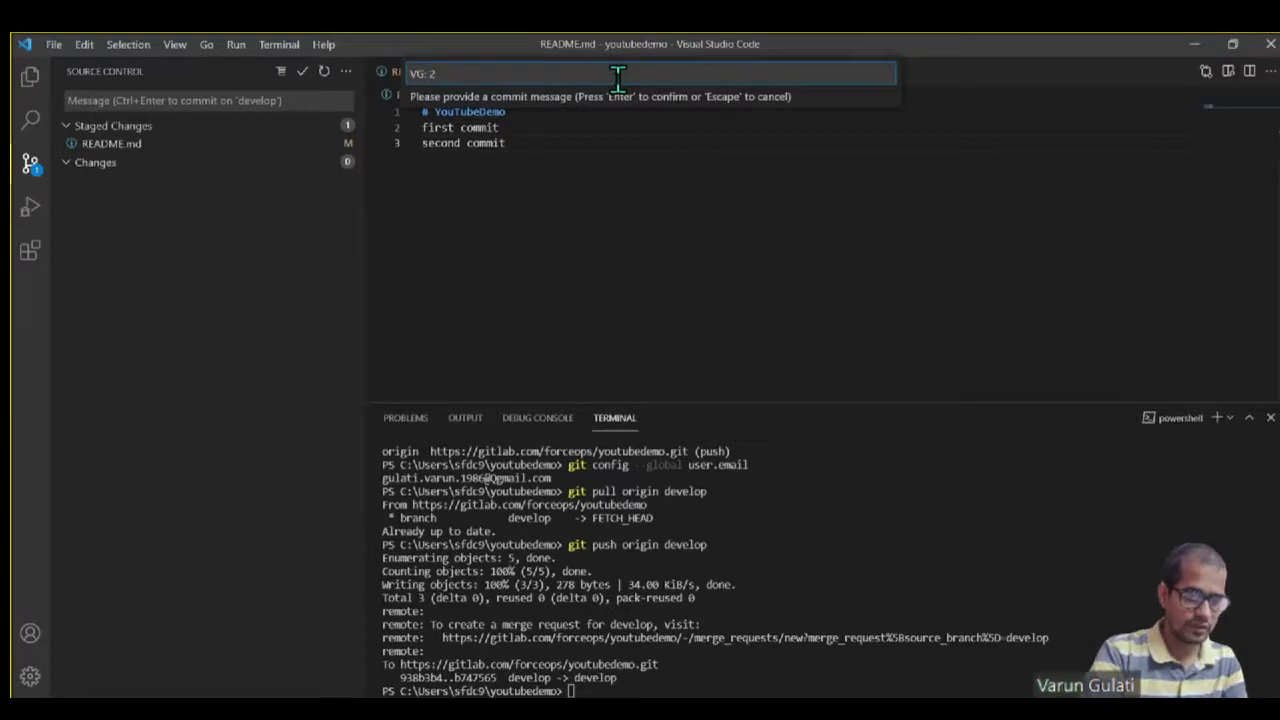
{"action": "type", "text": "commit"}
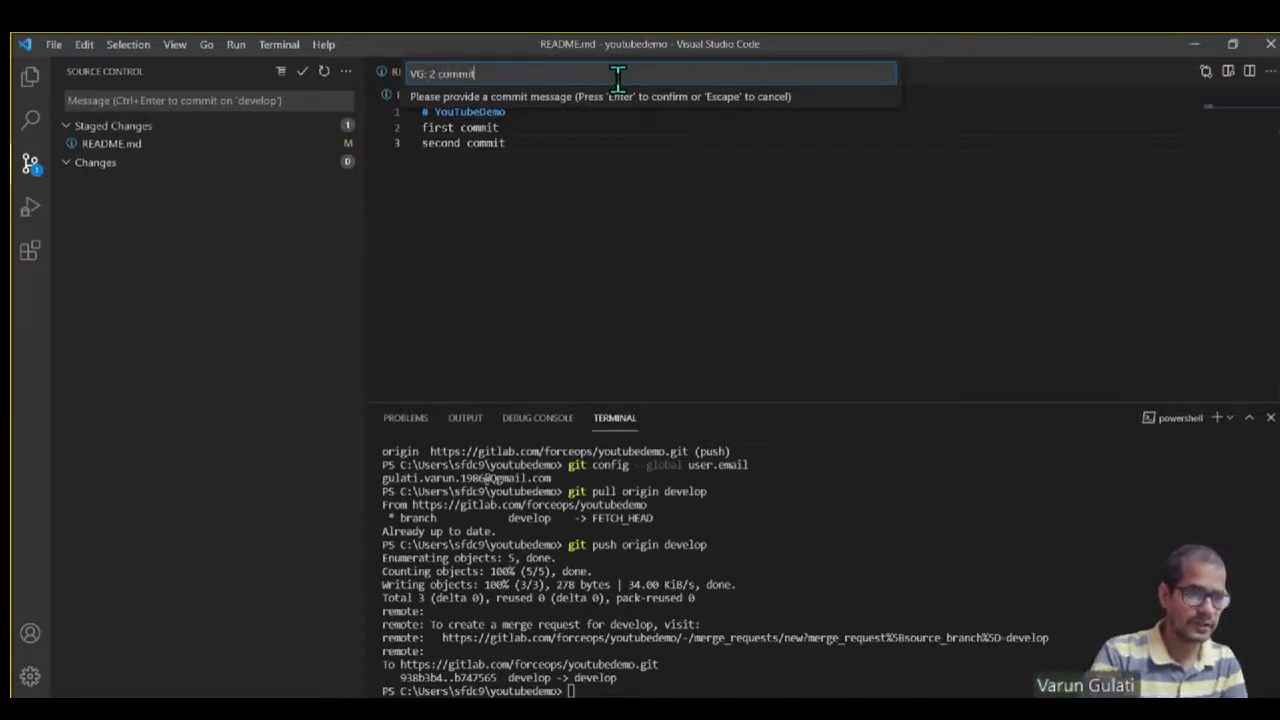
{"action": "key", "text": "Escape"}
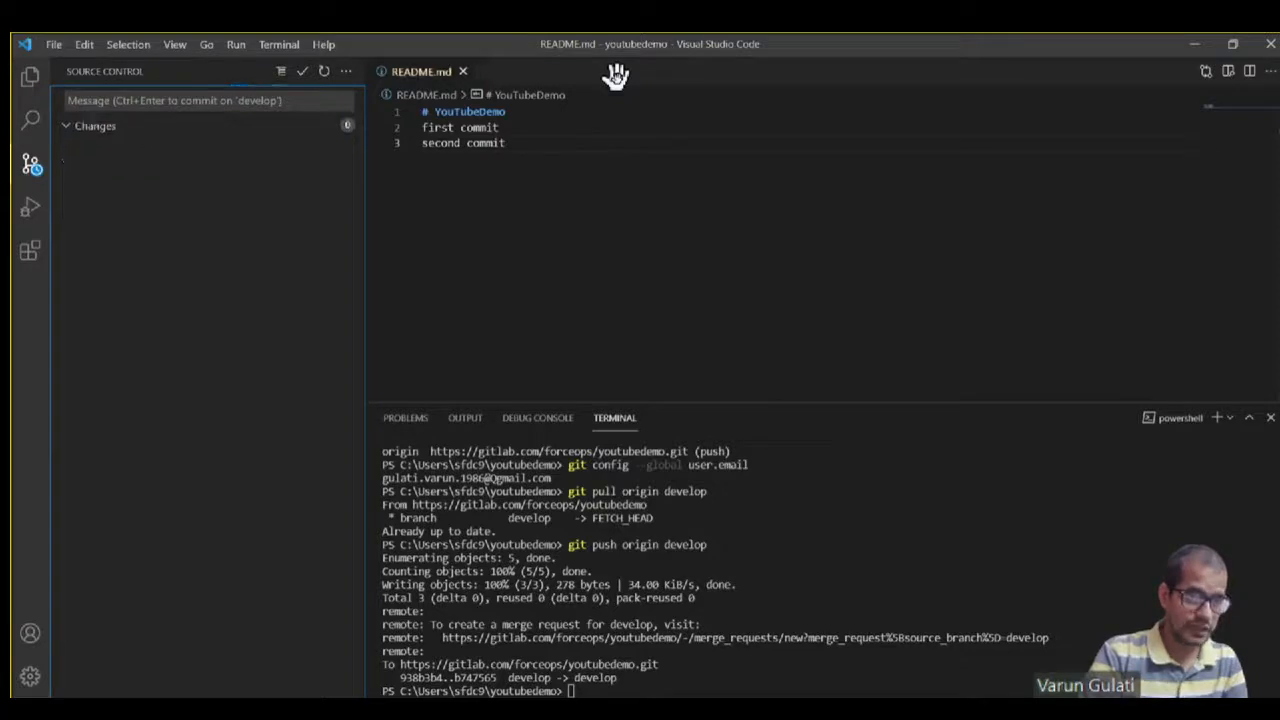
{"action": "mouse_move", "coordinate": [740, 585]}
{"action": "type", "text": "git push origi"}
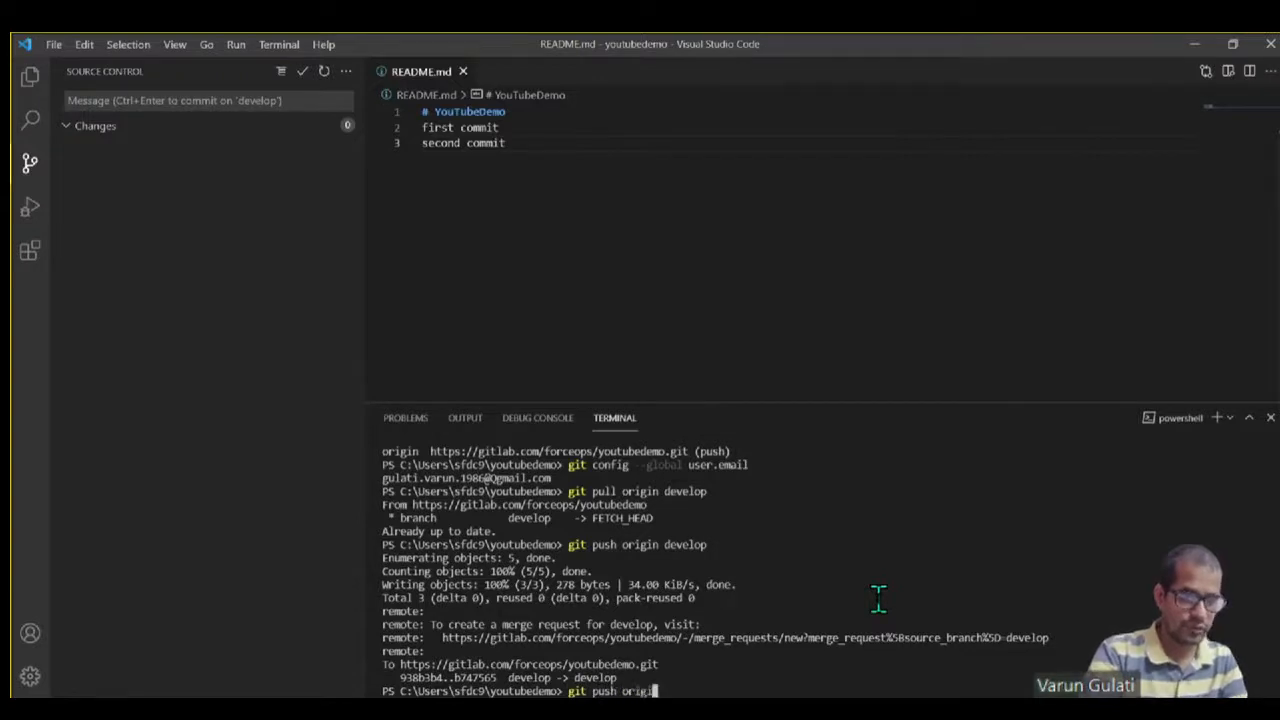
Step: Push the new commit to develop and see GitLab reject it as a protected branch
{"action": "type", "text": "develop"}
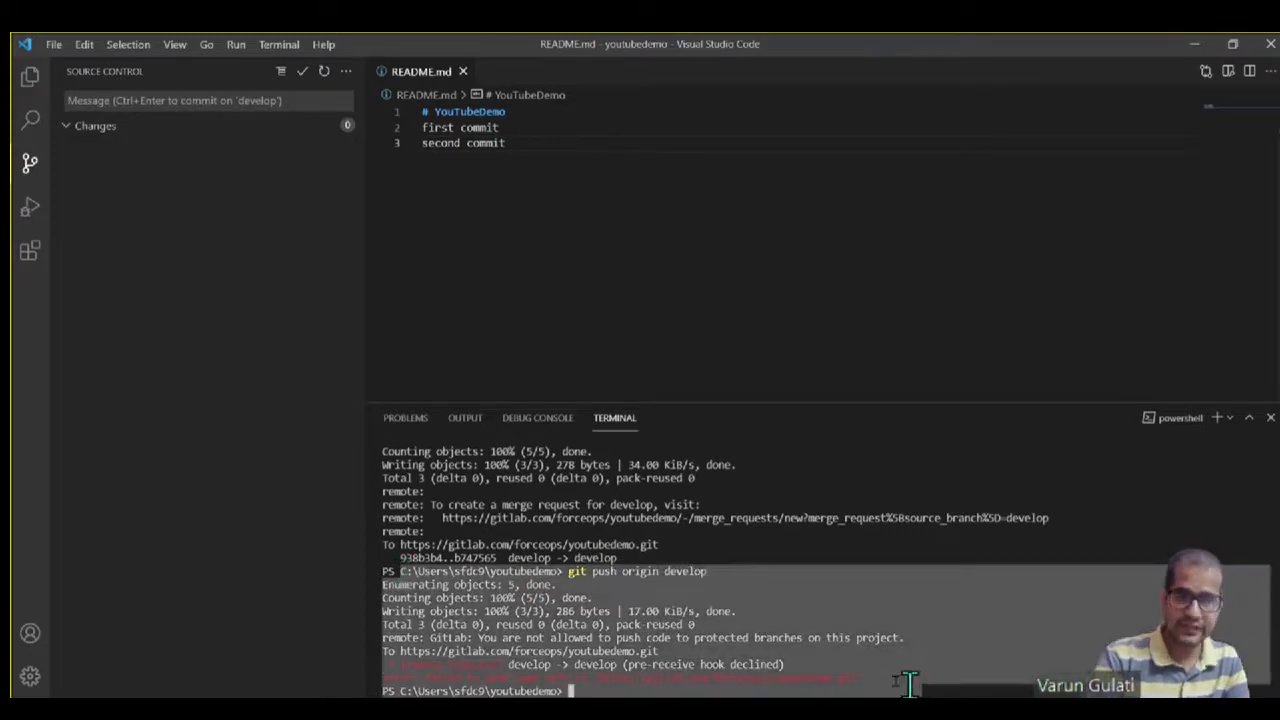
{"action": "mouse_move", "coordinate": [862, 680]}
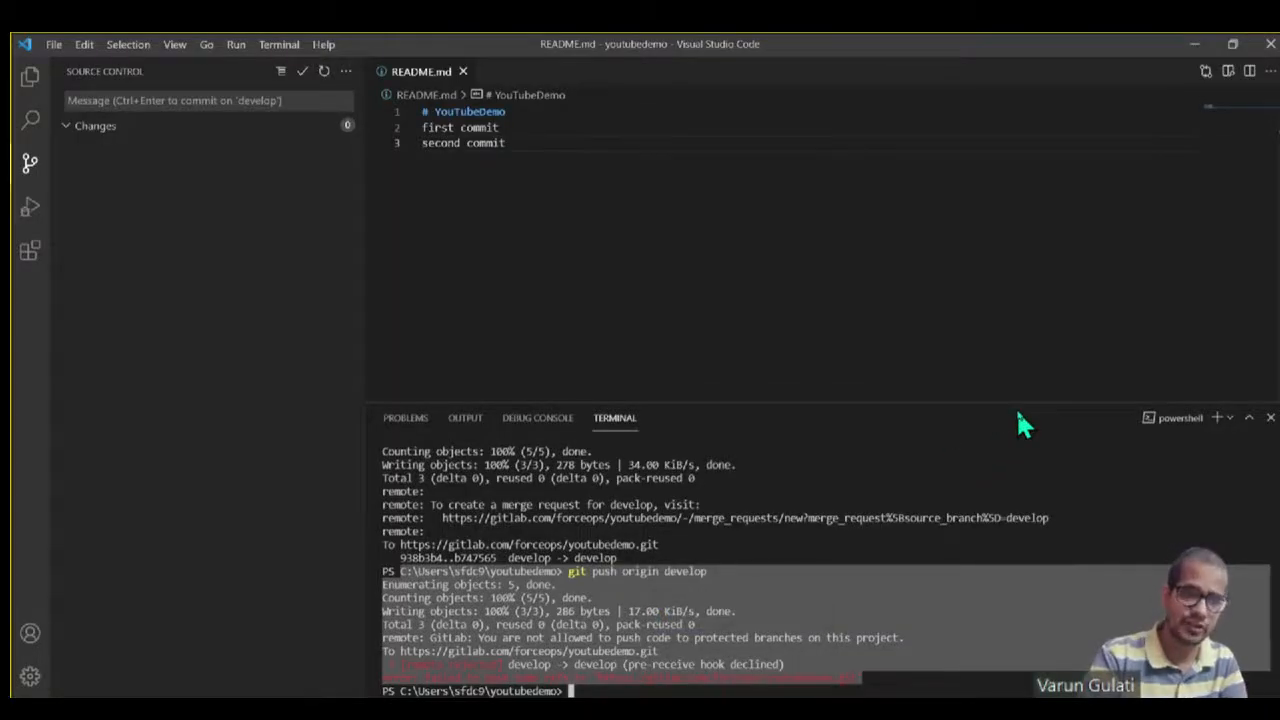
{"action": "mouse_move", "coordinate": [843, 521]}
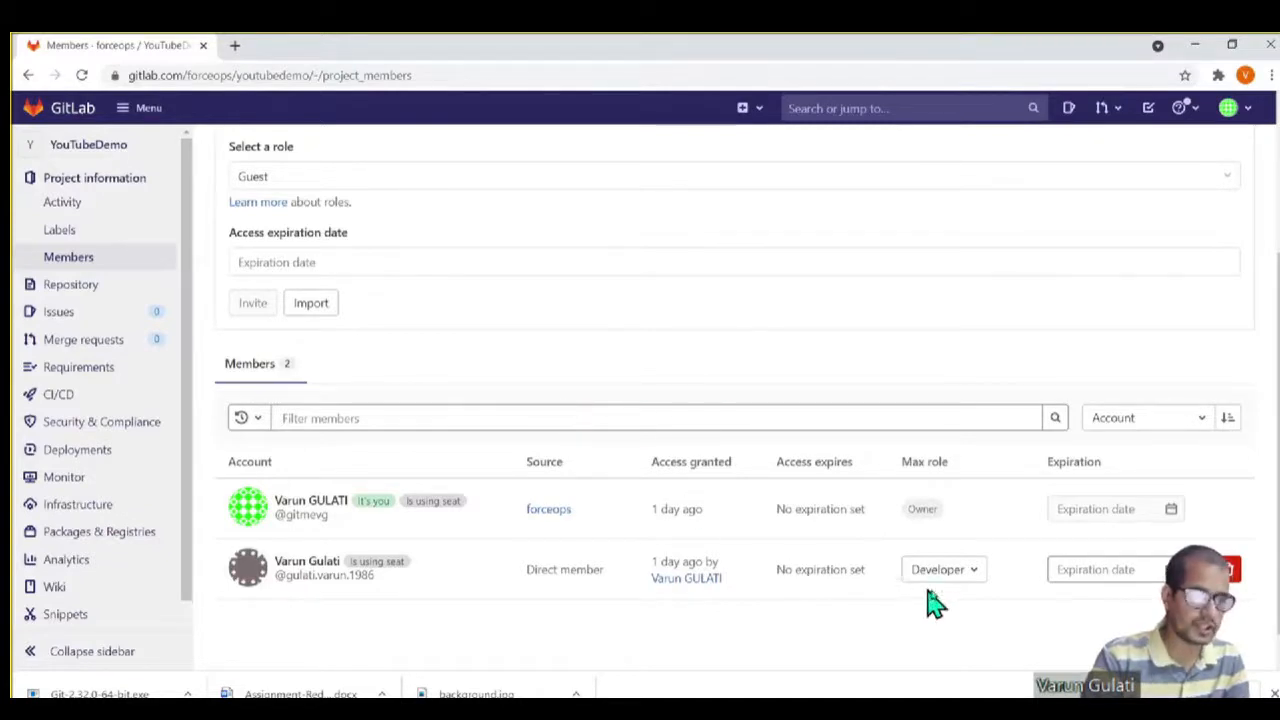
Step: Change the developer member's role on YouTubeDemo from Developer to Maintainer
{"action": "left_click", "coordinate": [943, 569]}
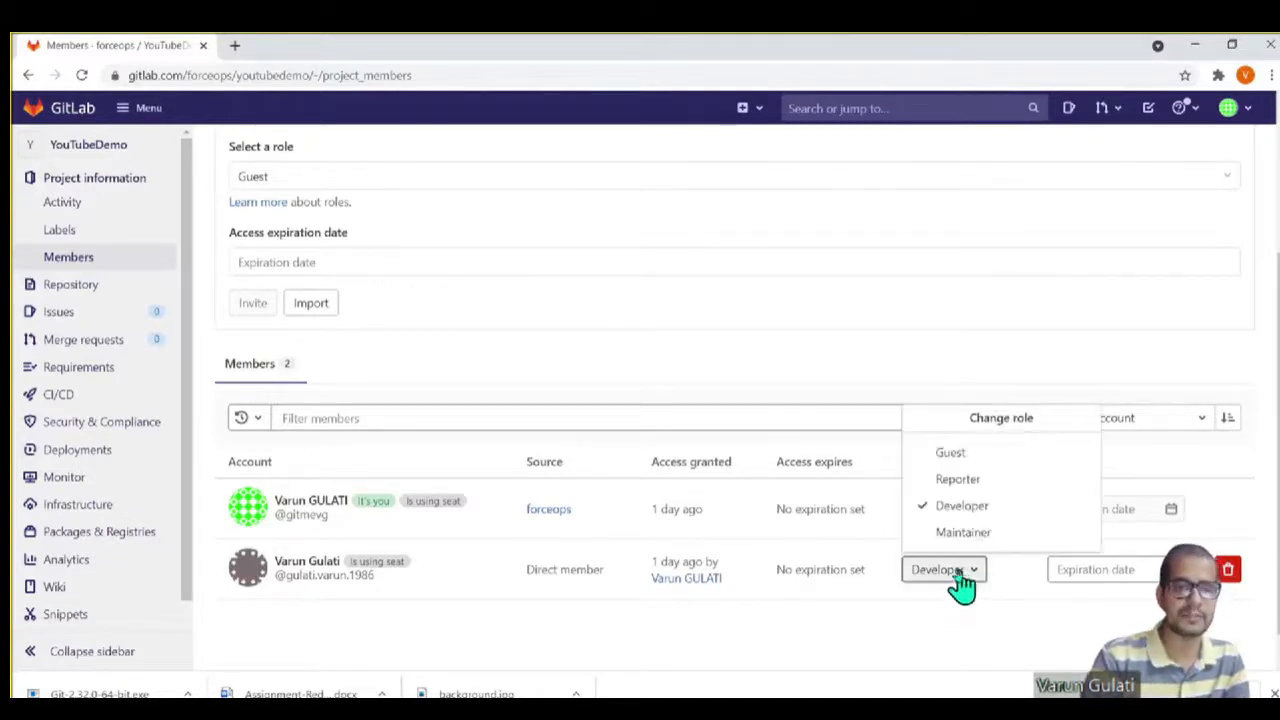
{"action": "left_click", "coordinate": [963, 532]}
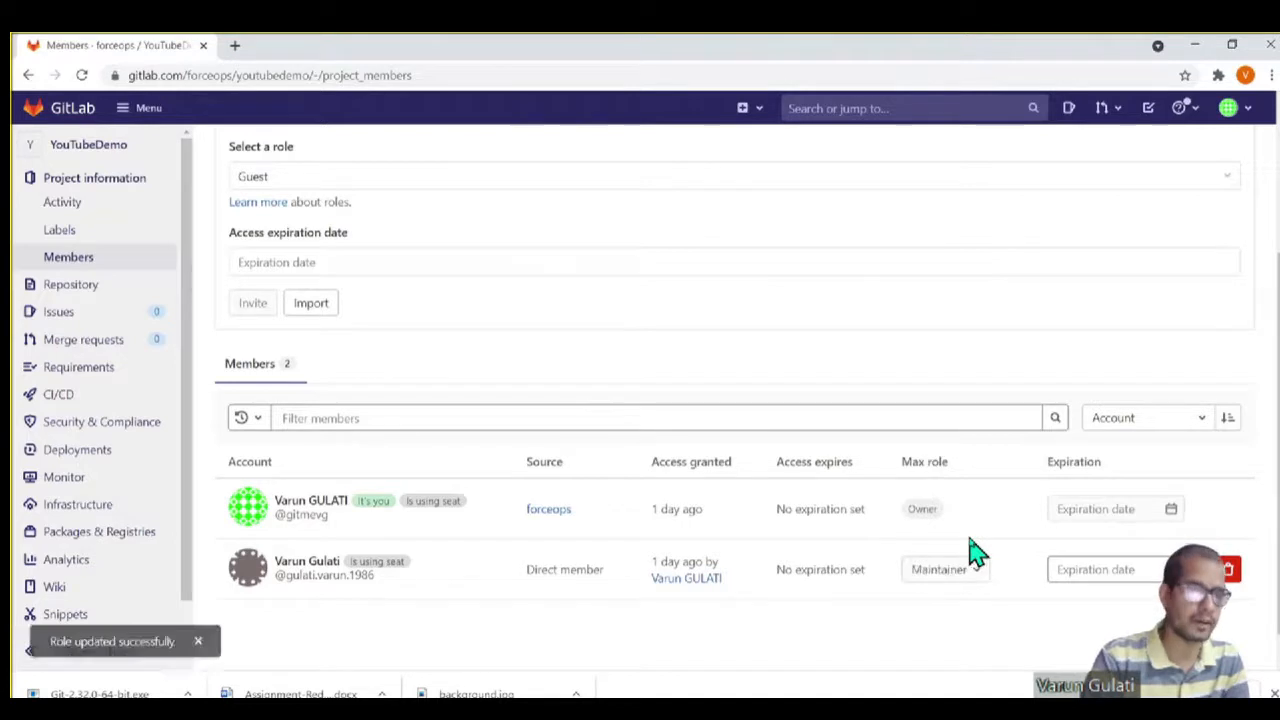
{"action": "mouse_move", "coordinate": [457, 640]}
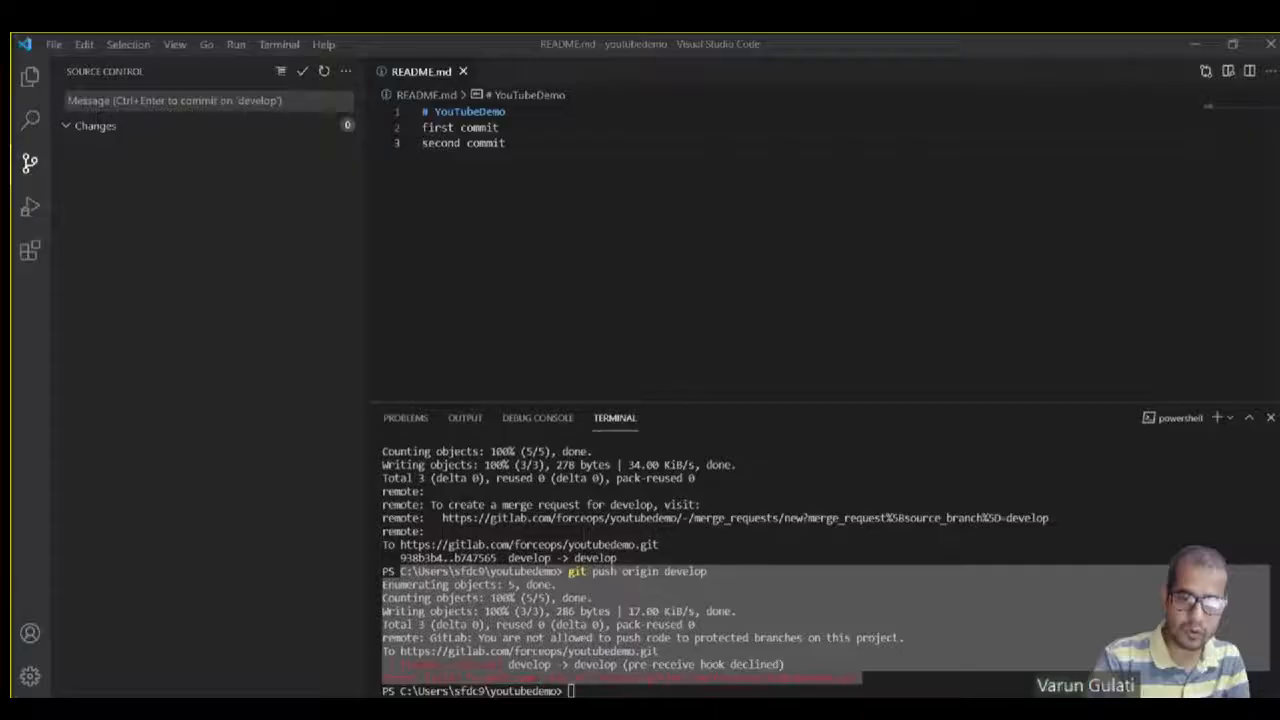
Step: Run 'git push origin develop' again as a Maintainer
{"action": "type", "text": "git push origin develop"}
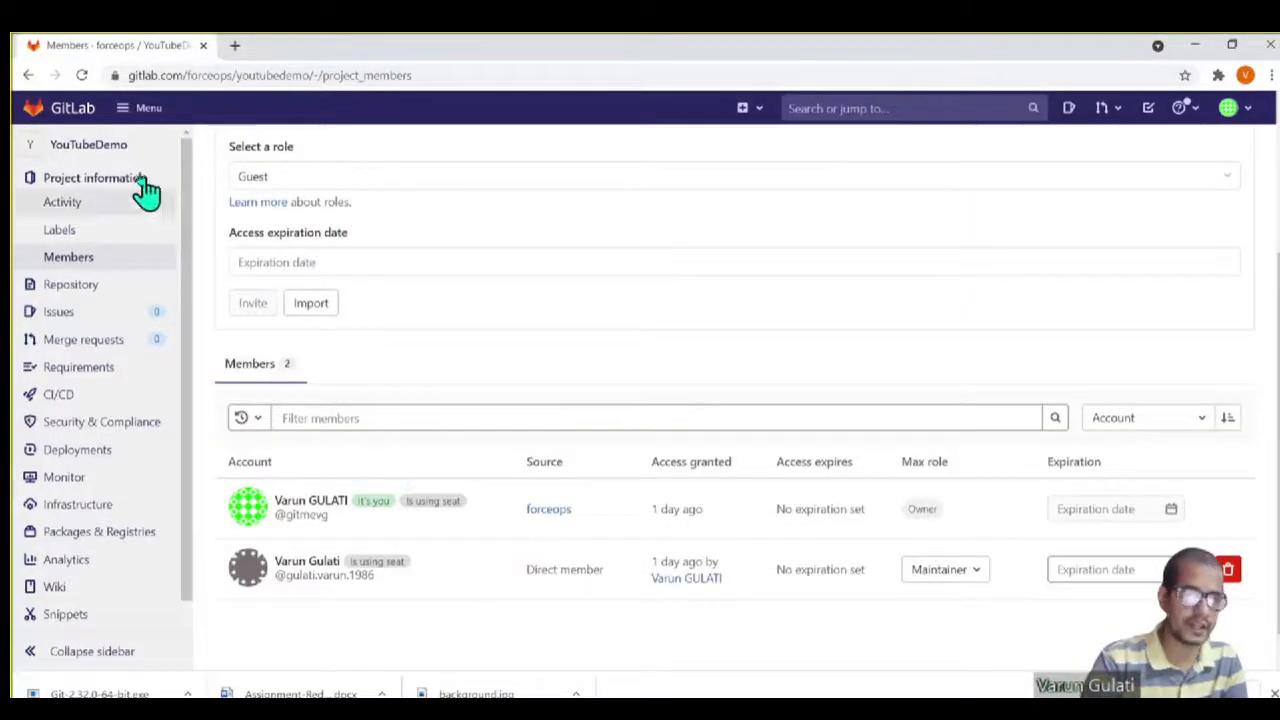
Step: Switch the project overview to develop and check README reads 'first commit second commit'
{"action": "left_click", "coordinate": [88, 144]}
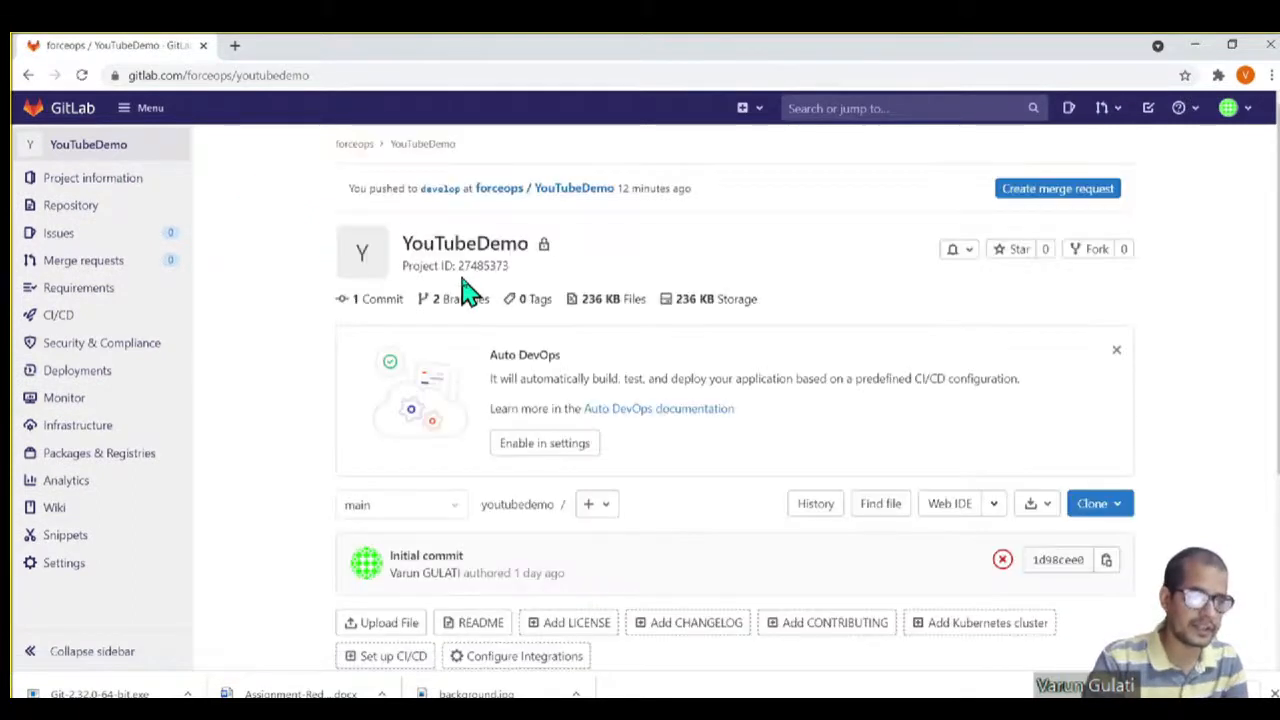
{"action": "left_click", "coordinate": [400, 504]}
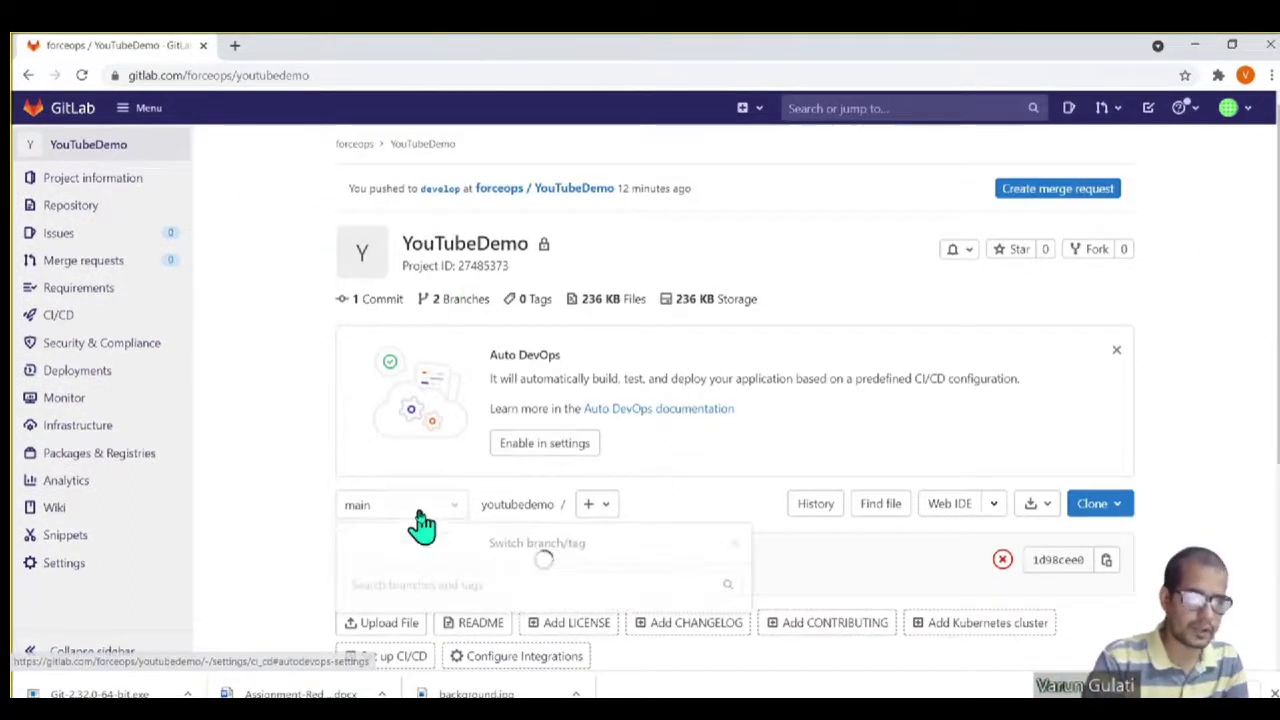
{"action": "left_click", "coordinate": [400, 504]}
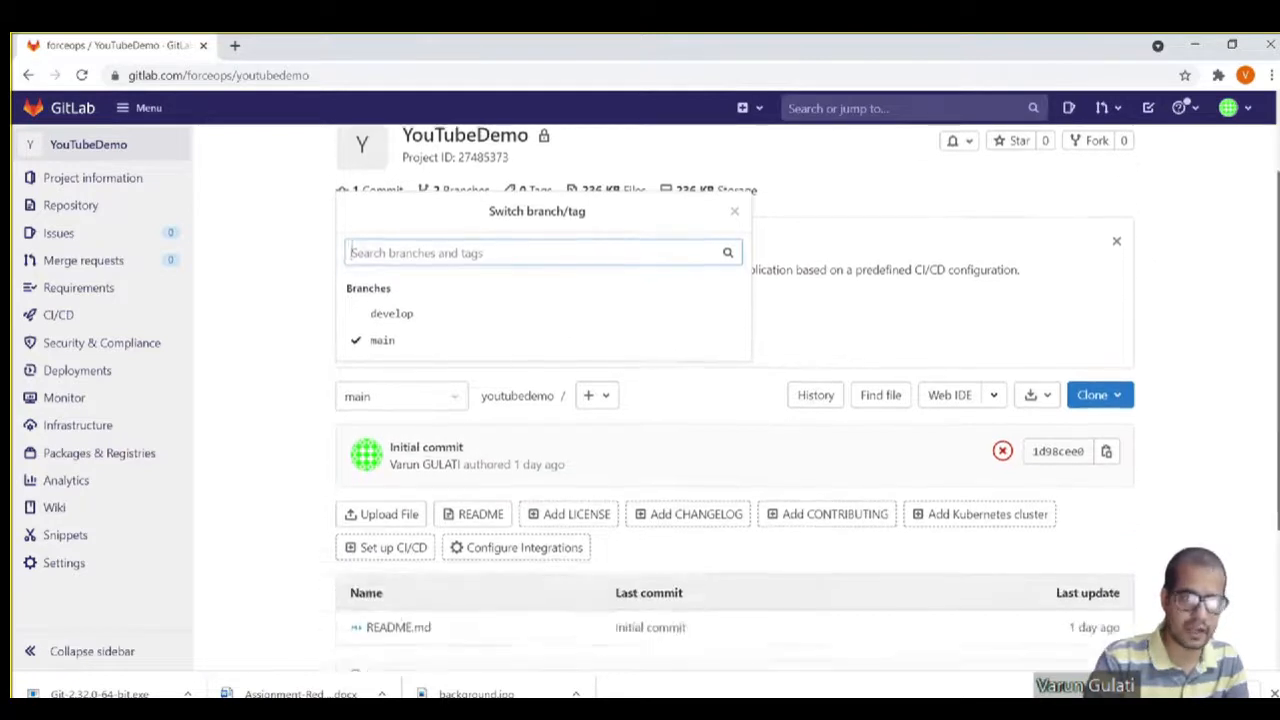
{"action": "scroll", "scroll_direction": "down", "scroll_amount": 3}
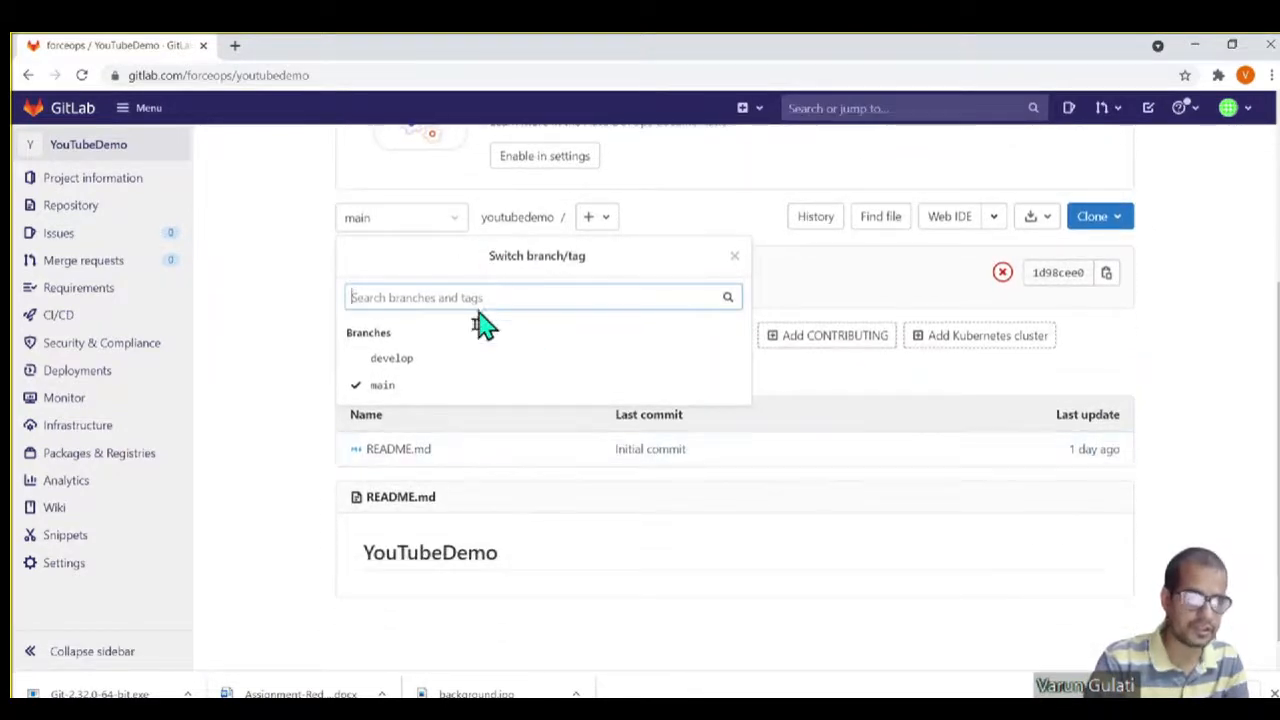
{"action": "left_click", "coordinate": [391, 358]}
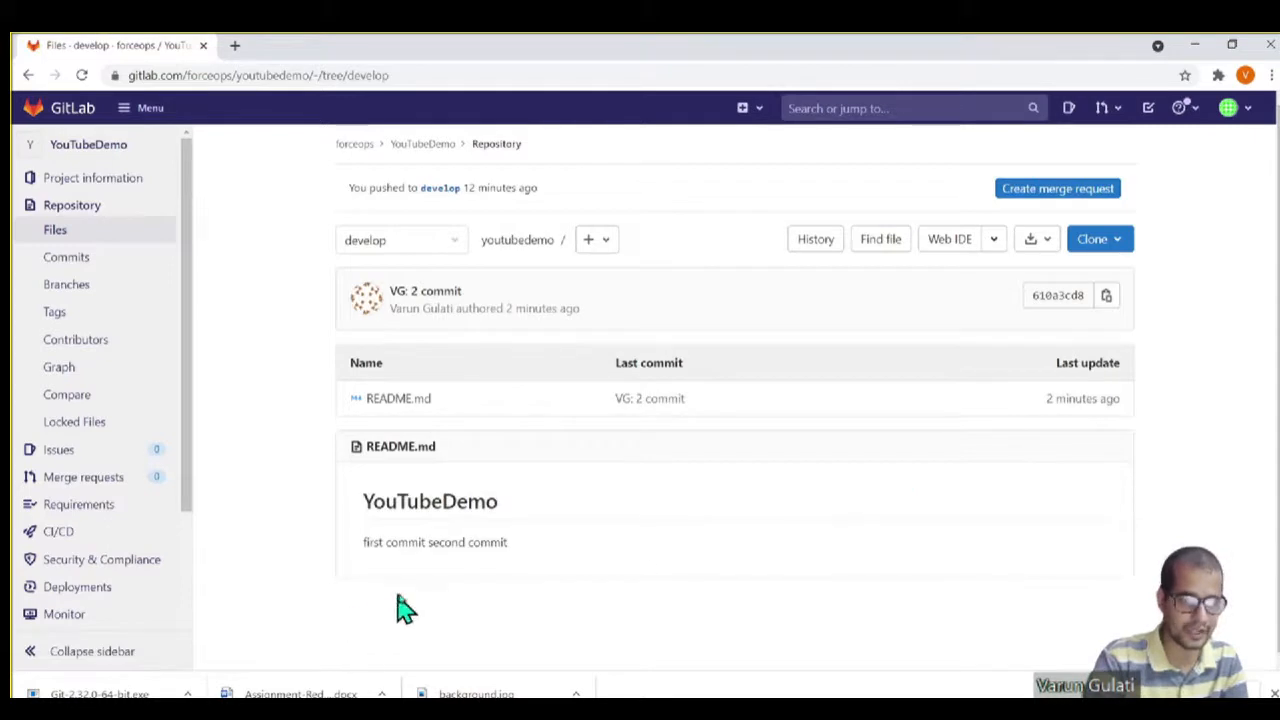
{"action": "double_click", "coordinate": [465, 542]}
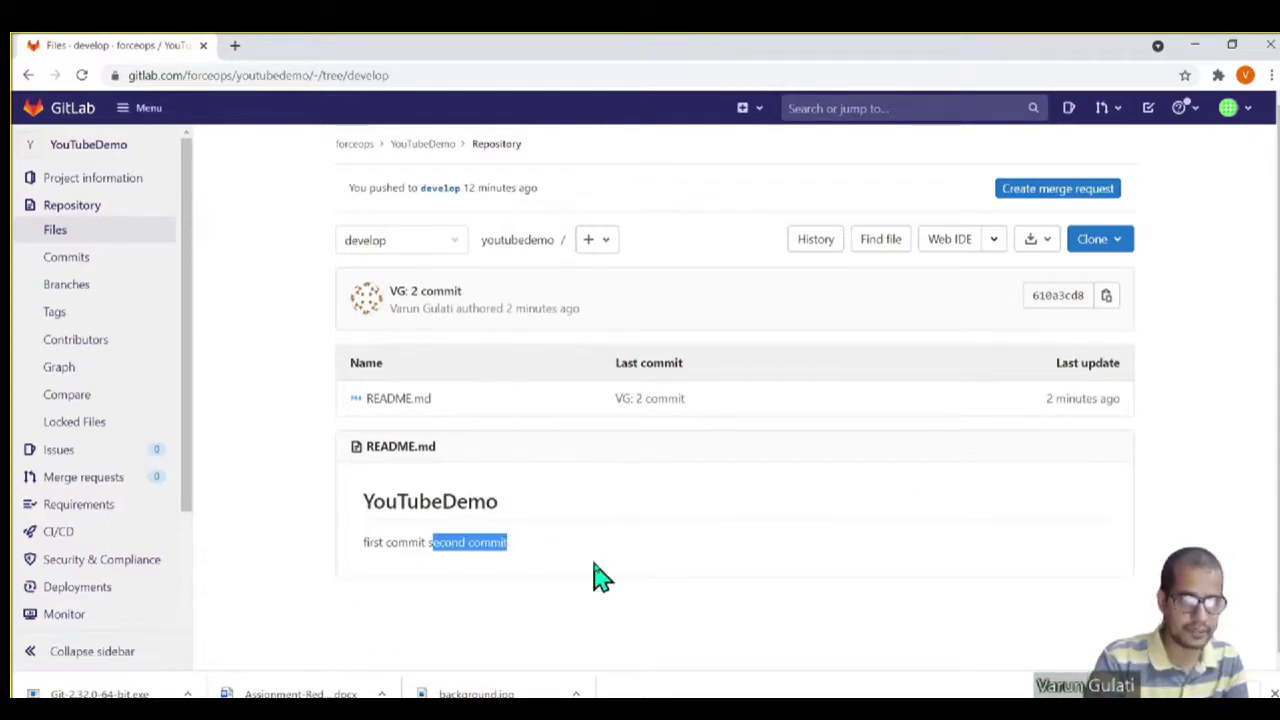